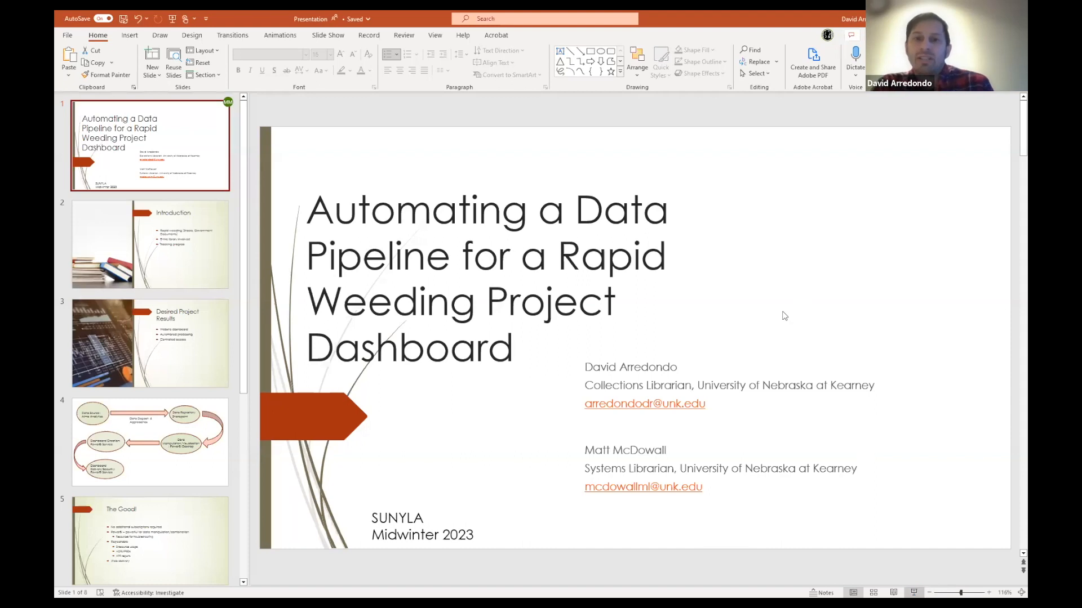
mouse_move(867, 329)
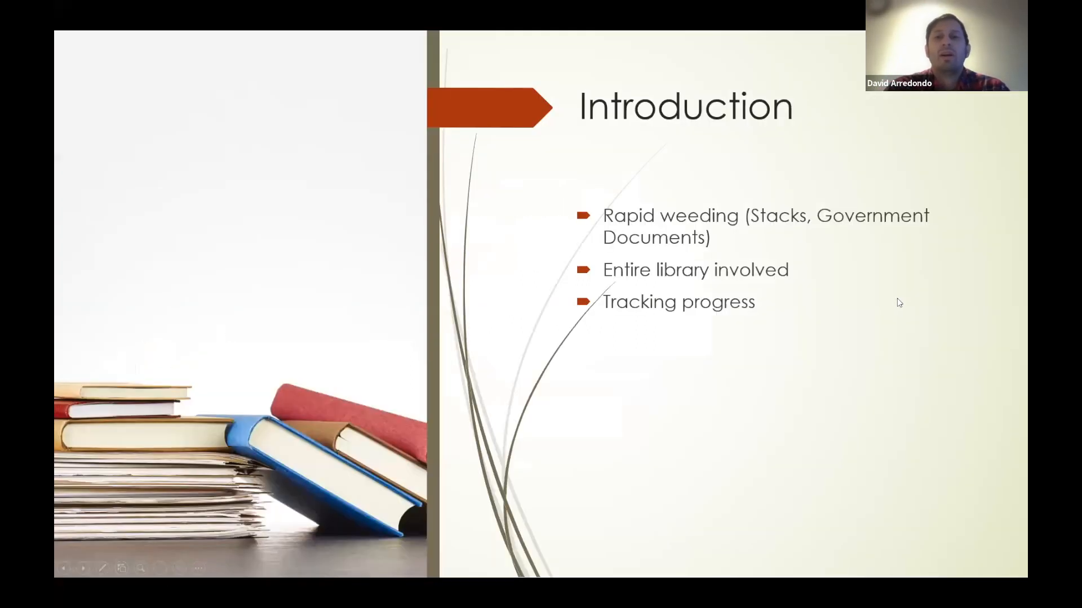
mouse_move(889, 332)
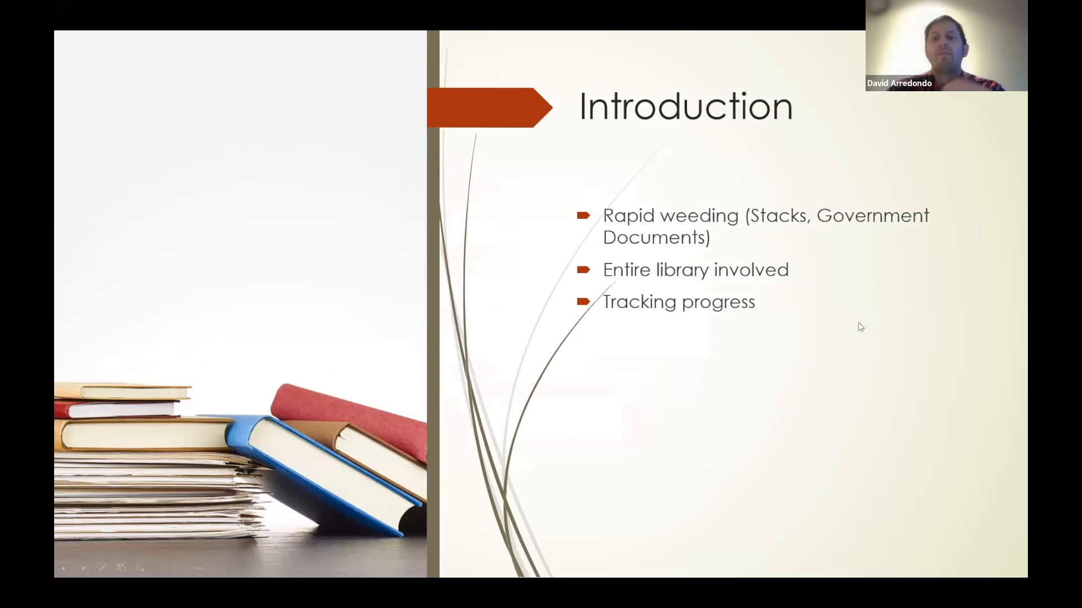
mouse_move(897, 326)
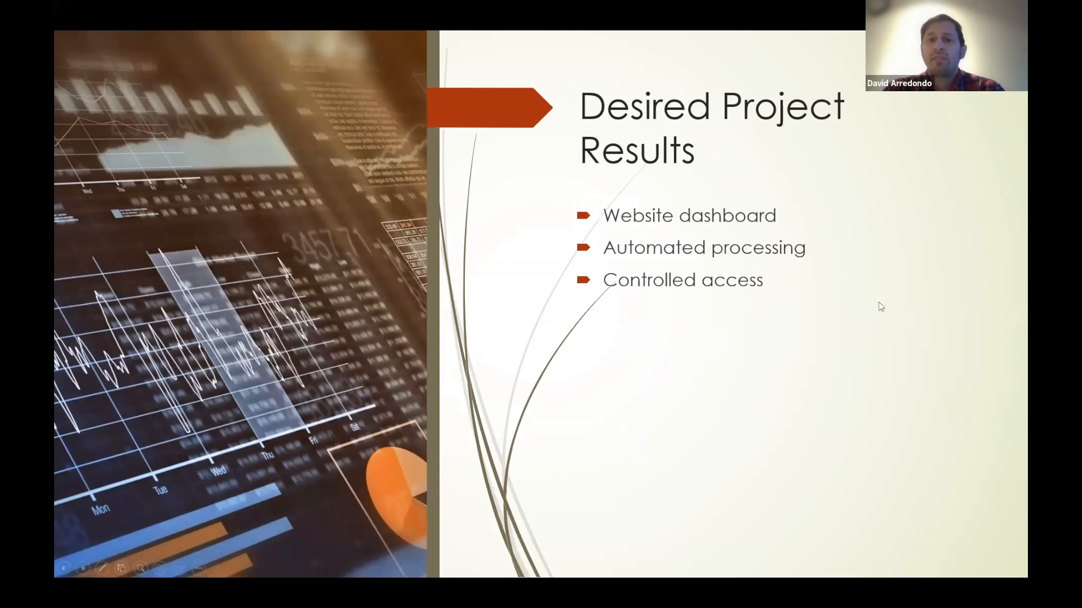
mouse_move(899, 306)
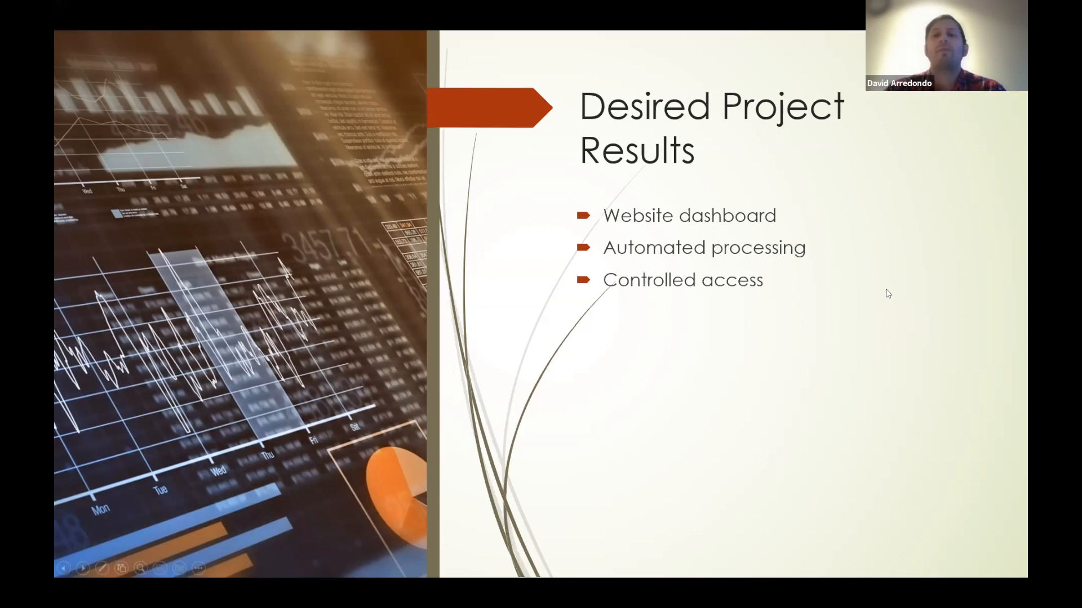
mouse_move(881, 295)
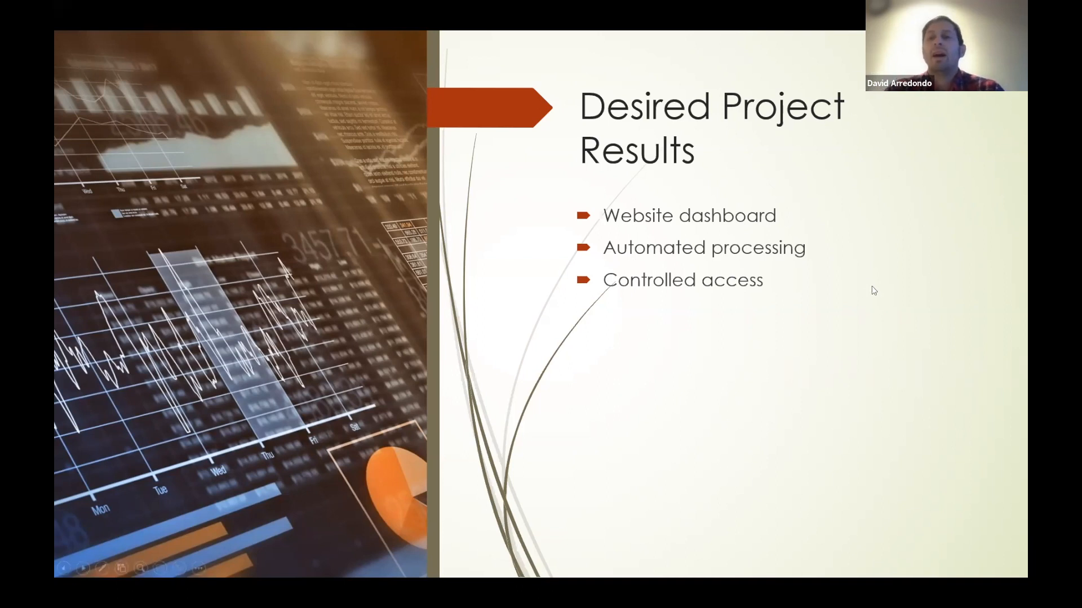
mouse_move(898, 293)
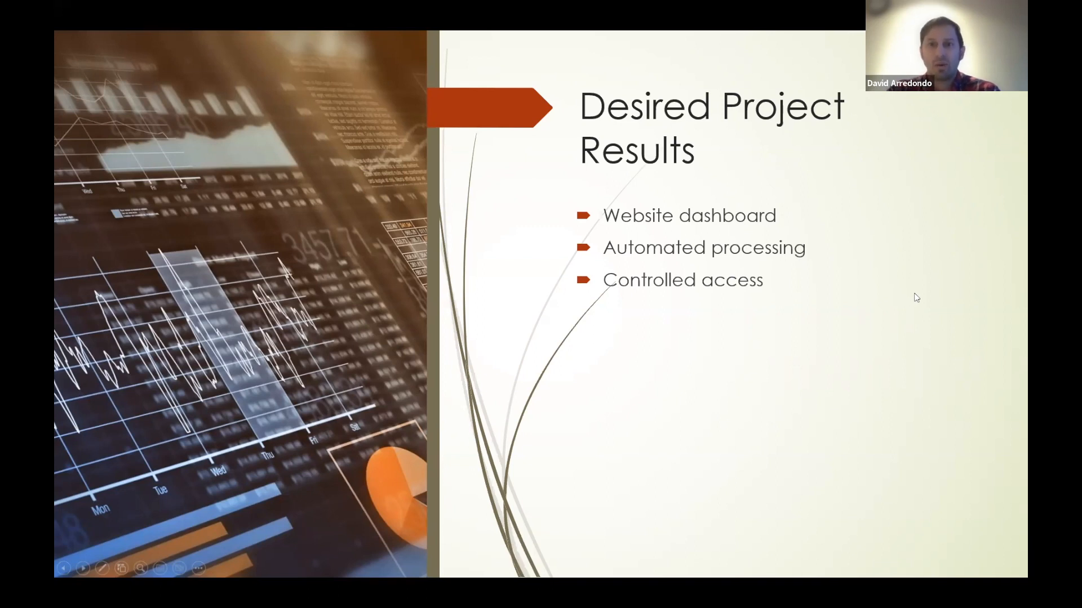
mouse_move(911, 304)
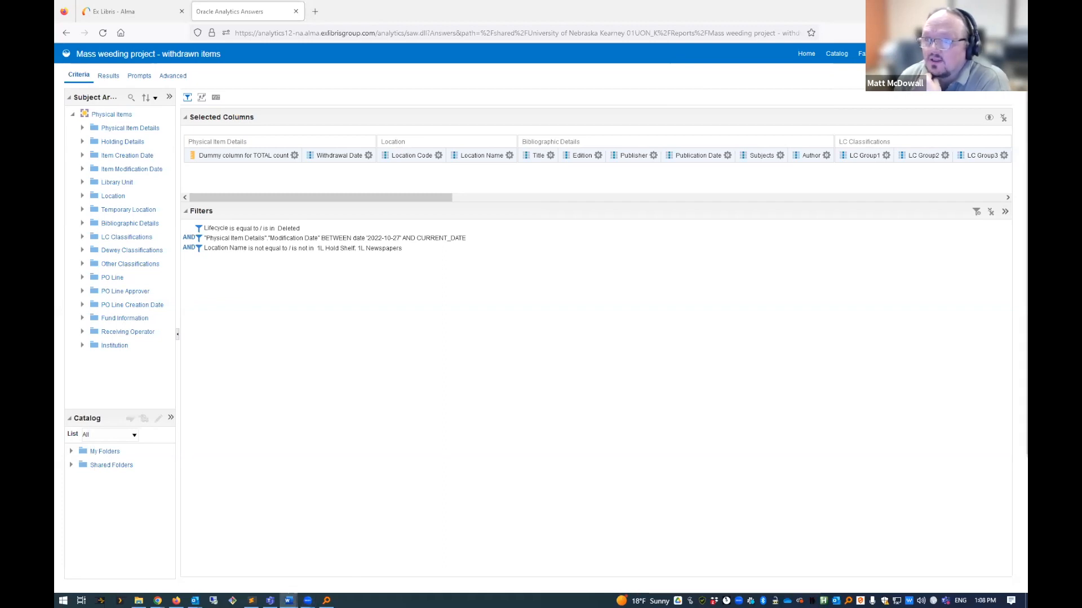
mouse_move(827, 346)
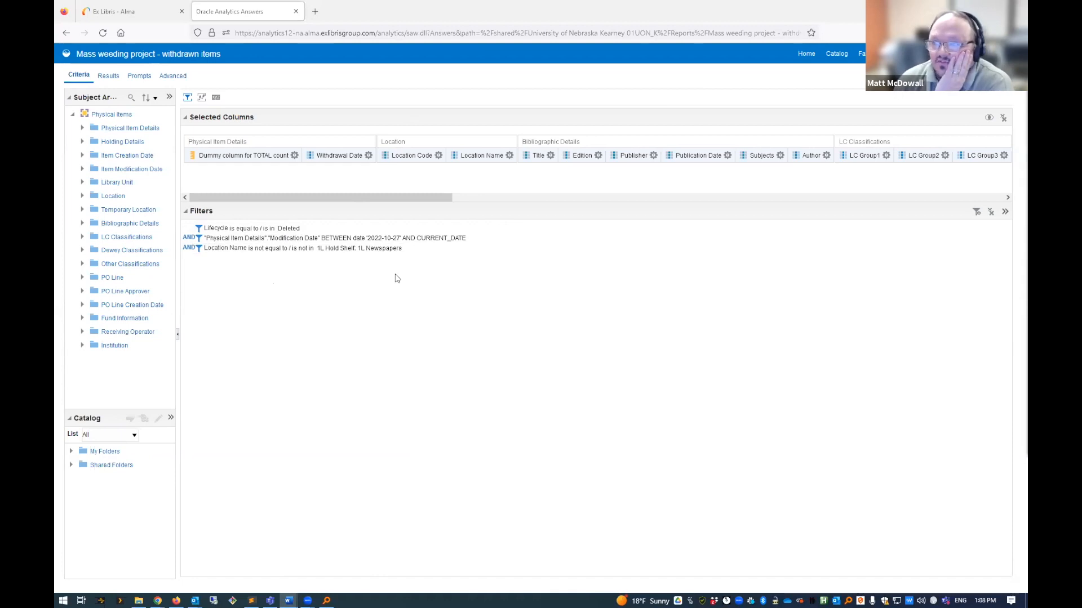
mouse_move(206, 133)
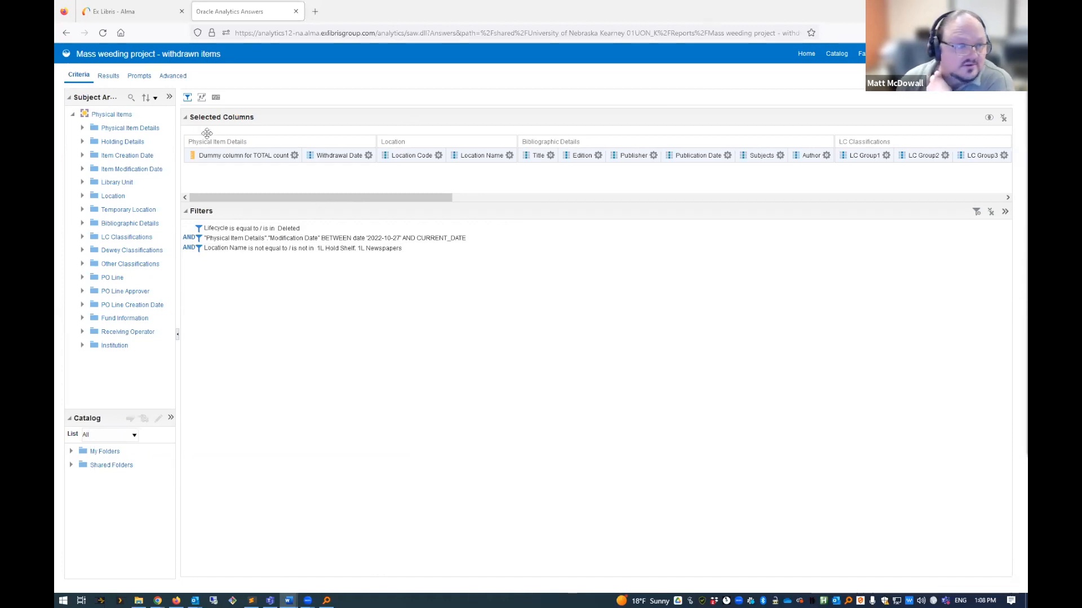
Show the withdrawn items report's result table, totalling 33,842 items, and scan its columns.
left_click(108, 76)
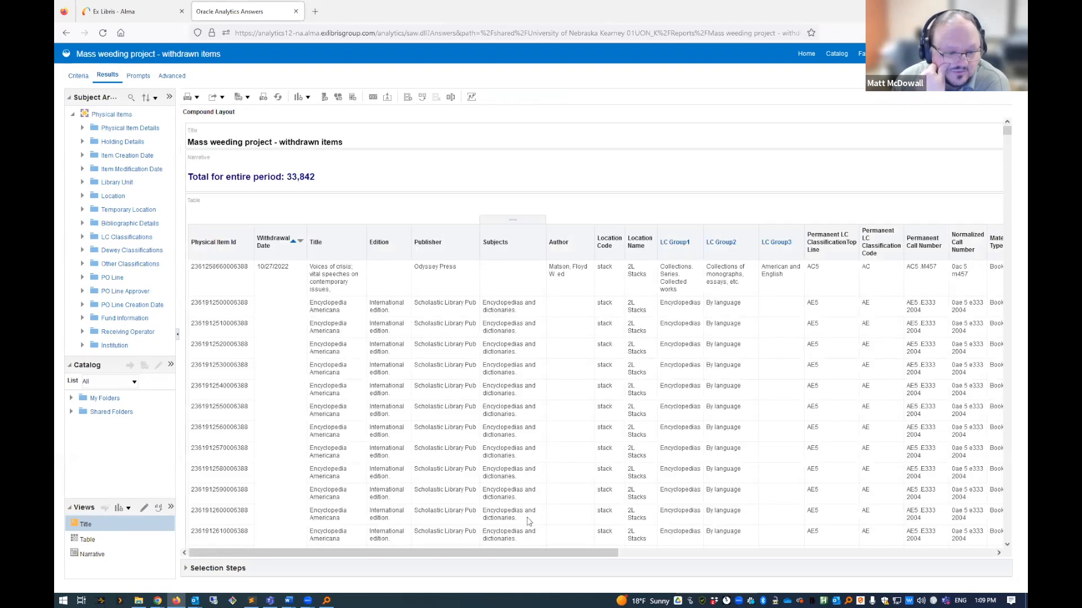
scroll("right", 3)
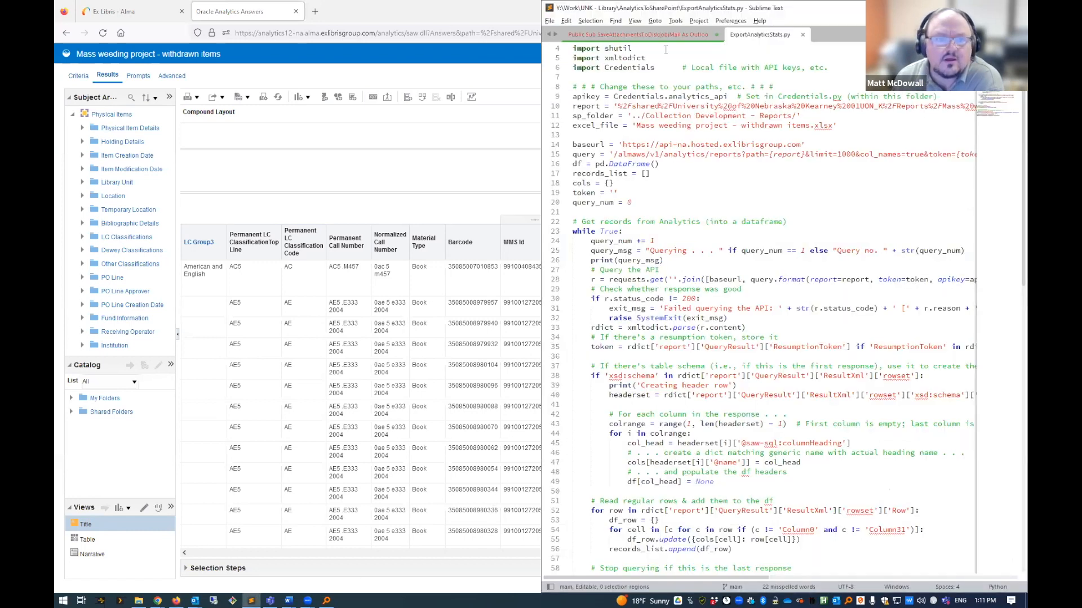
Bring up the Python export script, then the SaveAttachmentsToDisk Outlook VBA macro.
left_click(646, 33)
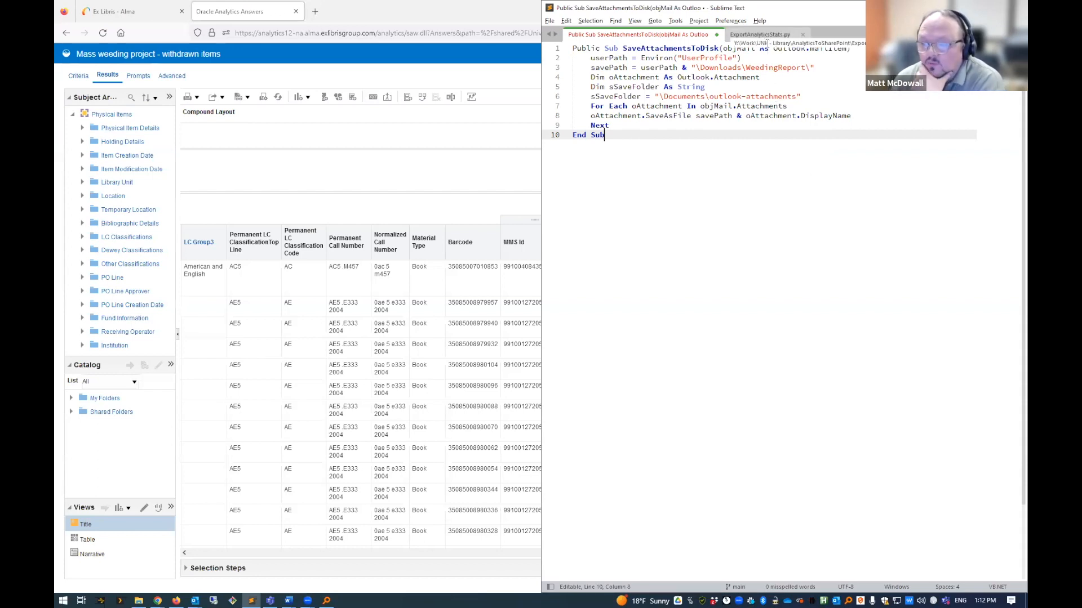
left_click(759, 34)
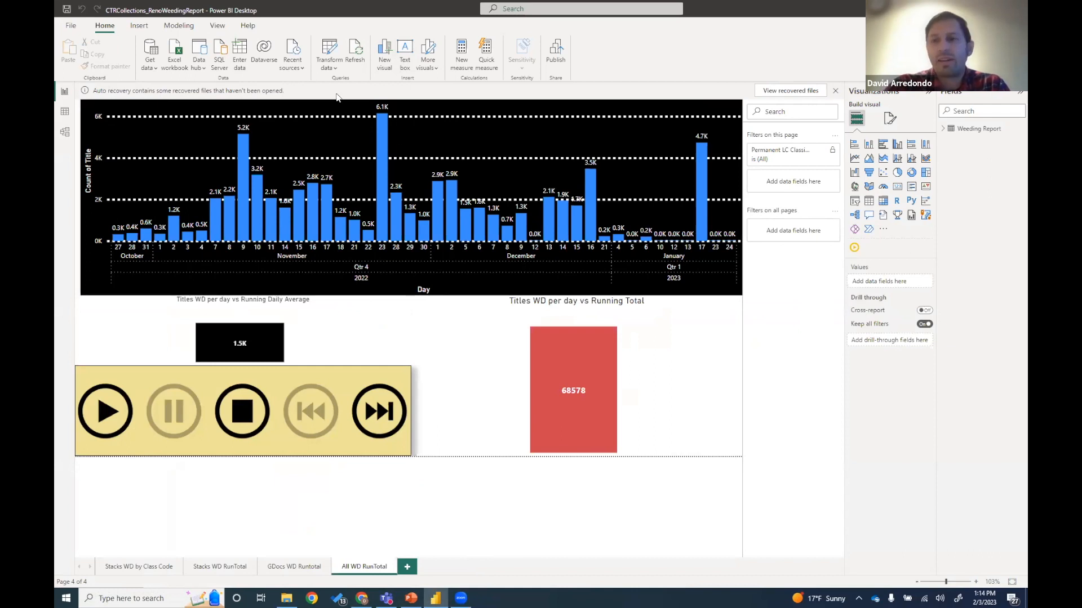
mouse_move(332, 62)
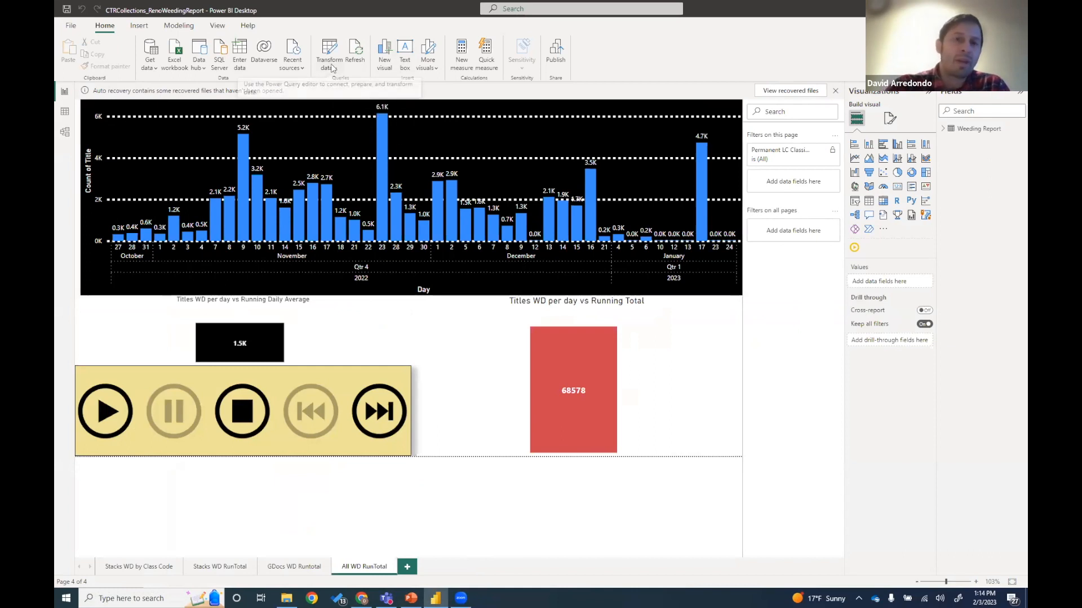
Enter Power Query Editor for the Weeding Report query and browse the New Source list.
left_click(329, 53)
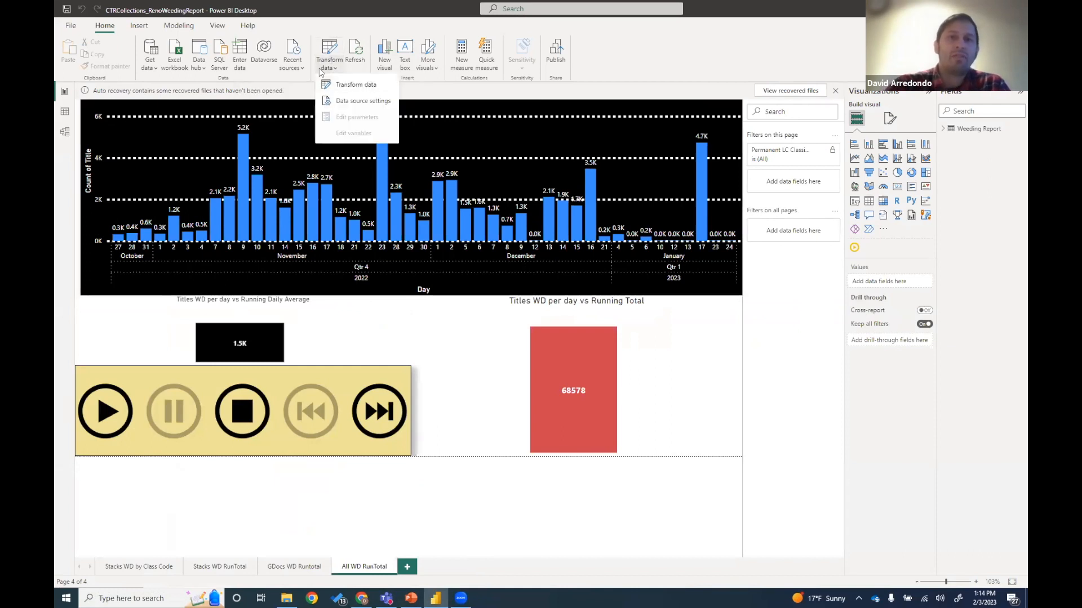
mouse_move(354, 84)
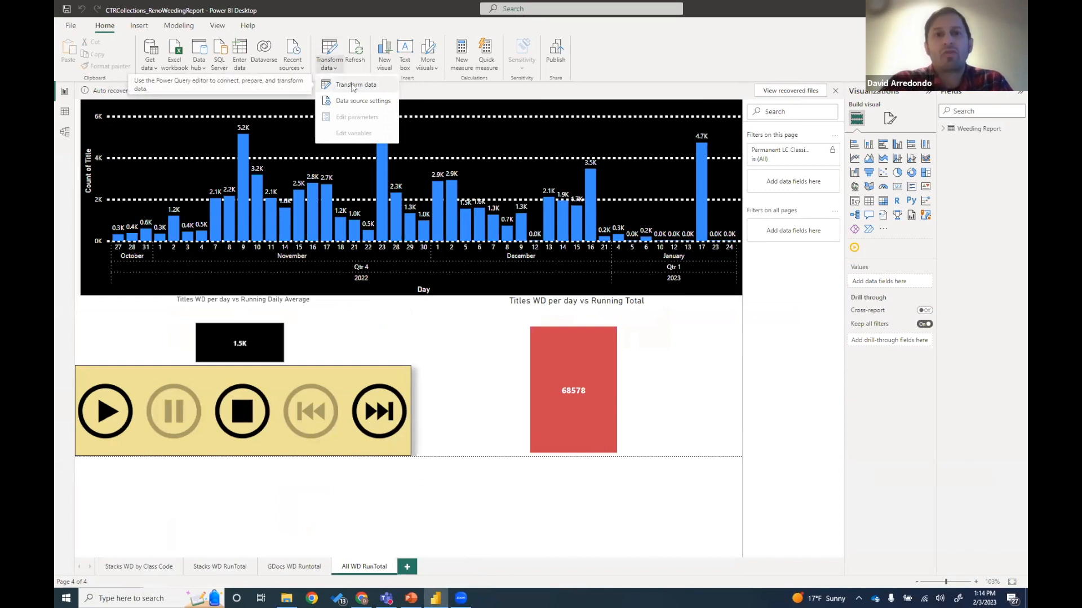
left_click(355, 85)
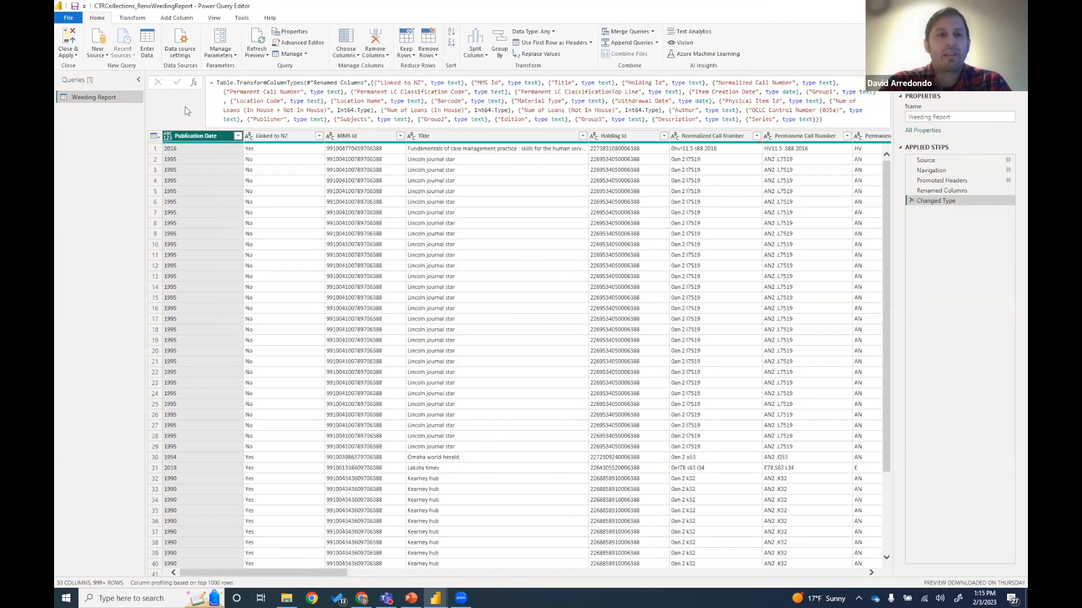
left_click(82, 44)
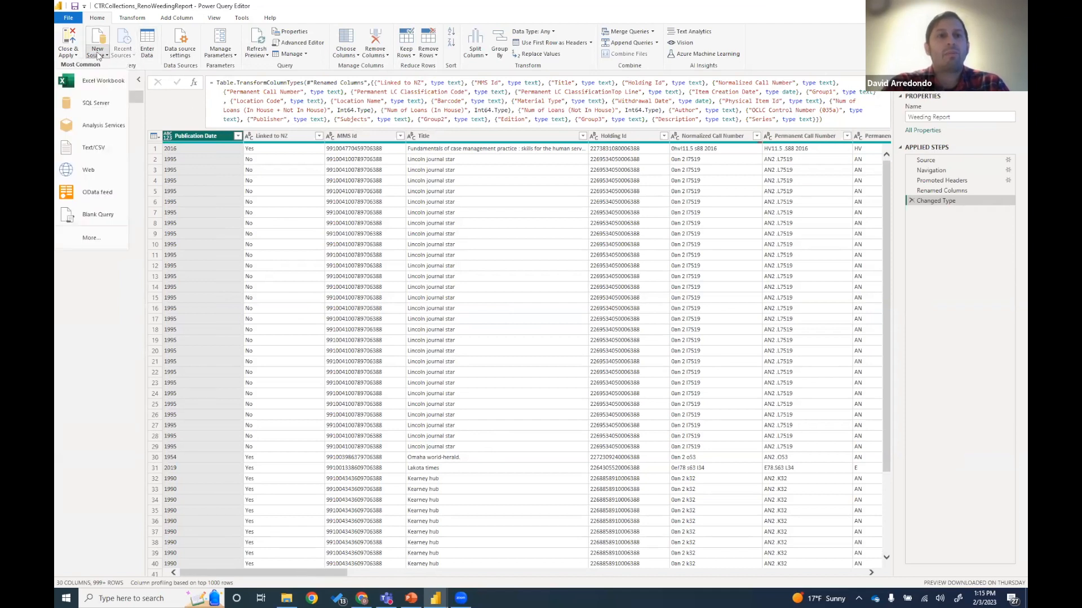
mouse_move(108, 131)
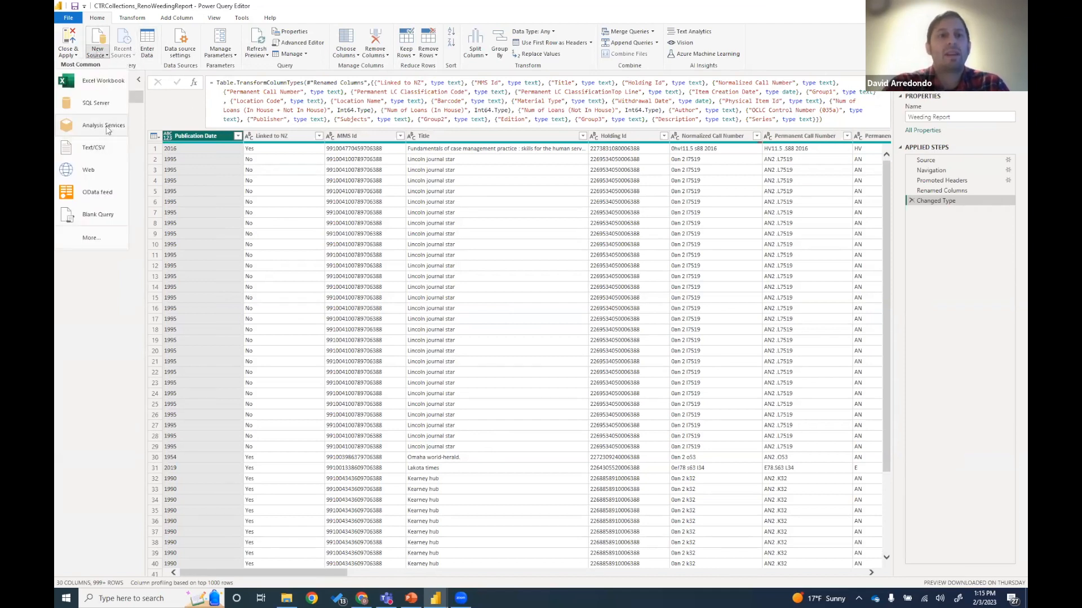
mouse_move(90, 171)
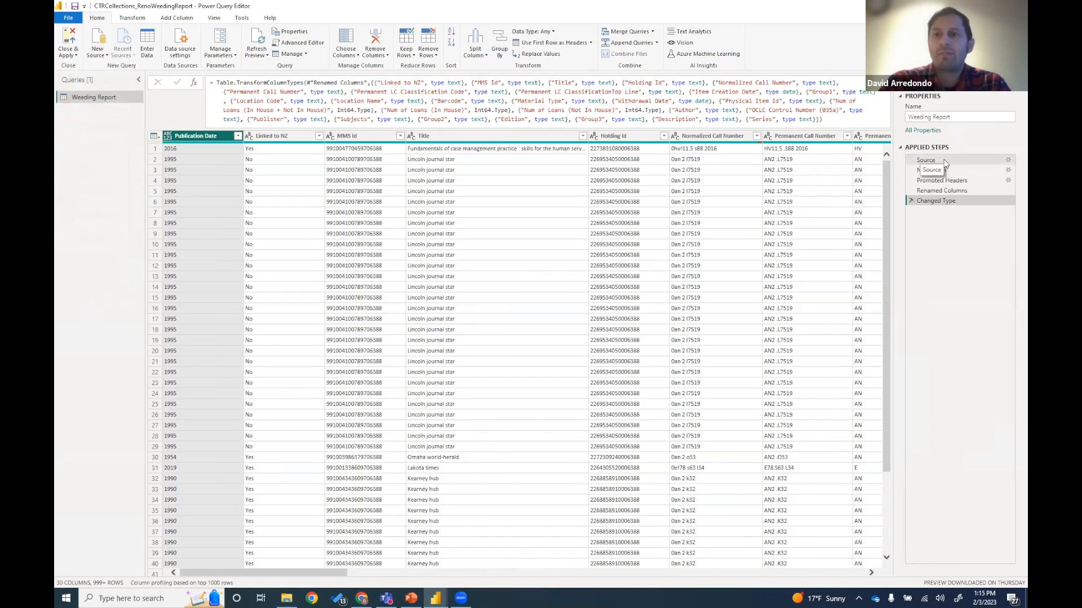
Step through Source, Navigation, Promoted Headers, Renamed Columns and Changed Type applied steps.
left_click(926, 160)
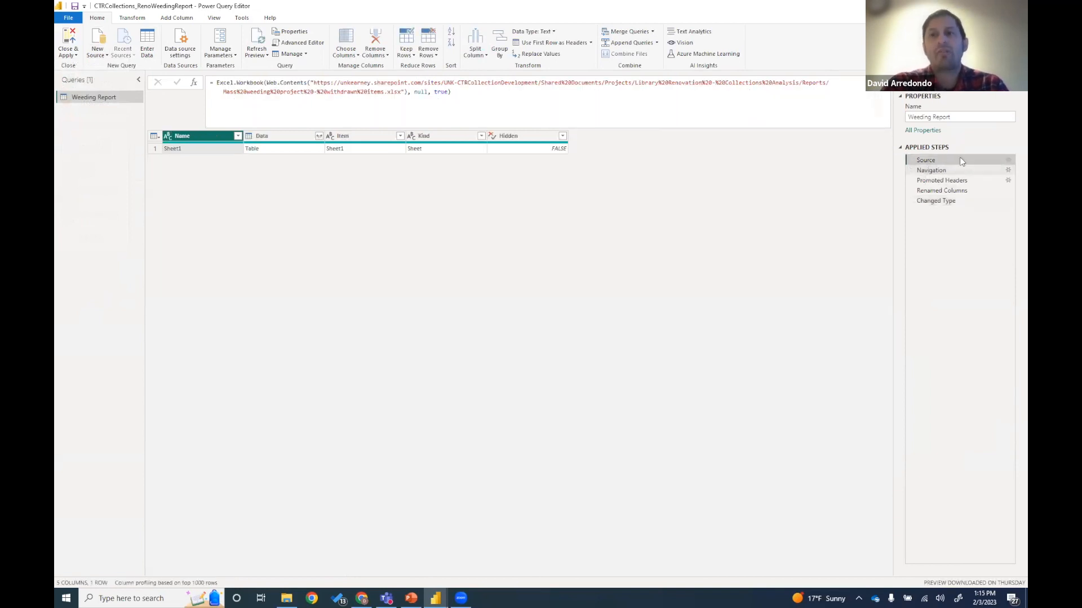
mouse_move(949, 171)
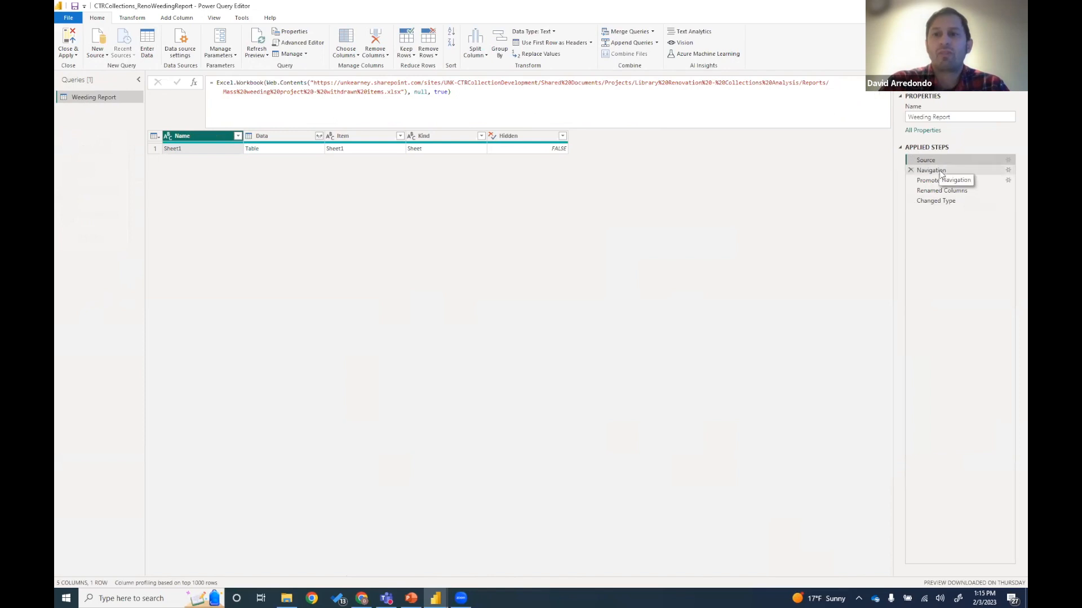
left_click(930, 169)
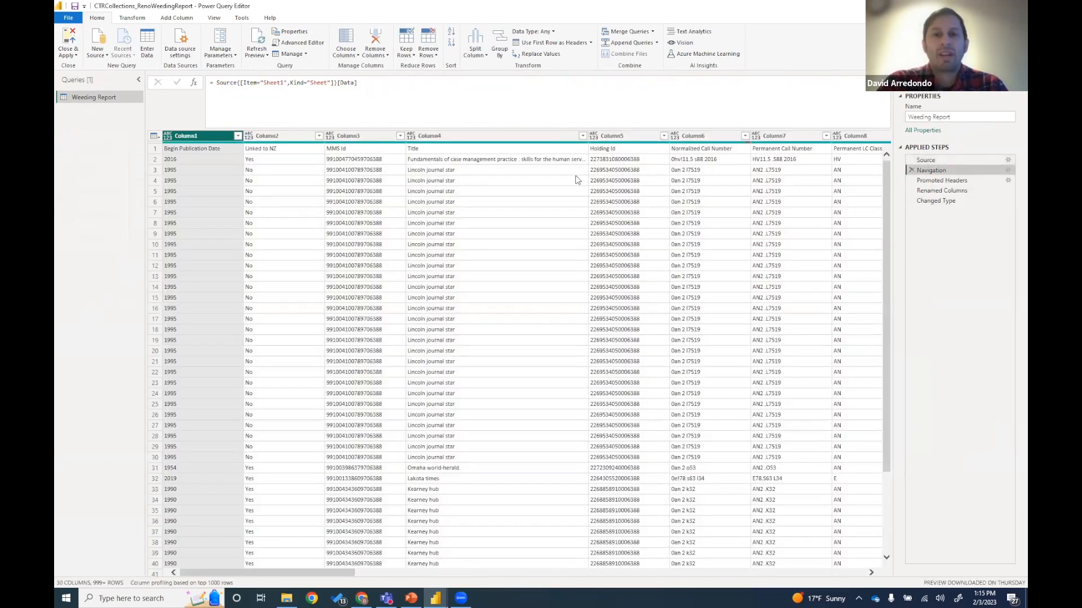
mouse_move(941, 180)
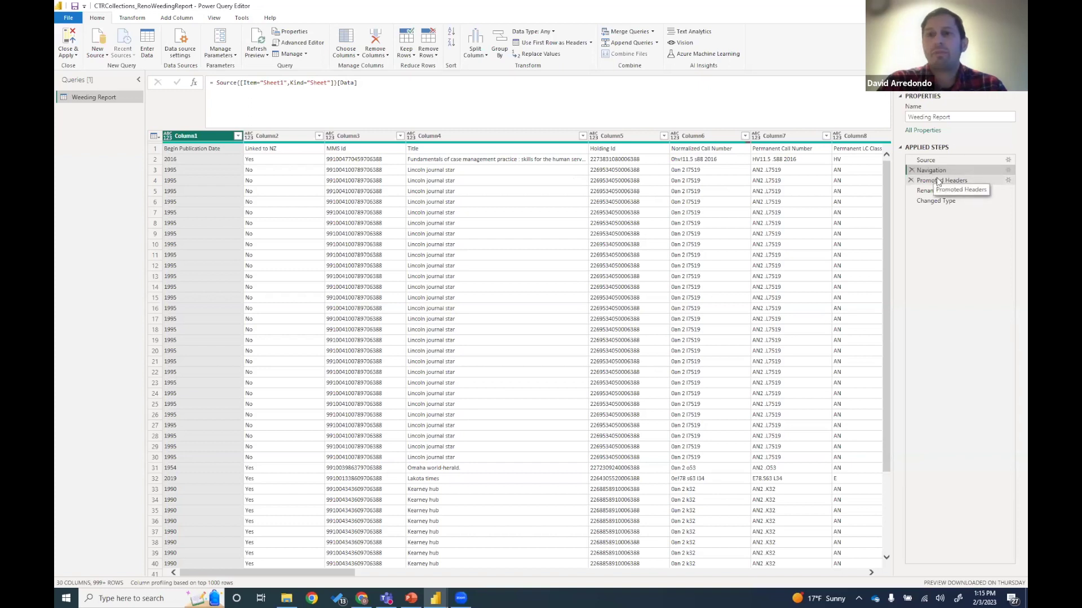
left_click(941, 180)
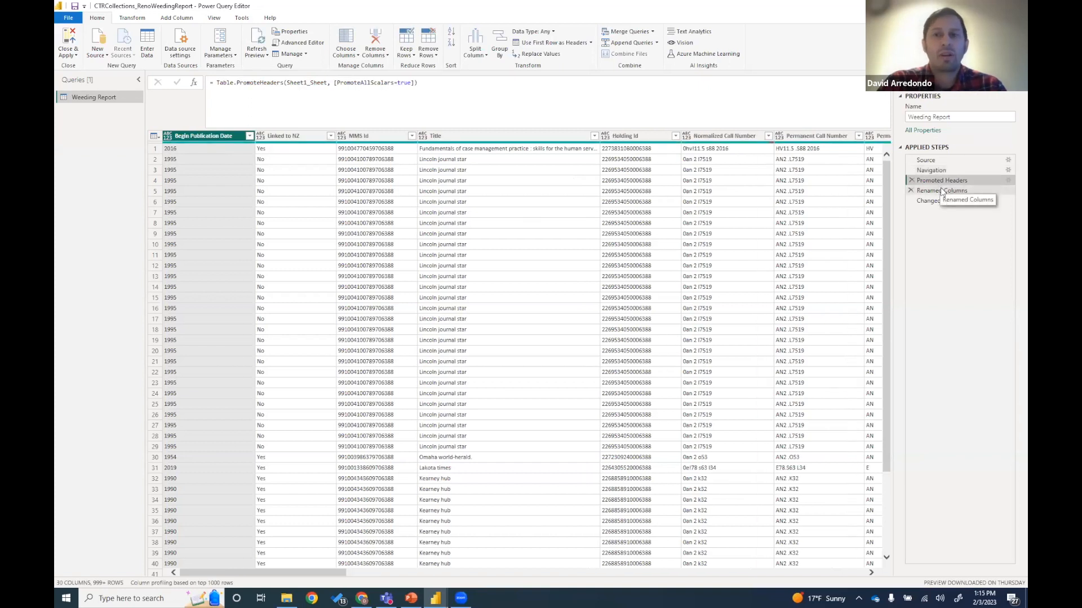
left_click(942, 189)
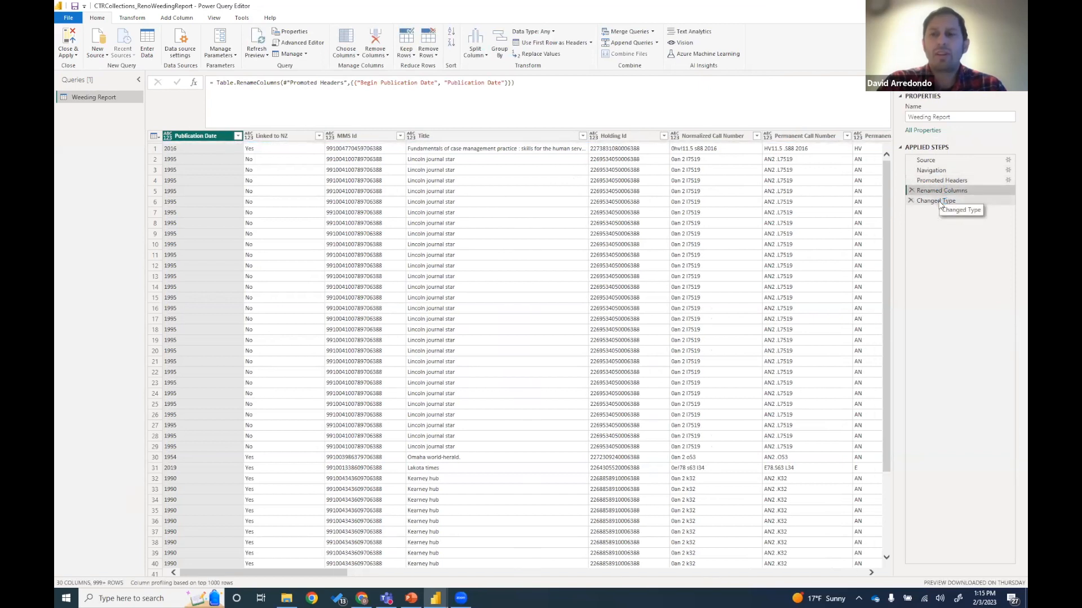
left_click(935, 200)
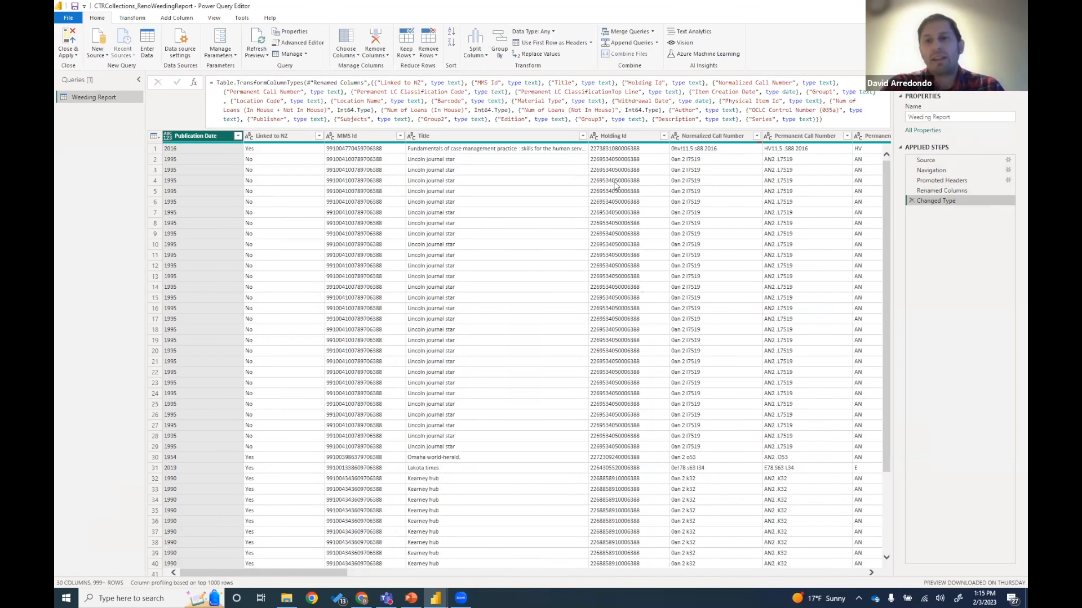
mouse_move(618, 221)
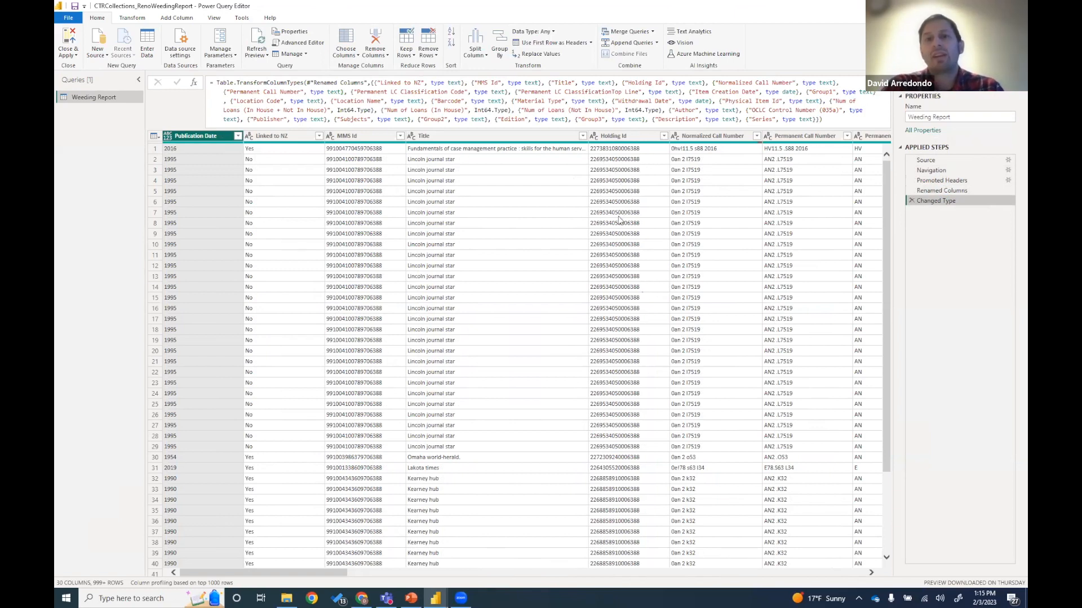
mouse_move(635, 212)
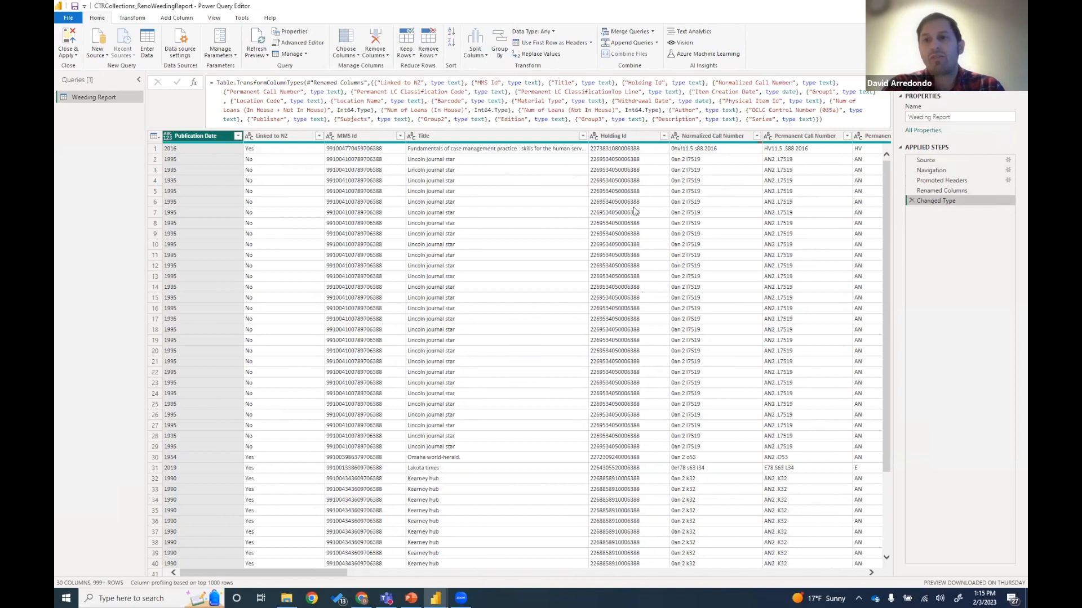
mouse_move(695, 266)
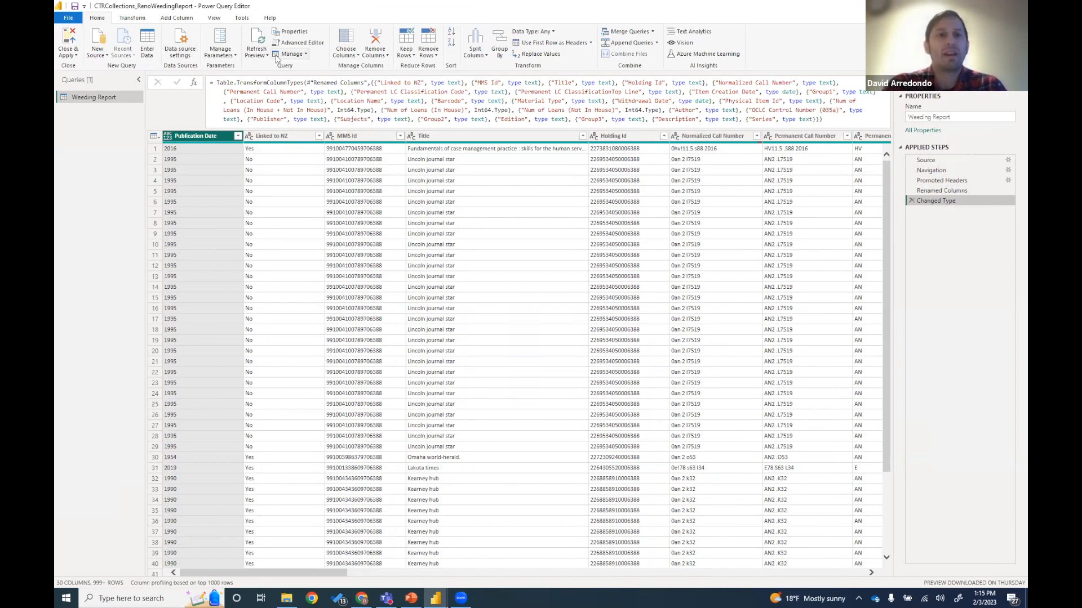
mouse_move(255, 40)
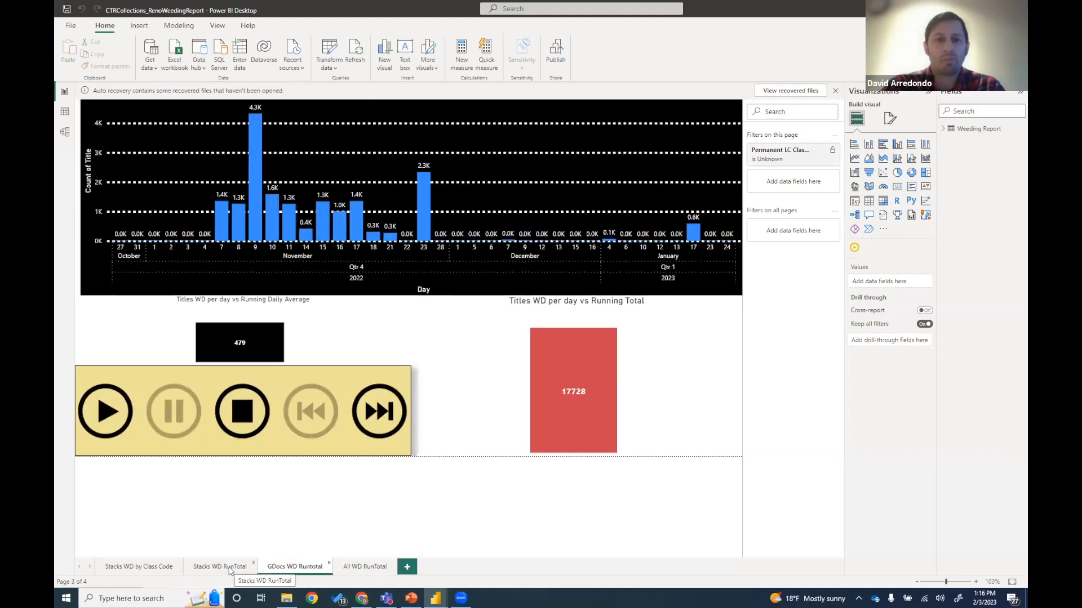
Browse the Stacks WD RunTotal page, then the All WD RunTotal page with its 68,578 total.
left_click(218, 566)
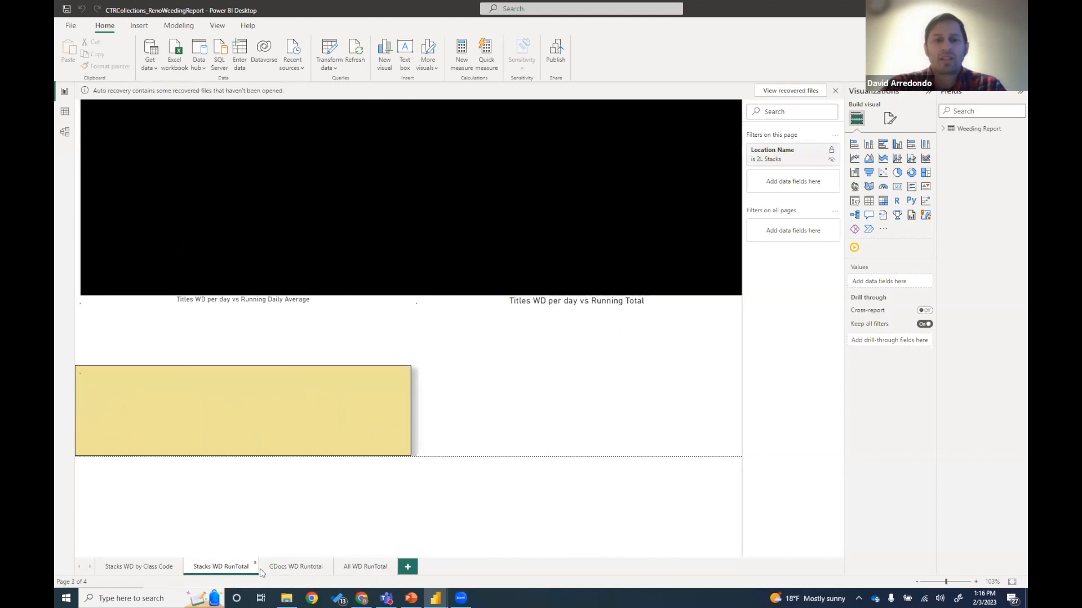
left_click(364, 567)
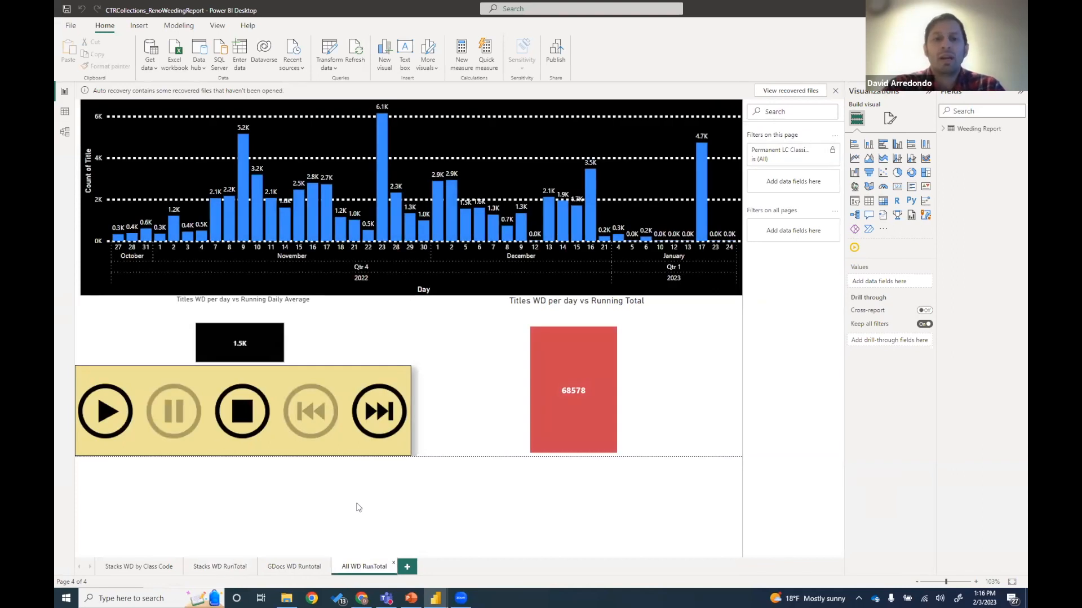
mouse_move(311, 473)
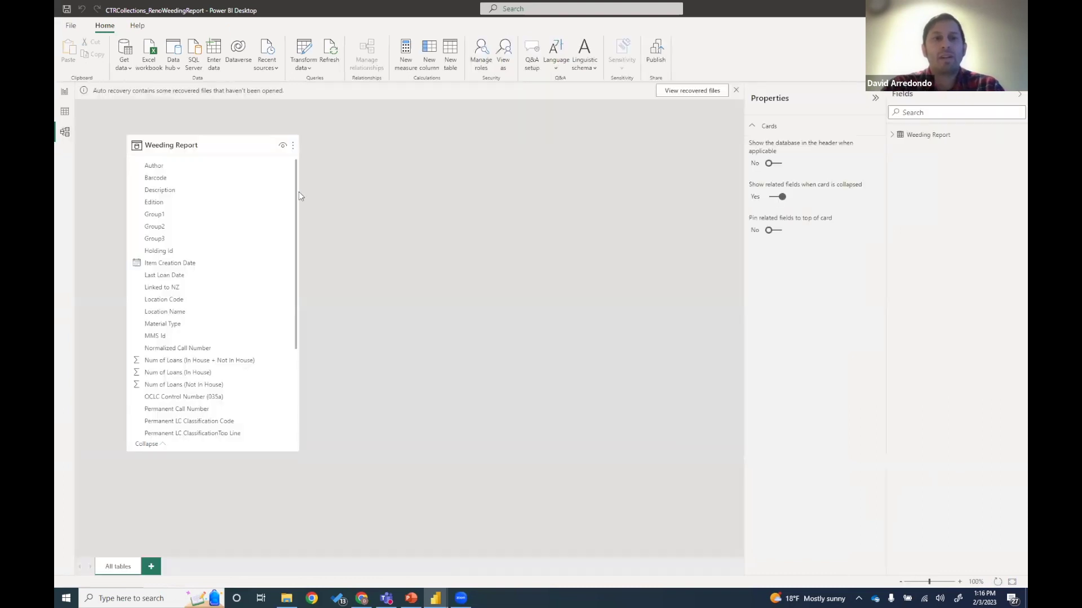
mouse_move(131, 127)
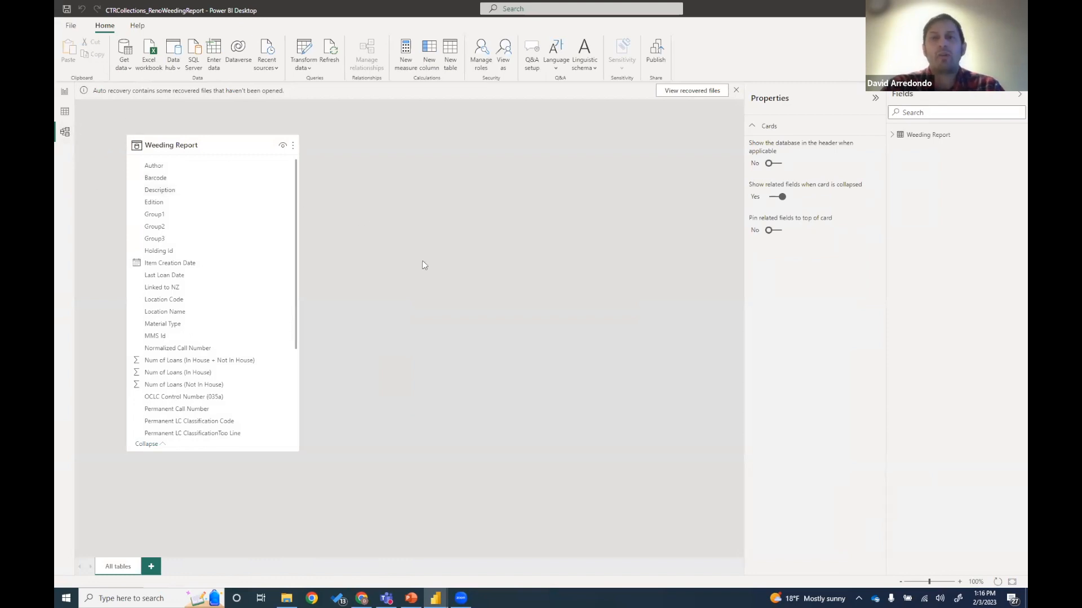
mouse_move(437, 264)
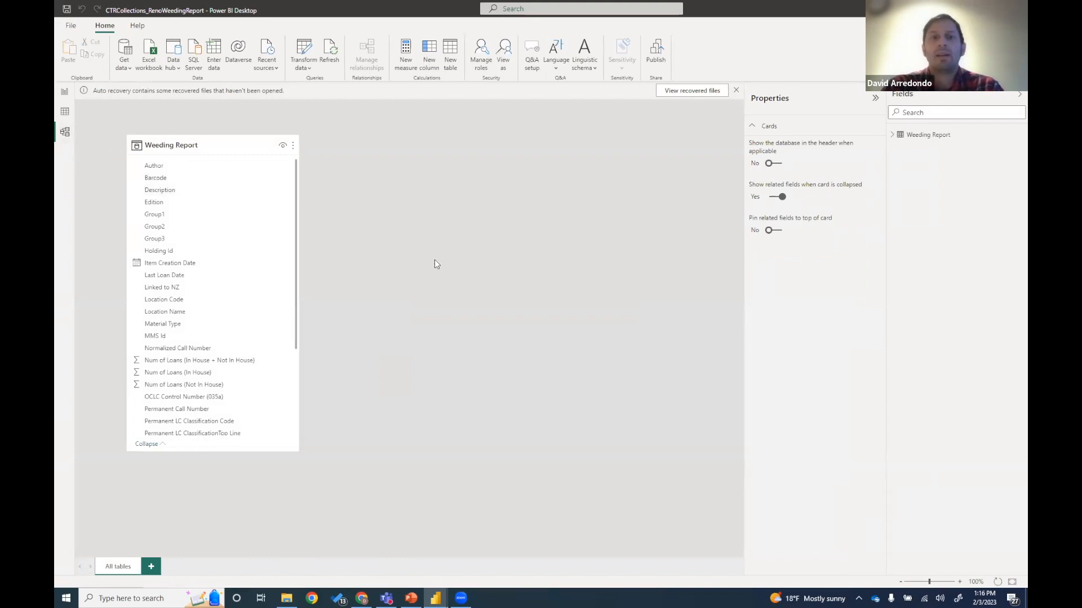
mouse_move(358, 207)
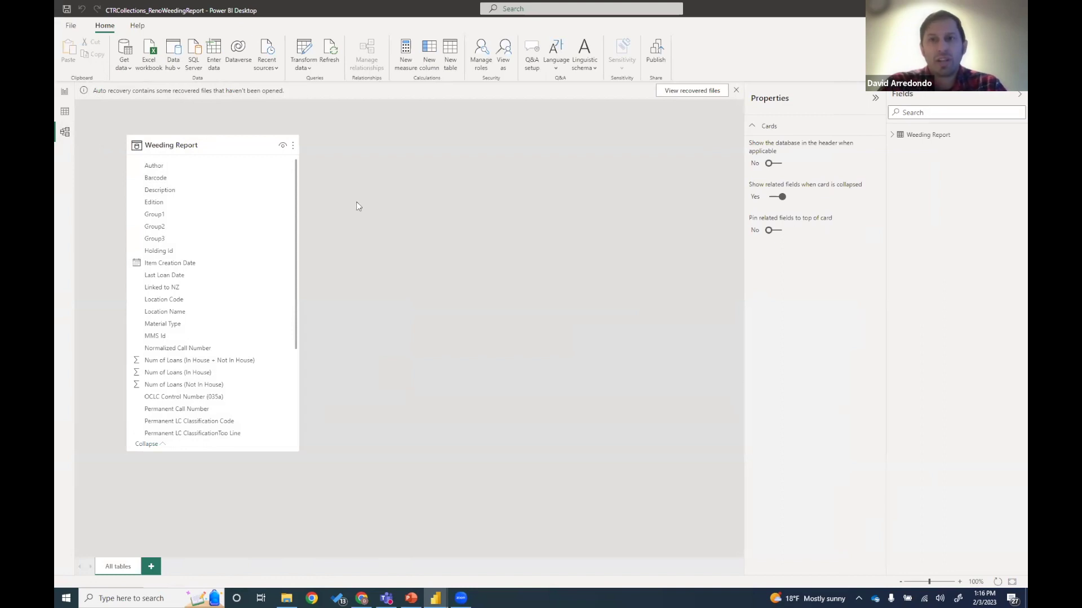
mouse_move(315, 160)
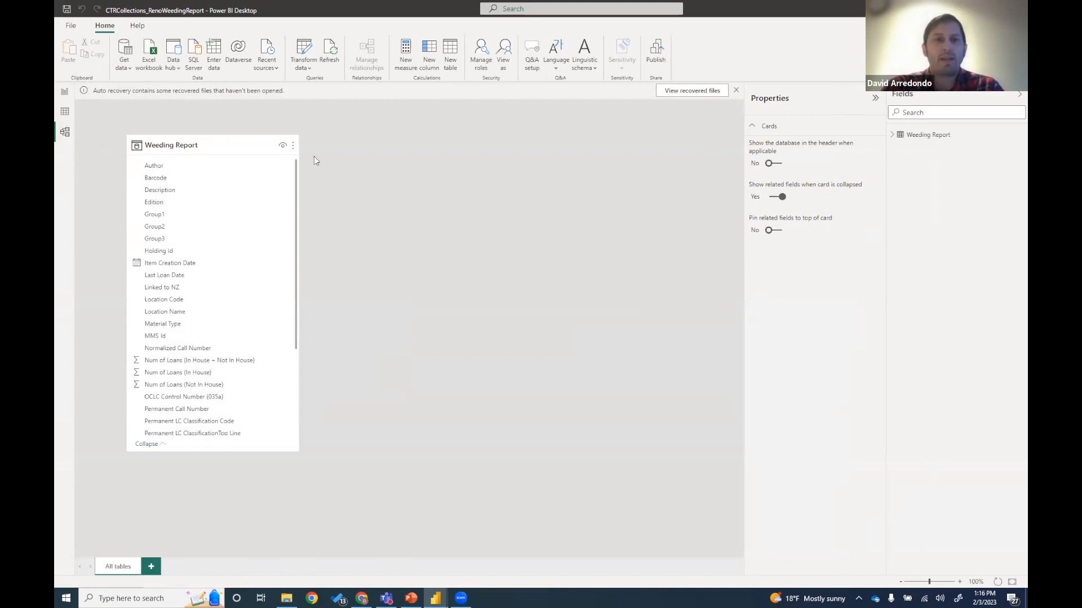
mouse_move(64, 94)
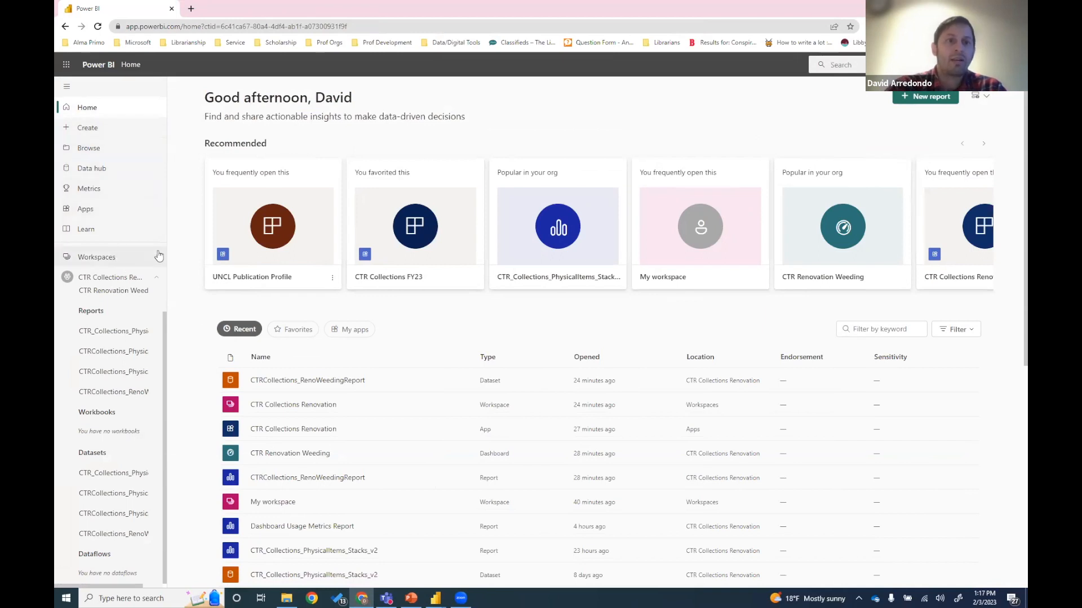
From Workspaces, enter CTR Collections Renovation and load the CTRCollections_RenoWeedingReport report.
left_click(97, 257)
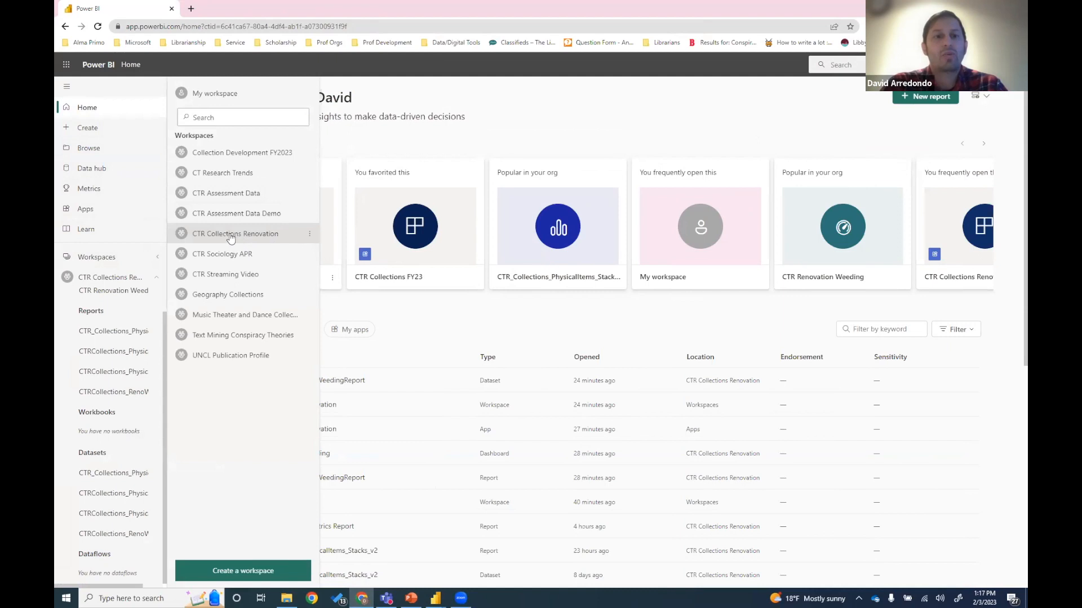
left_click(234, 234)
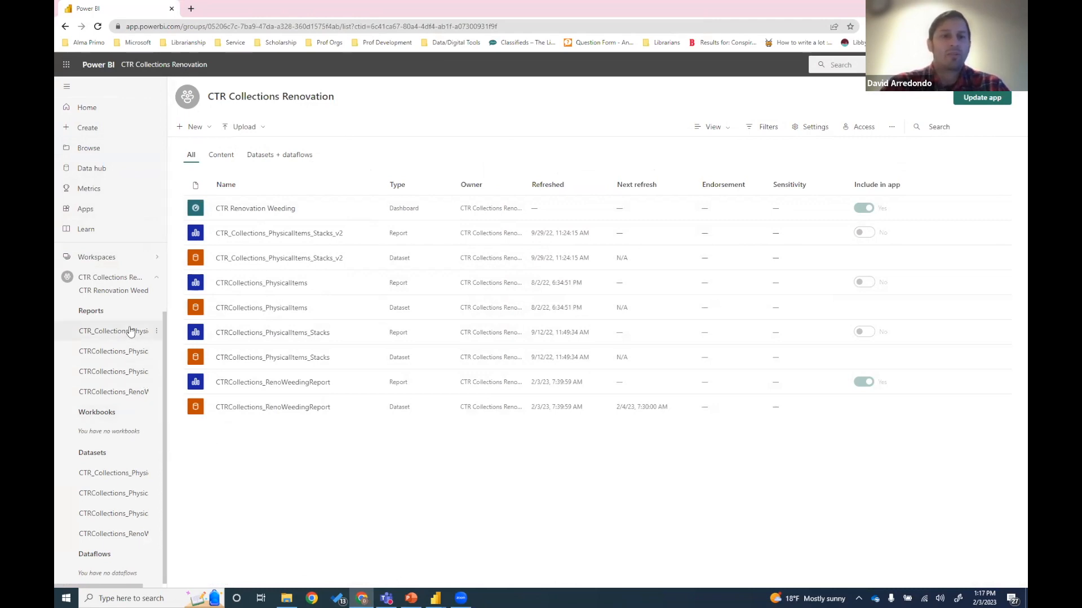
left_click(112, 332)
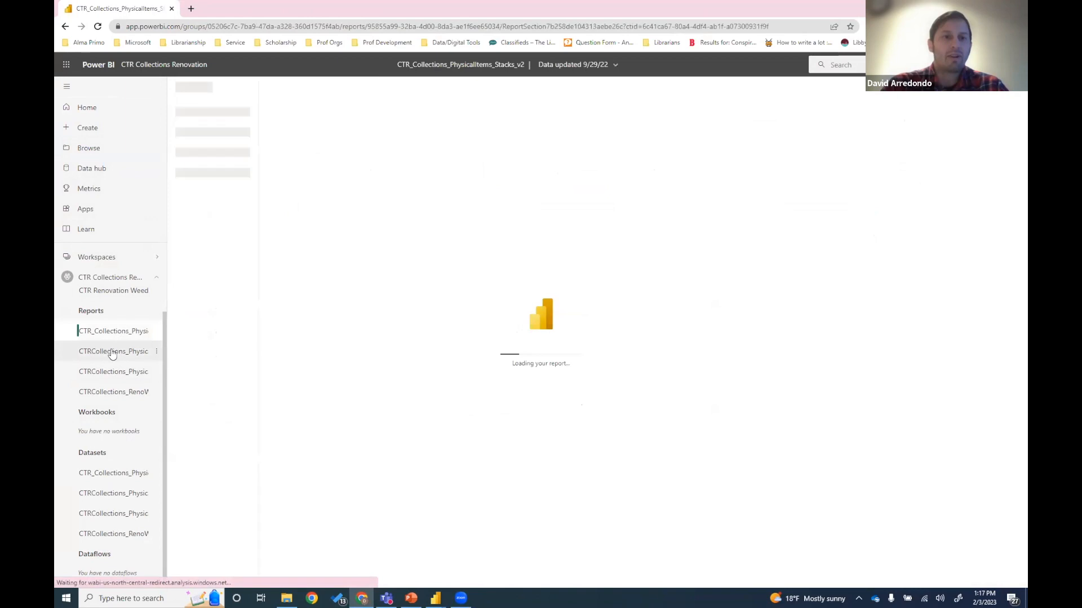
mouse_move(110, 354)
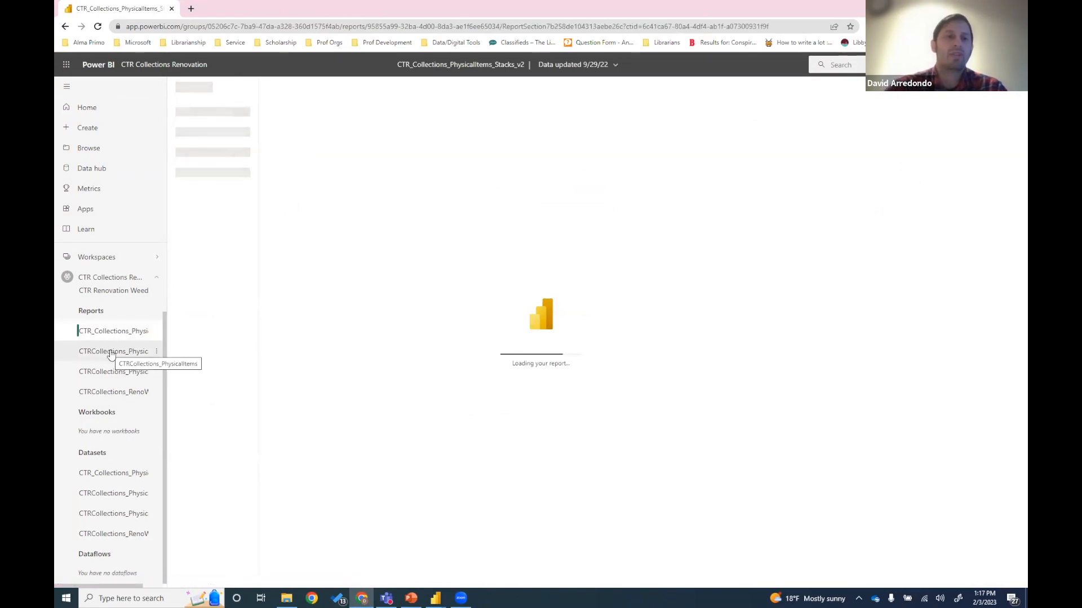
left_click(112, 392)
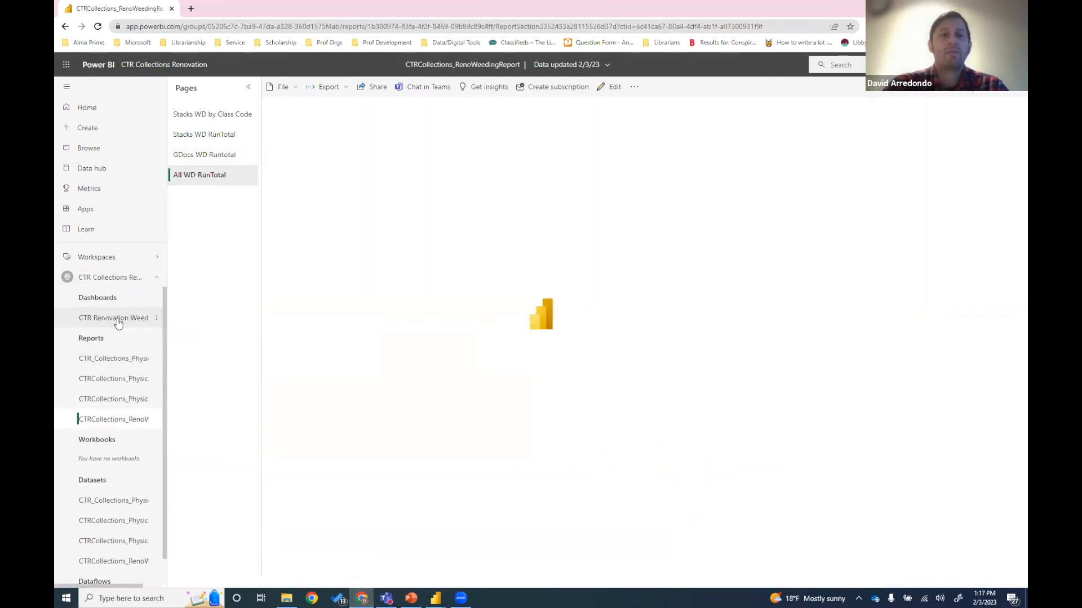
View the CTR Renovation Weeding dashboard's withdrawal charts, running totals and classification treemap.
left_click(113, 317)
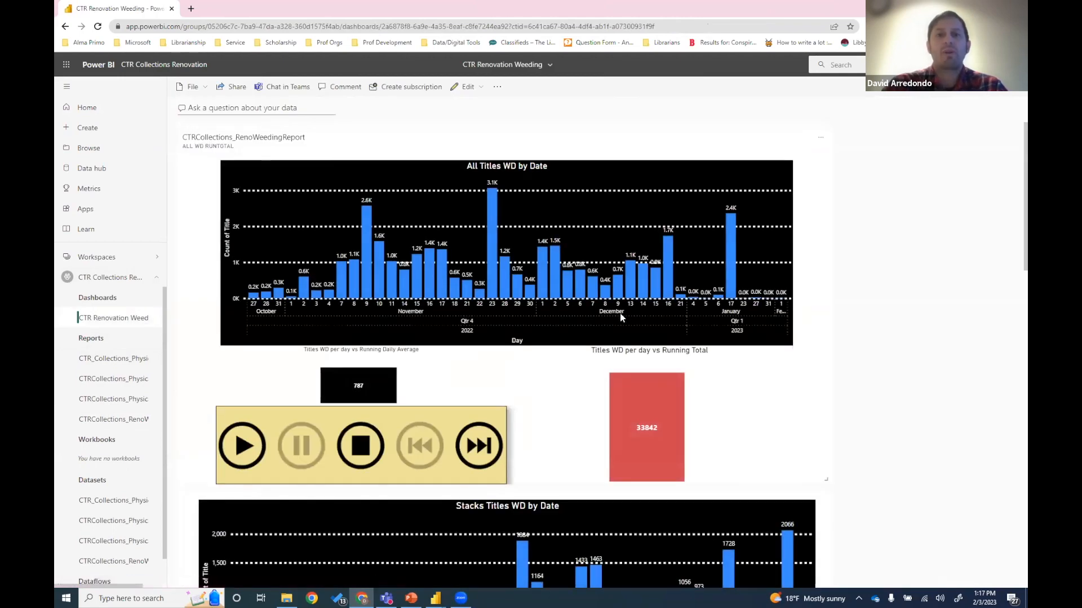
mouse_move(705, 311)
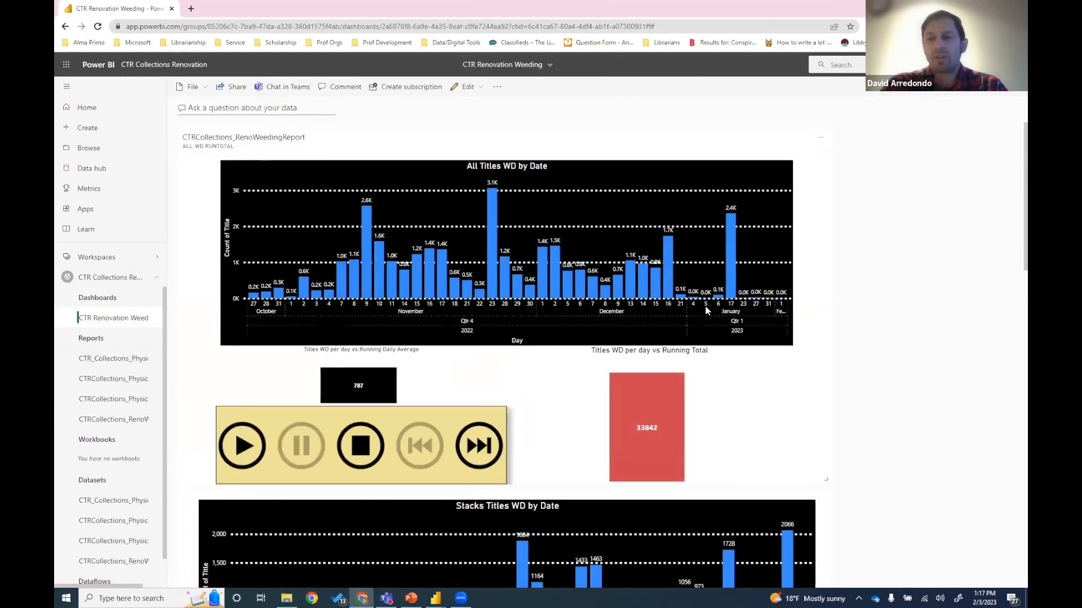
scroll("down", 3)
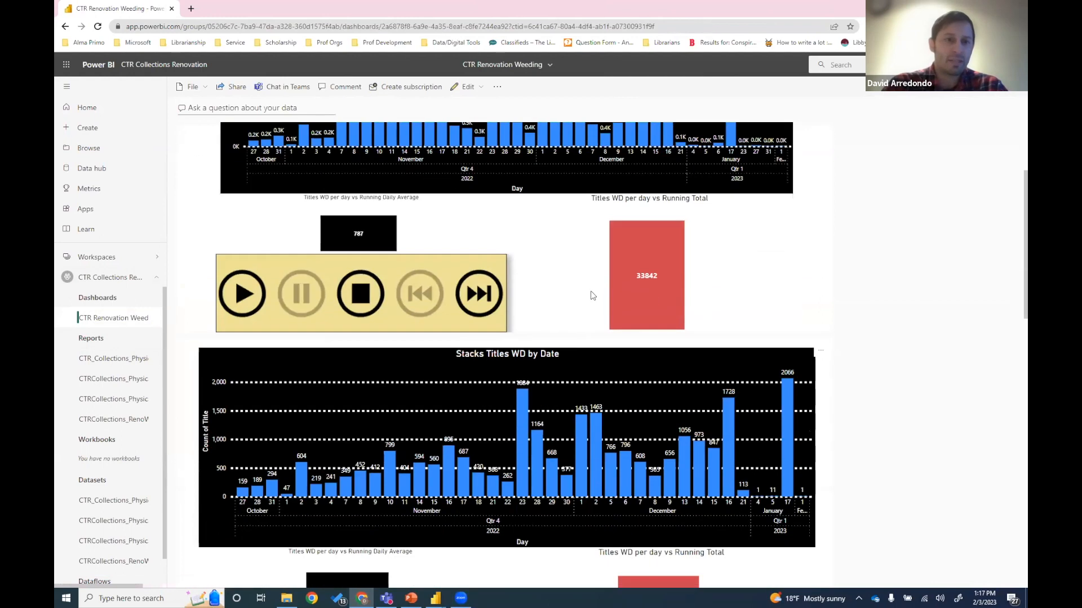
scroll("down", 3)
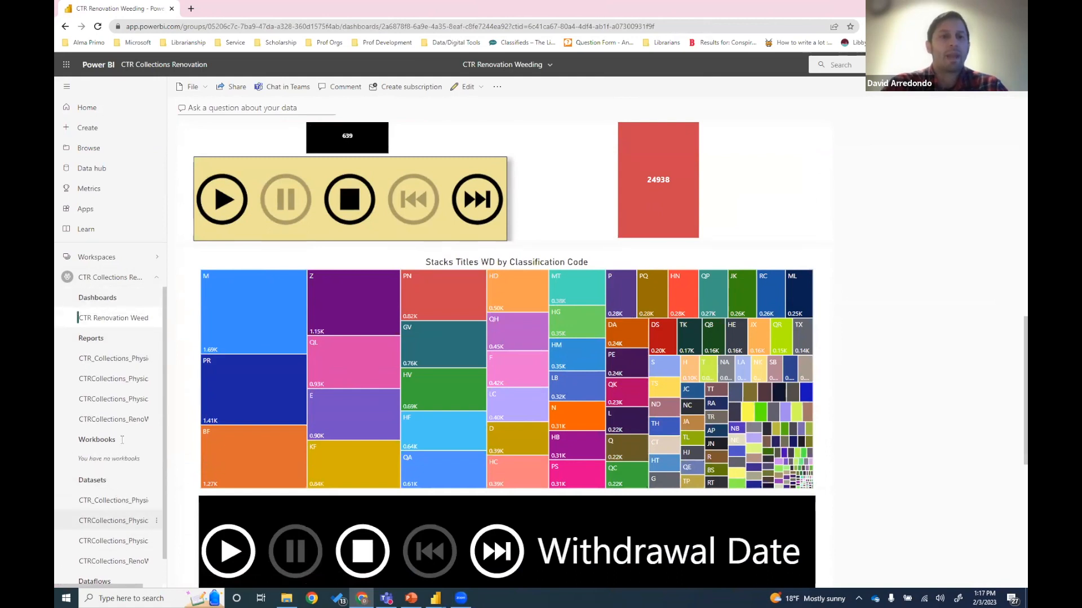
mouse_move(131, 323)
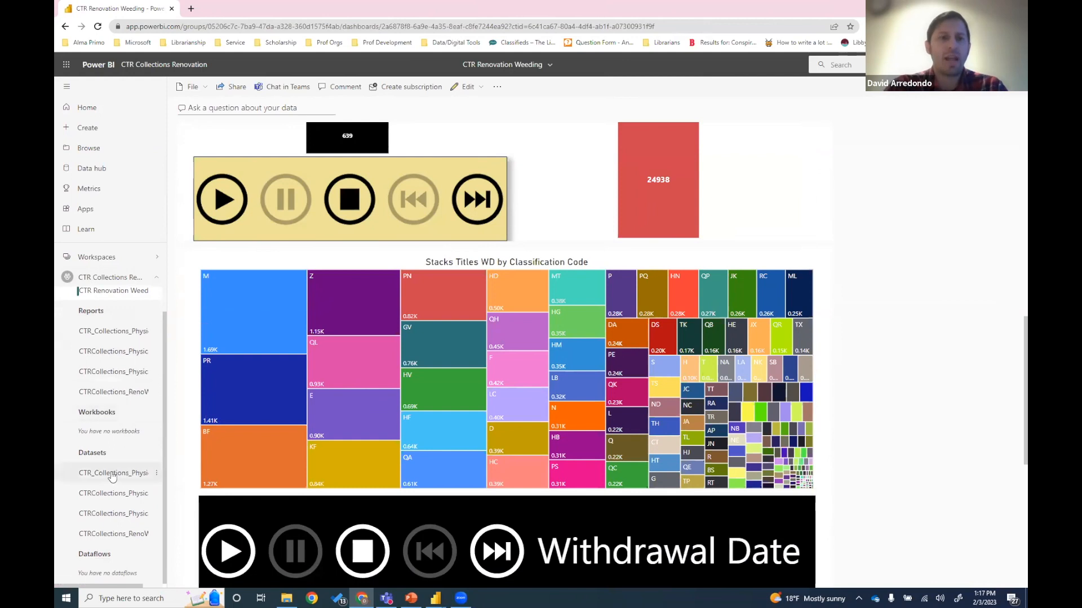
mouse_move(115, 474)
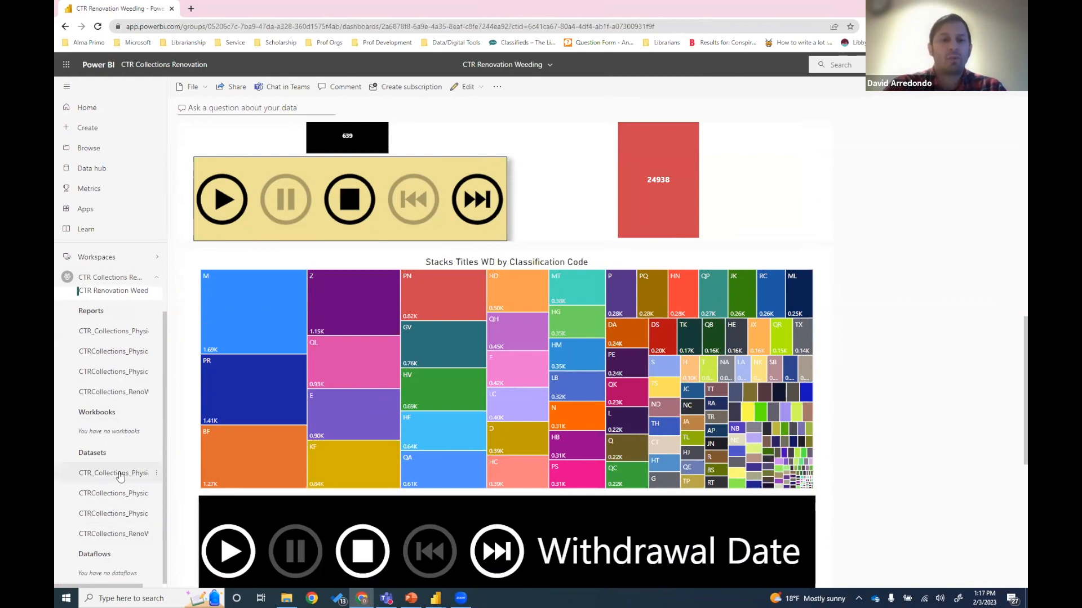
mouse_move(99, 459)
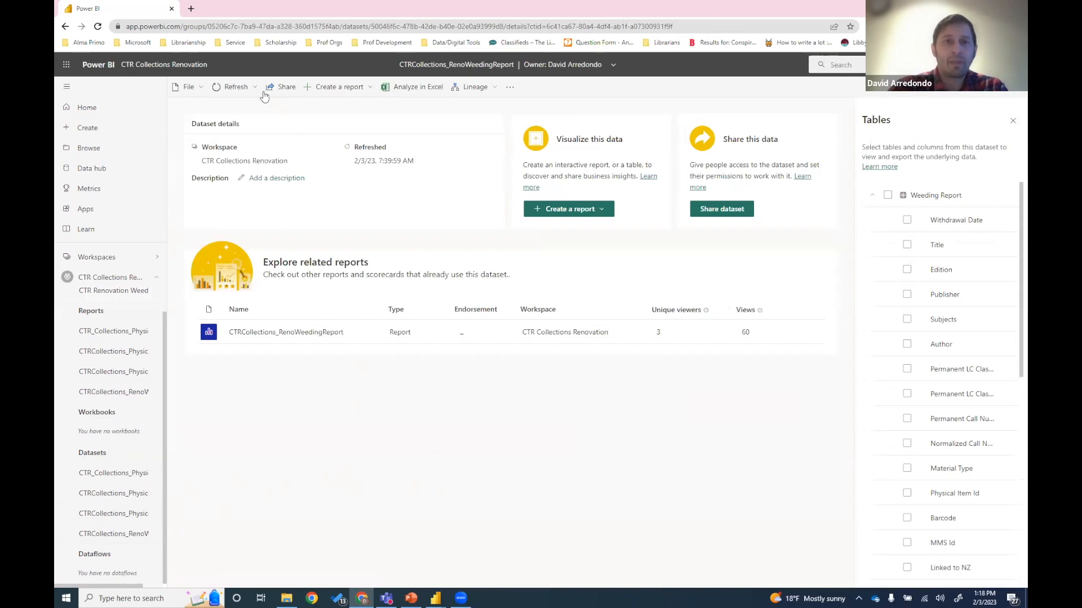
mouse_move(255, 89)
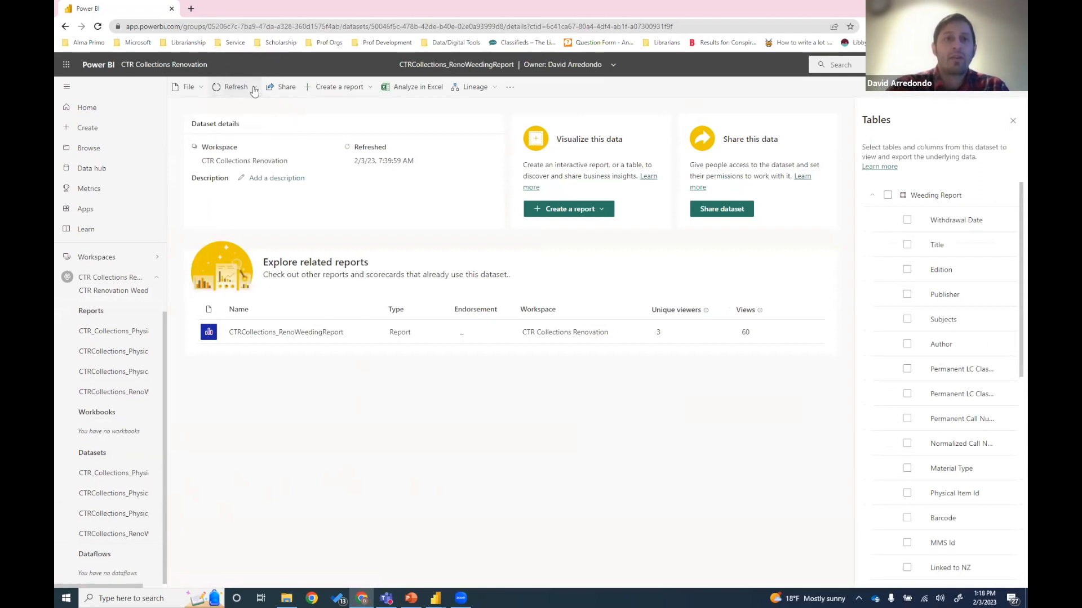
Reveal the dataset's Daily 7:30 AM scheduled refresh, then return to the workspace content list.
left_click(254, 86)
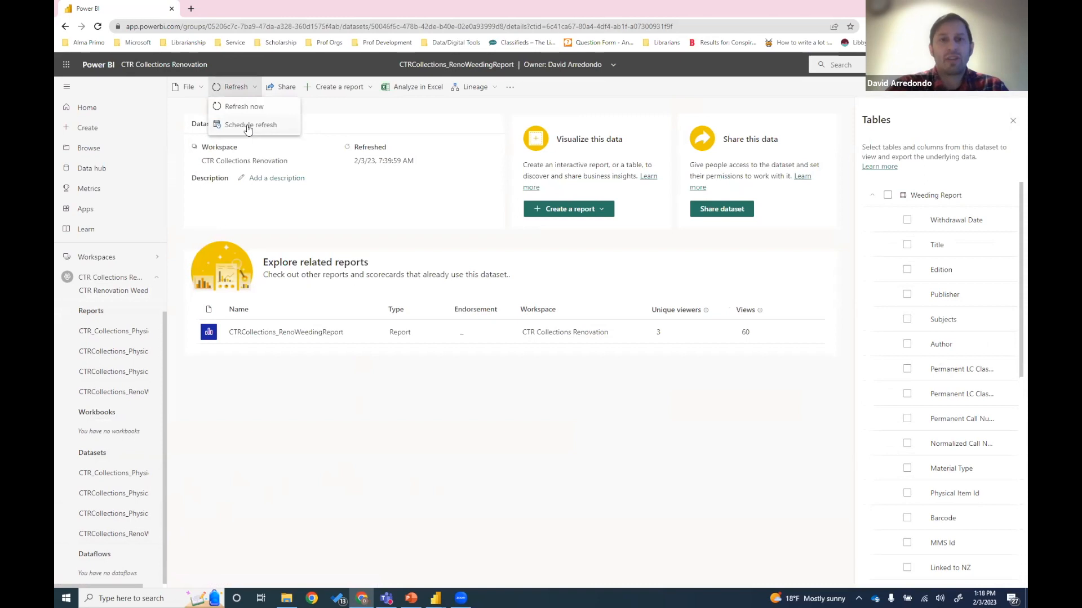
left_click(250, 124)
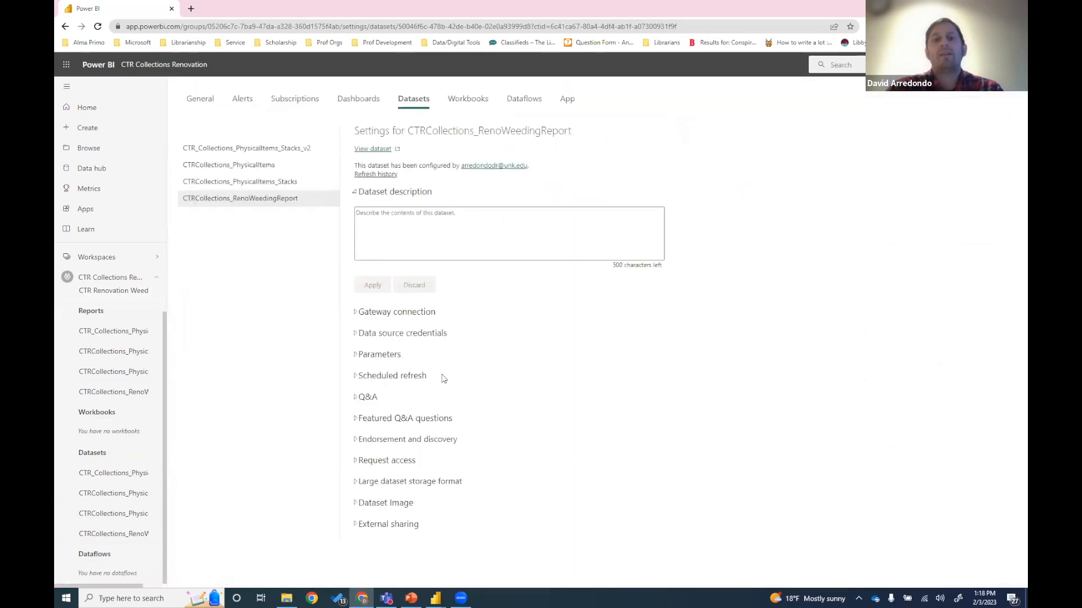
mouse_move(355, 380)
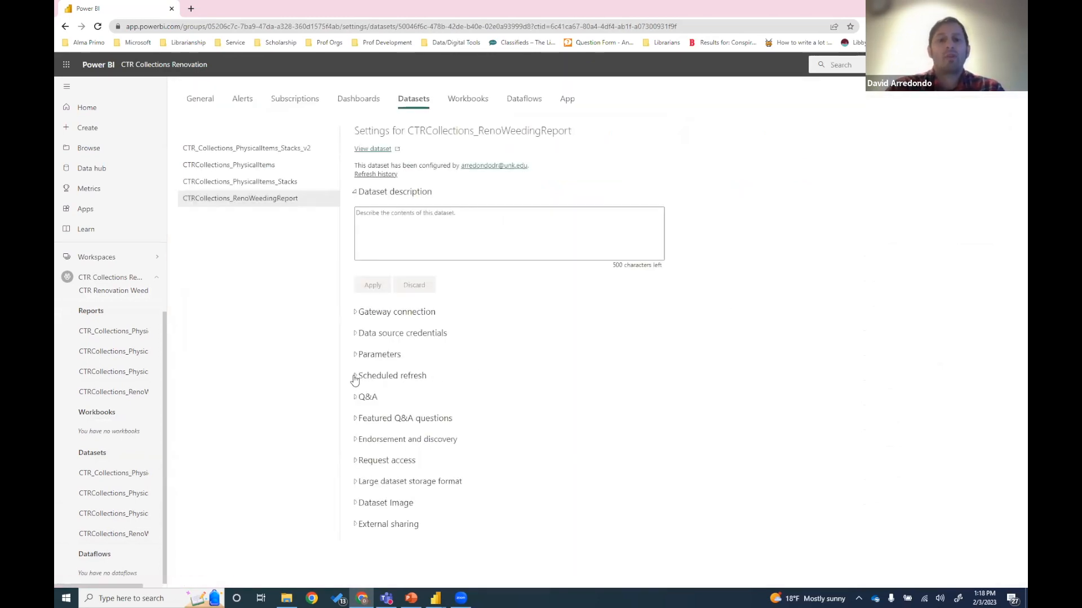
left_click(356, 376)
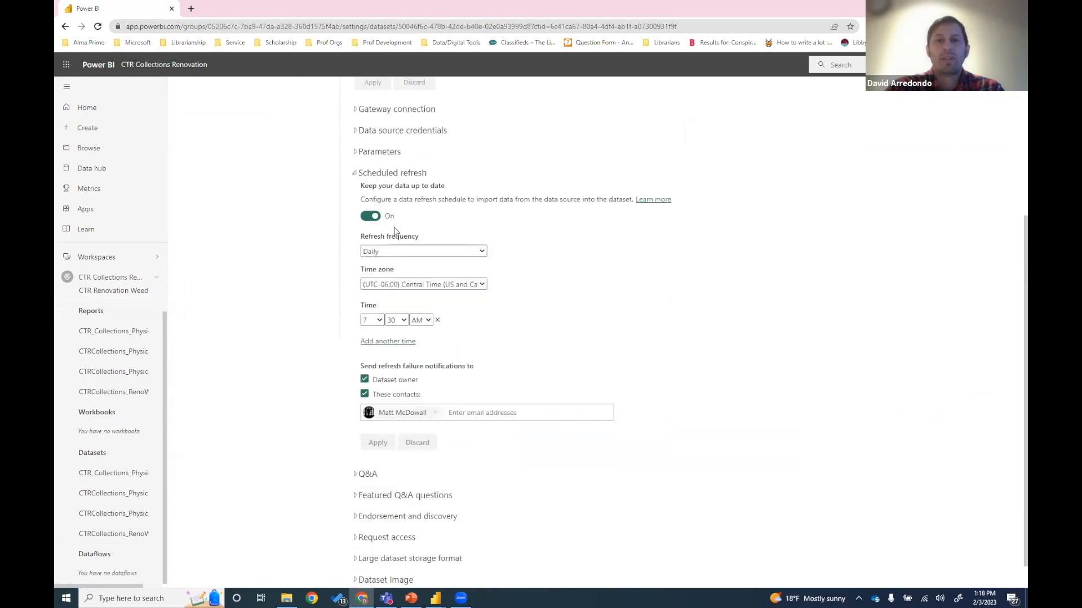
mouse_move(397, 249)
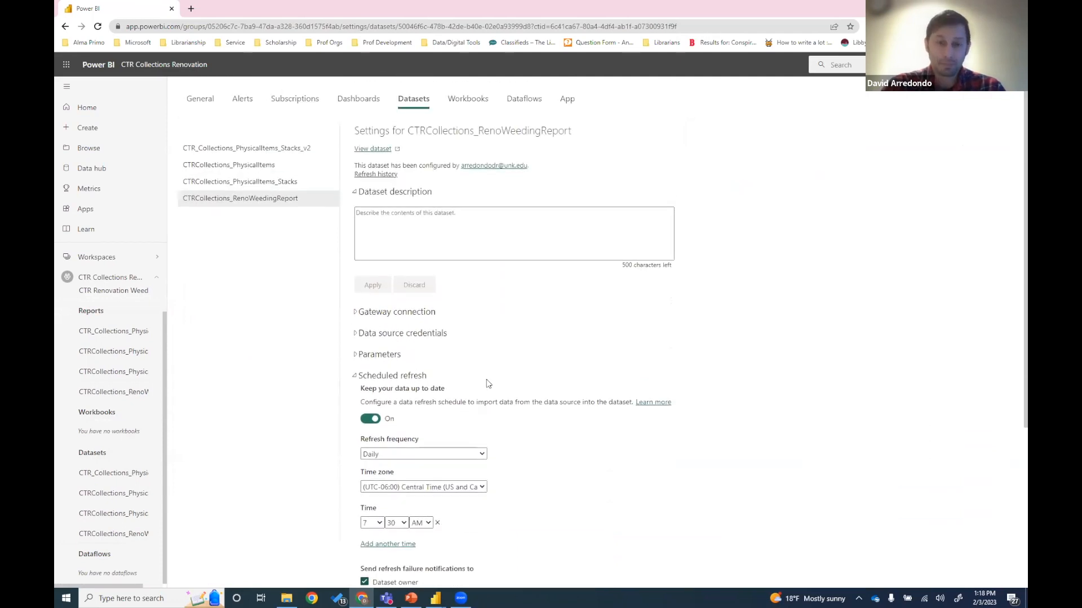
mouse_move(108, 296)
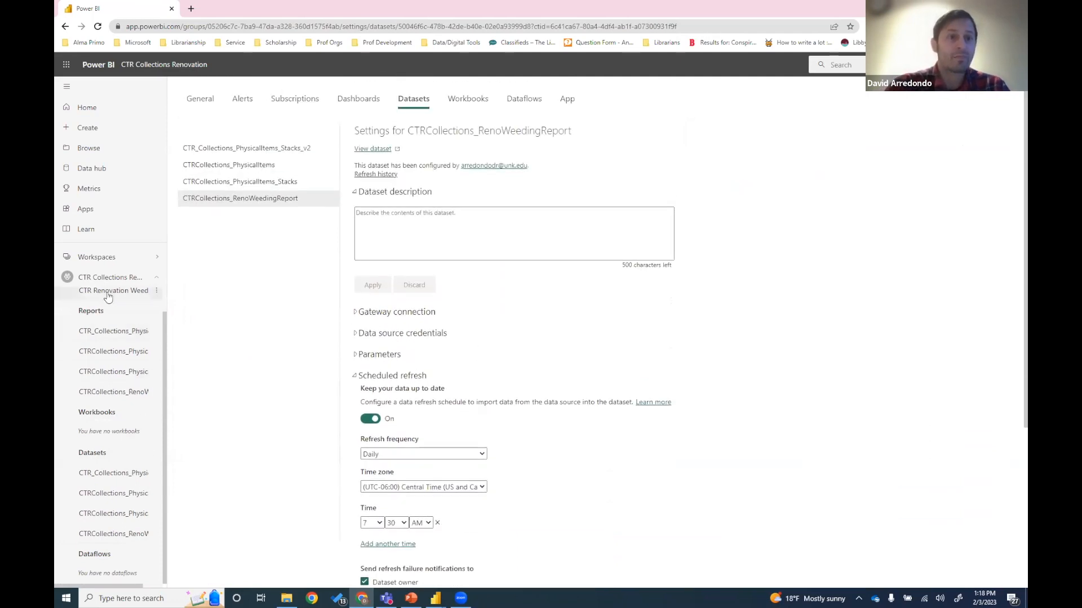
left_click(111, 277)
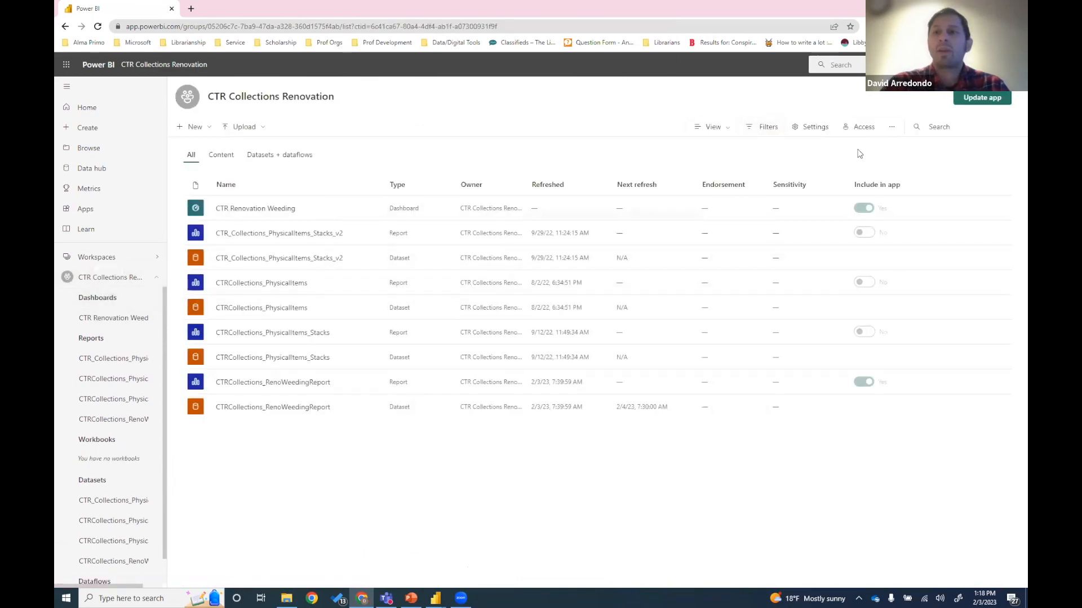
mouse_move(404, 449)
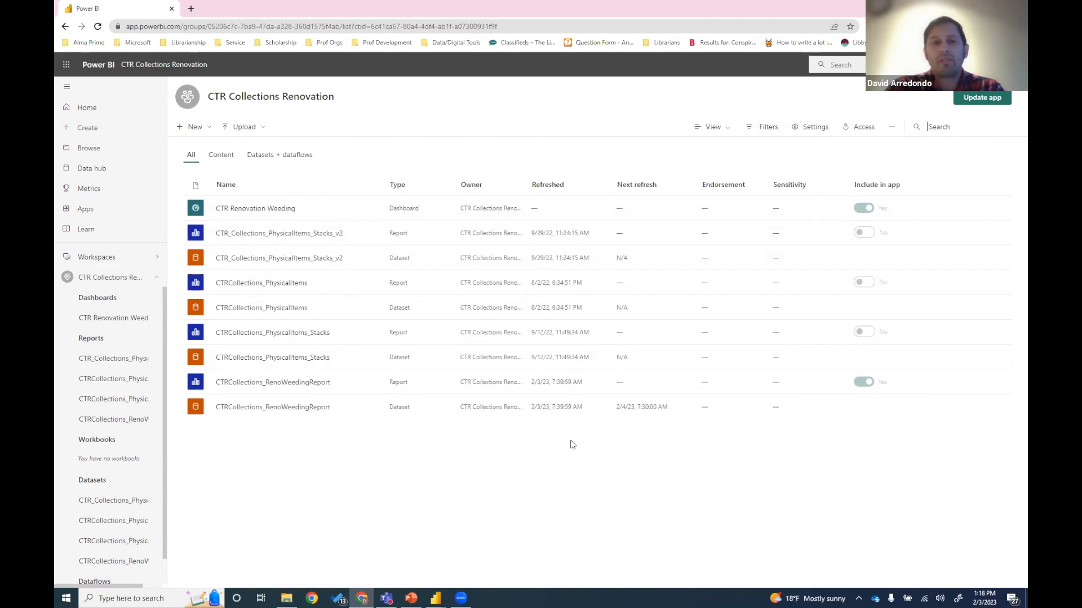
mouse_move(603, 475)
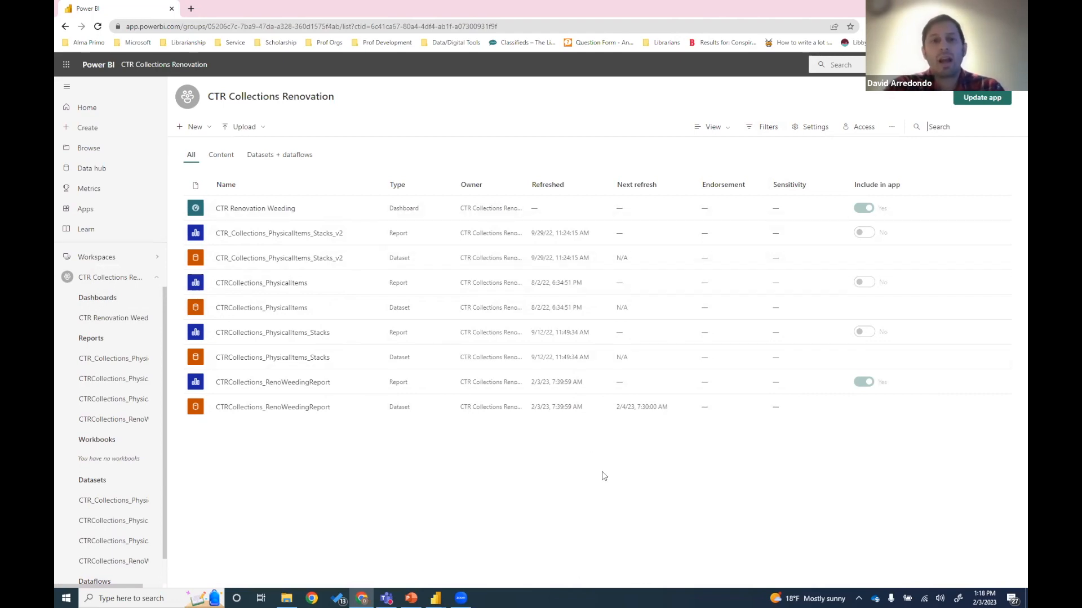
mouse_move(201, 326)
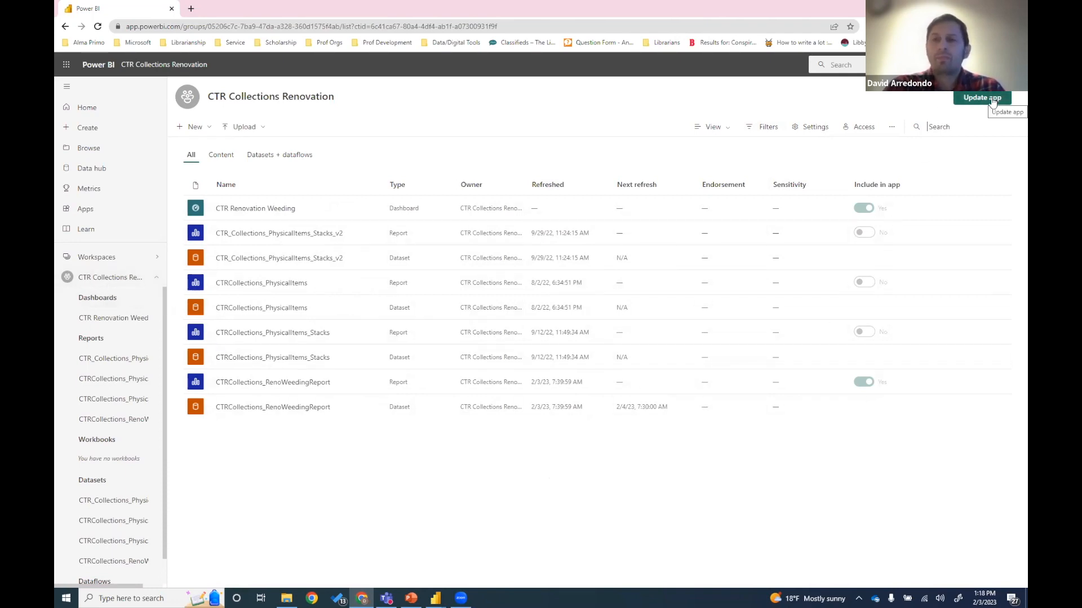
Start Update app, review Setup, and reach the Content step listing the weeding dashboard and report.
left_click(983, 97)
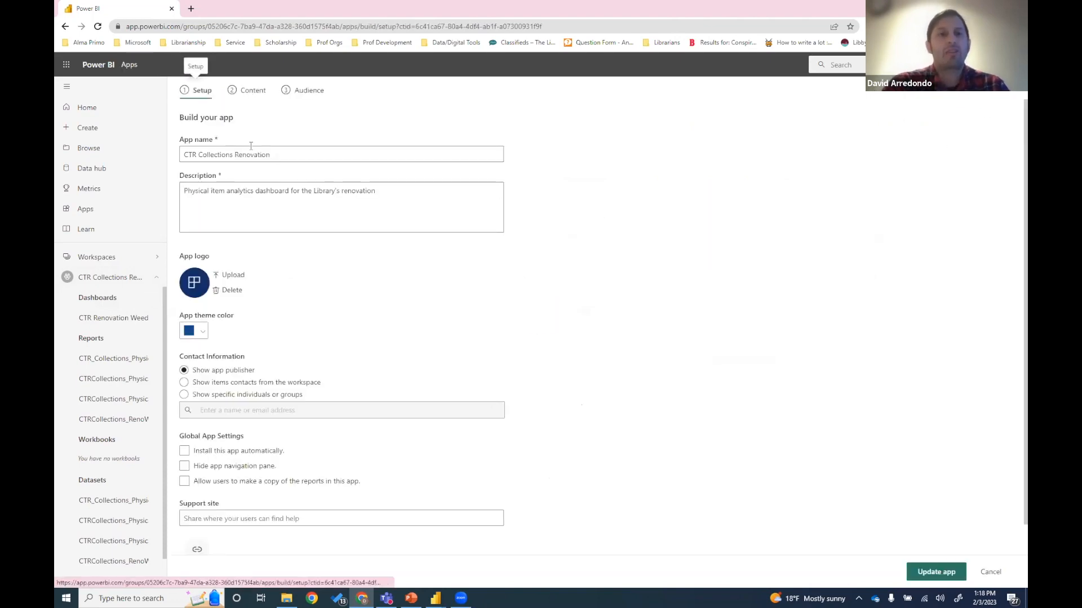
left_click(219, 155)
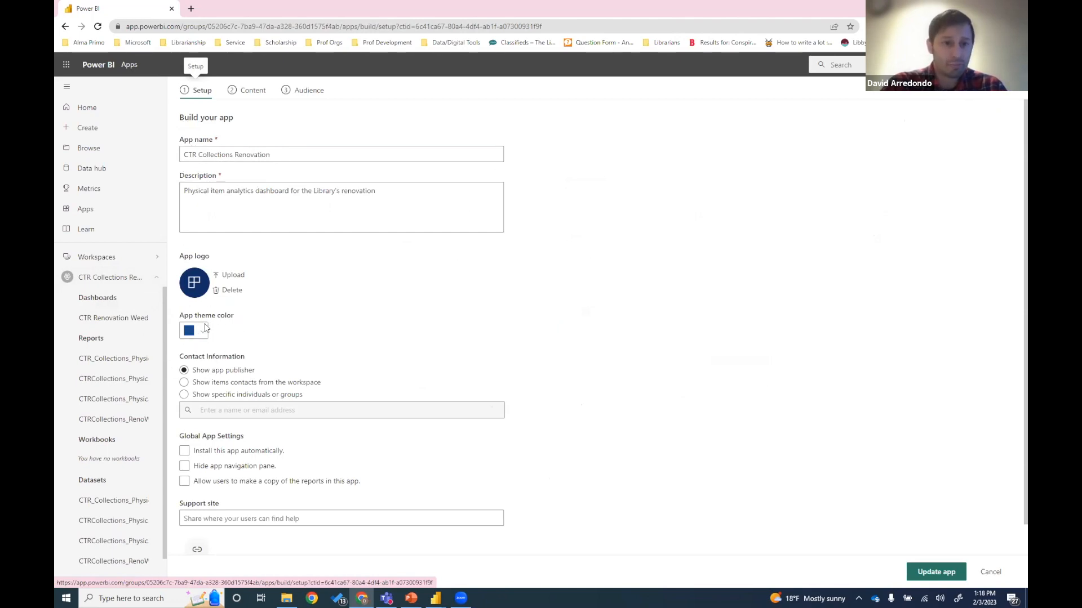
scroll("down", 3)
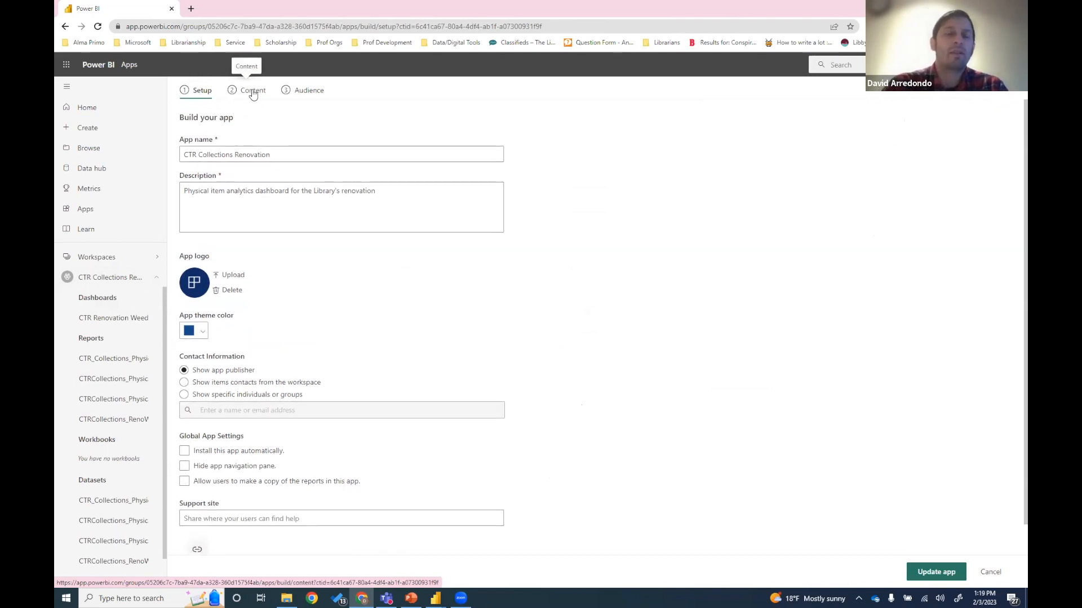
left_click(252, 90)
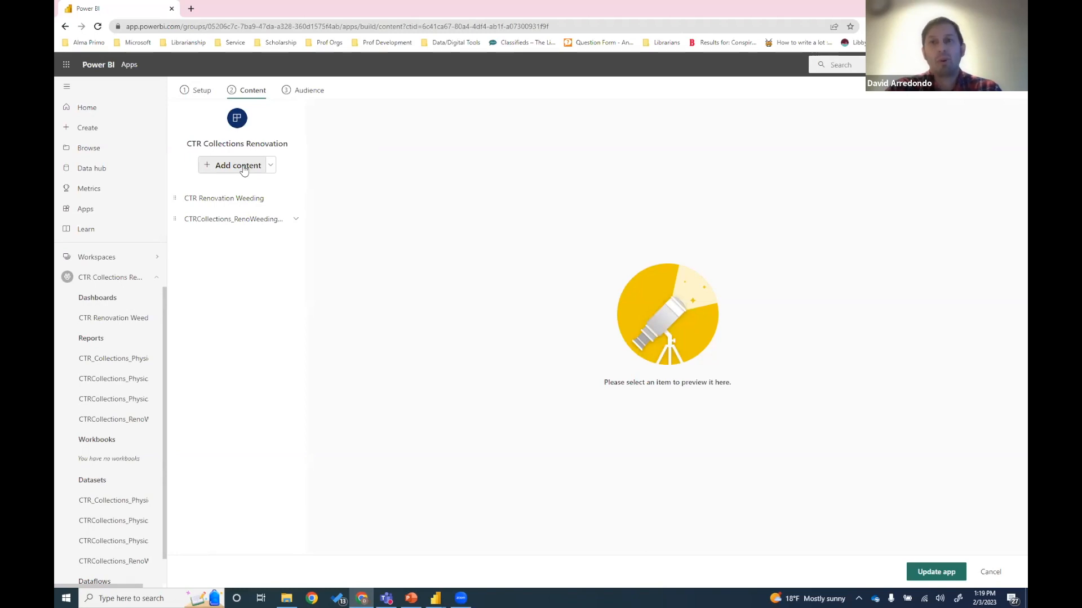
mouse_move(294, 158)
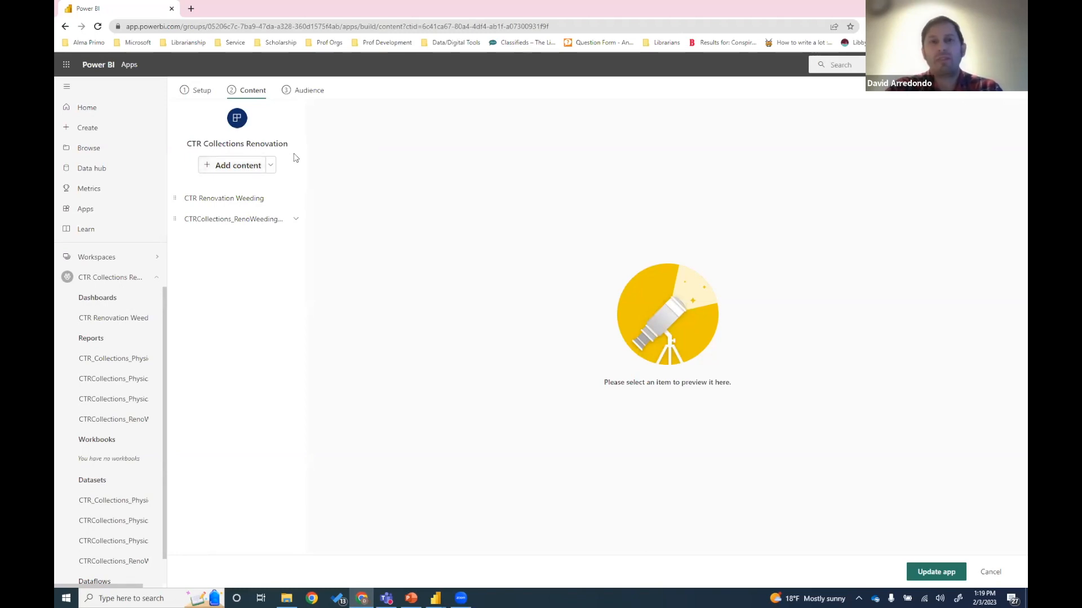
mouse_move(252, 90)
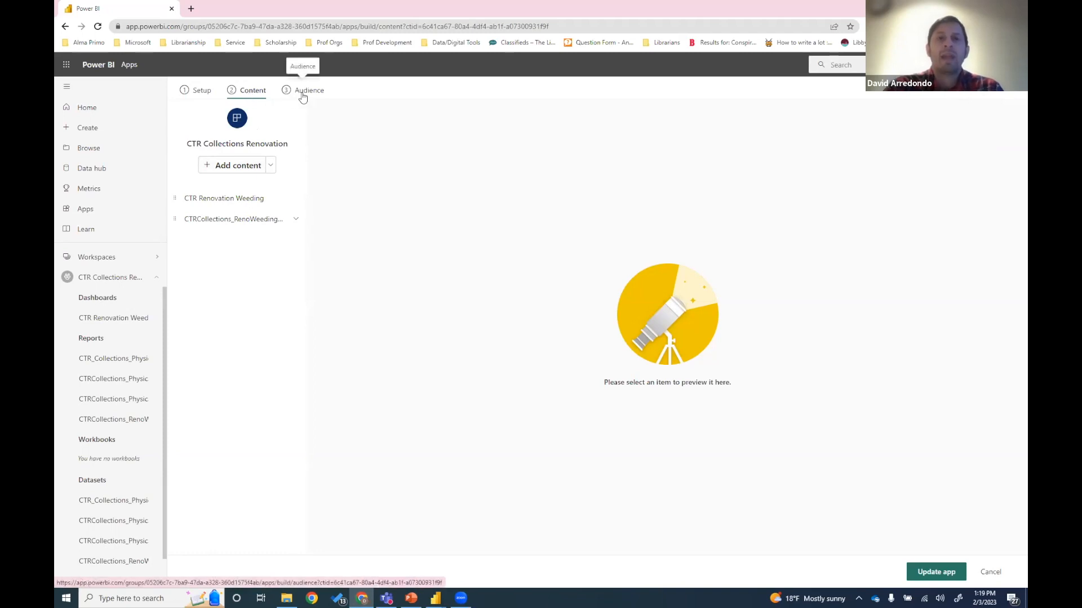
Add a New Audience with build permissions and publish the updated CTR Collections Renovation app.
left_click(311, 90)
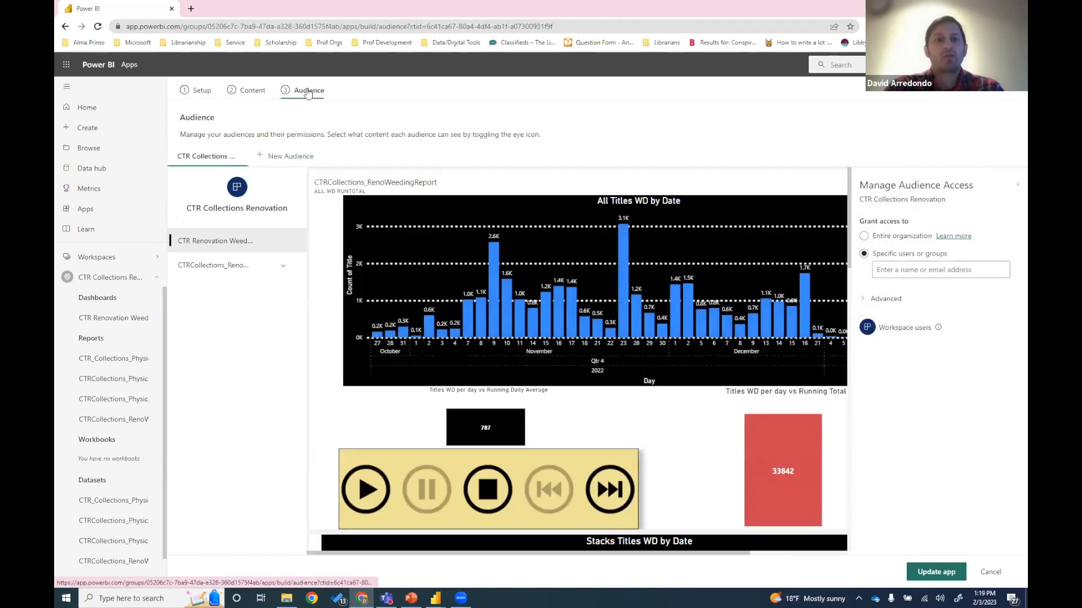
mouse_move(259, 157)
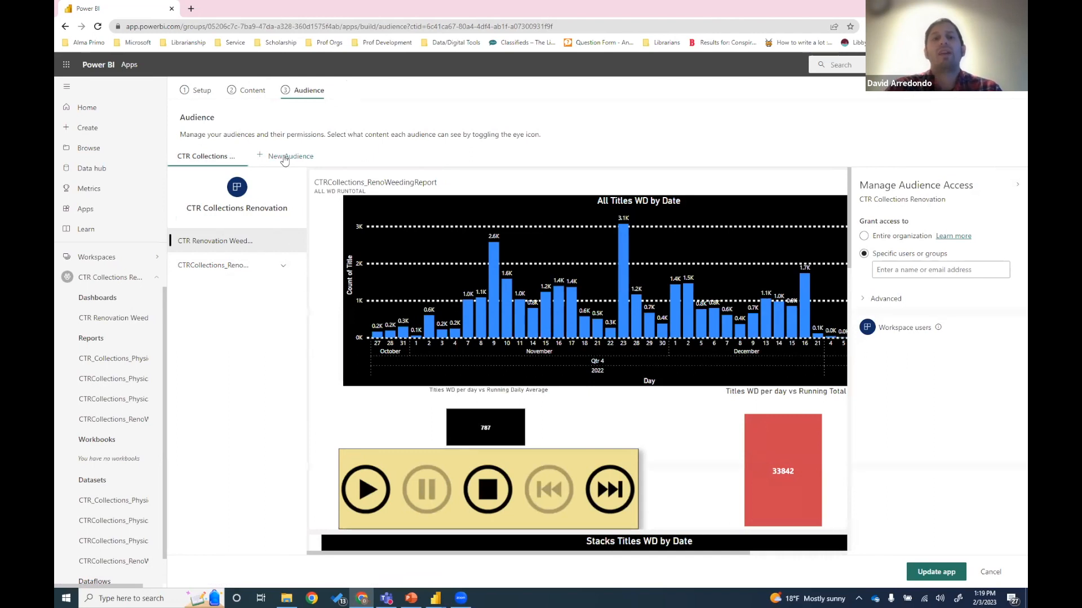
left_click(283, 156)
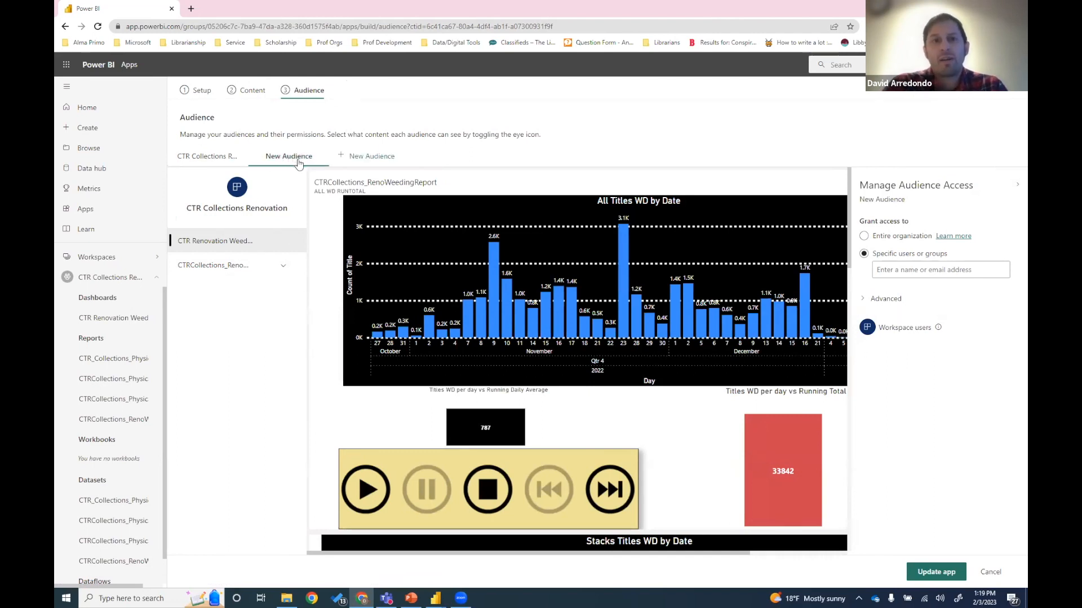
mouse_move(311, 183)
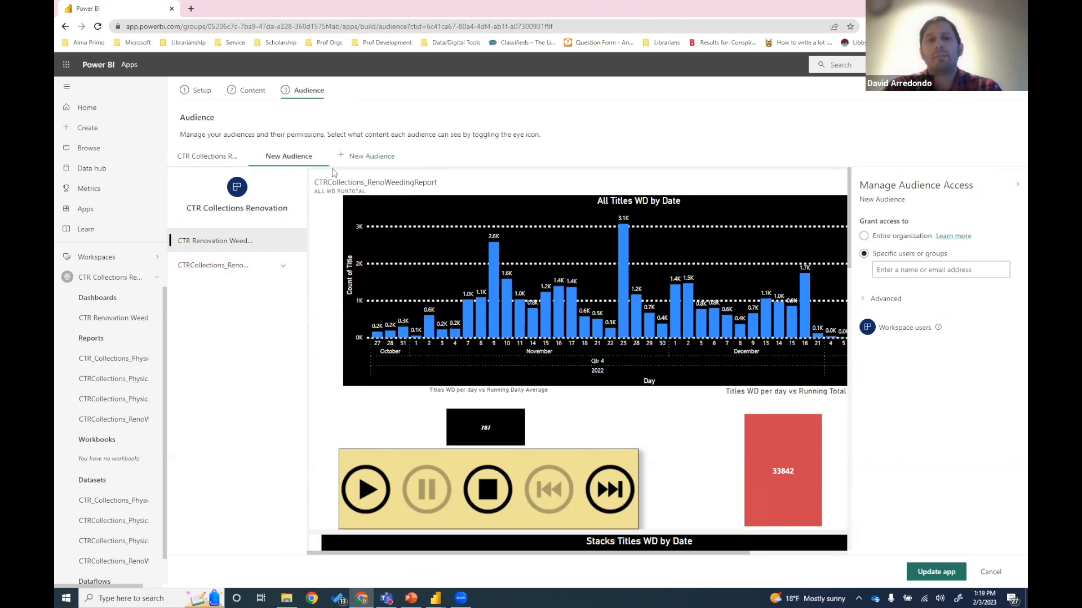
mouse_move(258, 266)
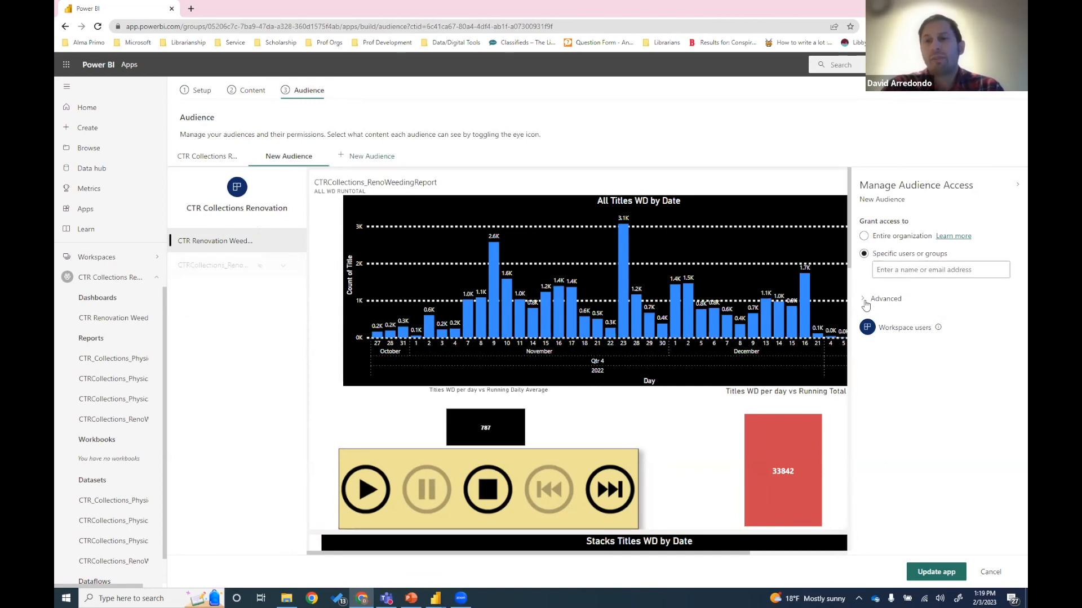
left_click(863, 298)
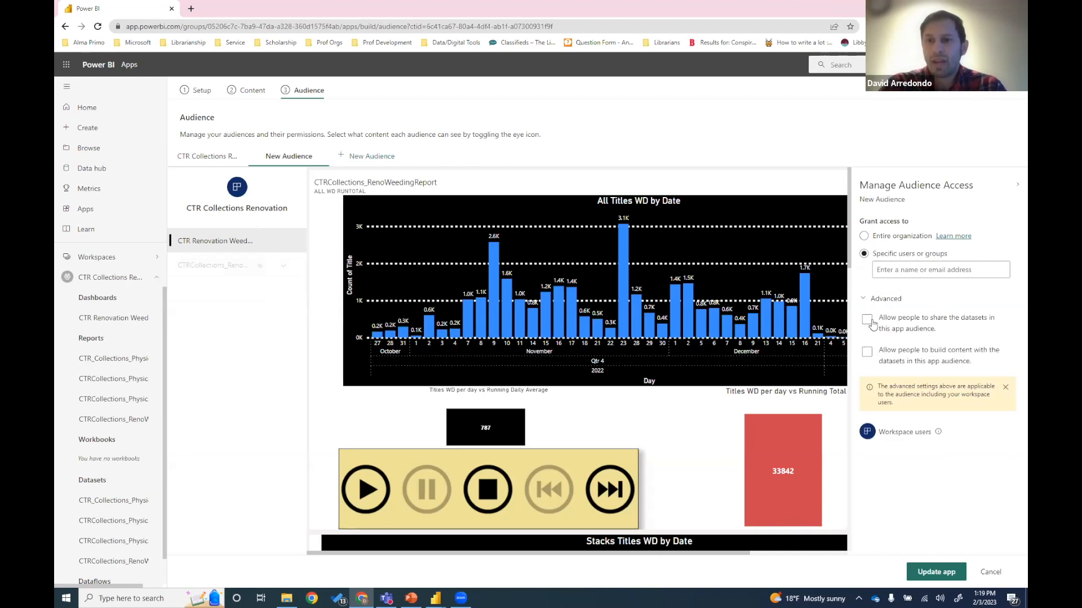
left_click(866, 319)
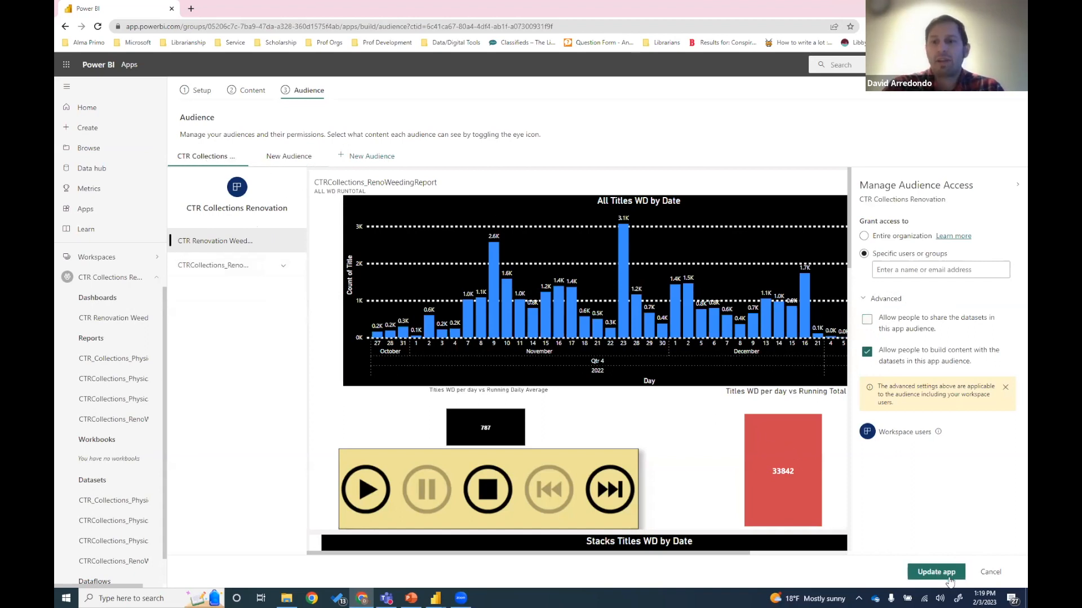
left_click(935, 572)
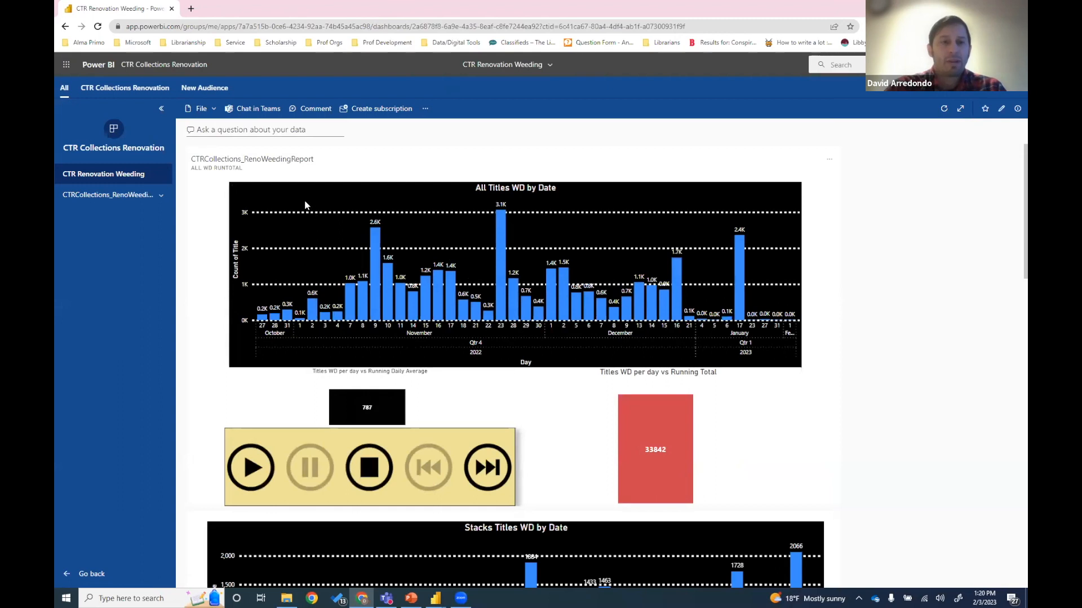
mouse_move(395, 217)
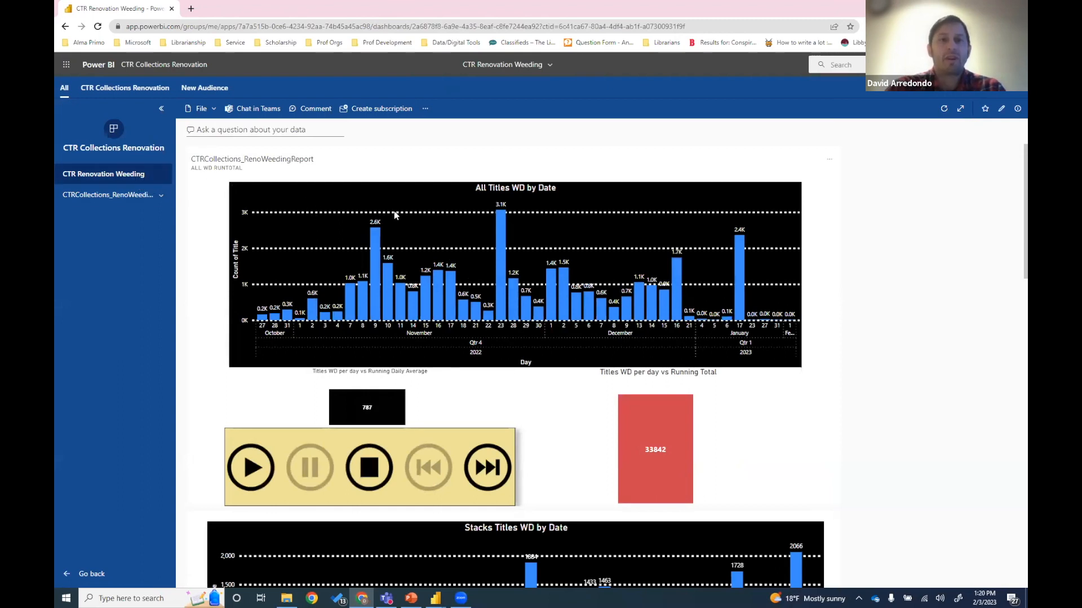
Scroll down the weeding dashboard and run, then stop, the withdrawal-date play-axis animation.
scroll("down", 3)
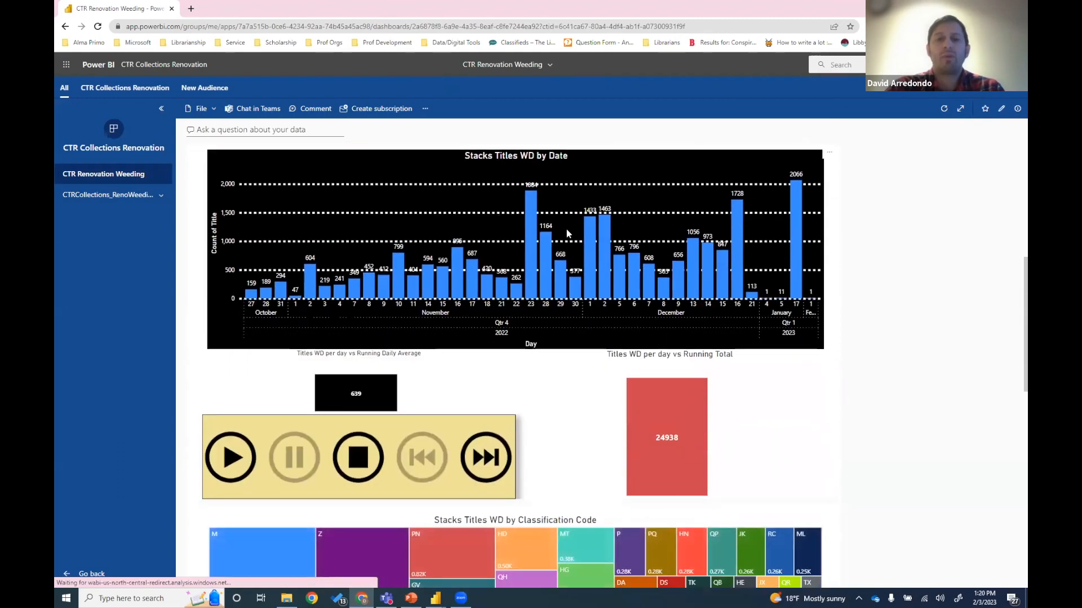
scroll("down", 3)
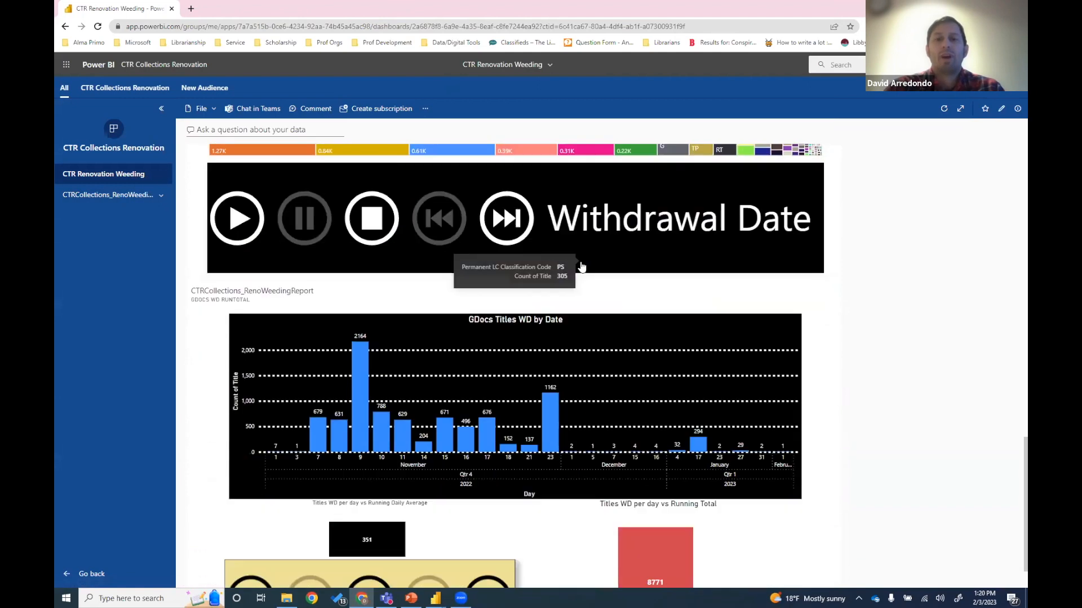
scroll("down", 3)
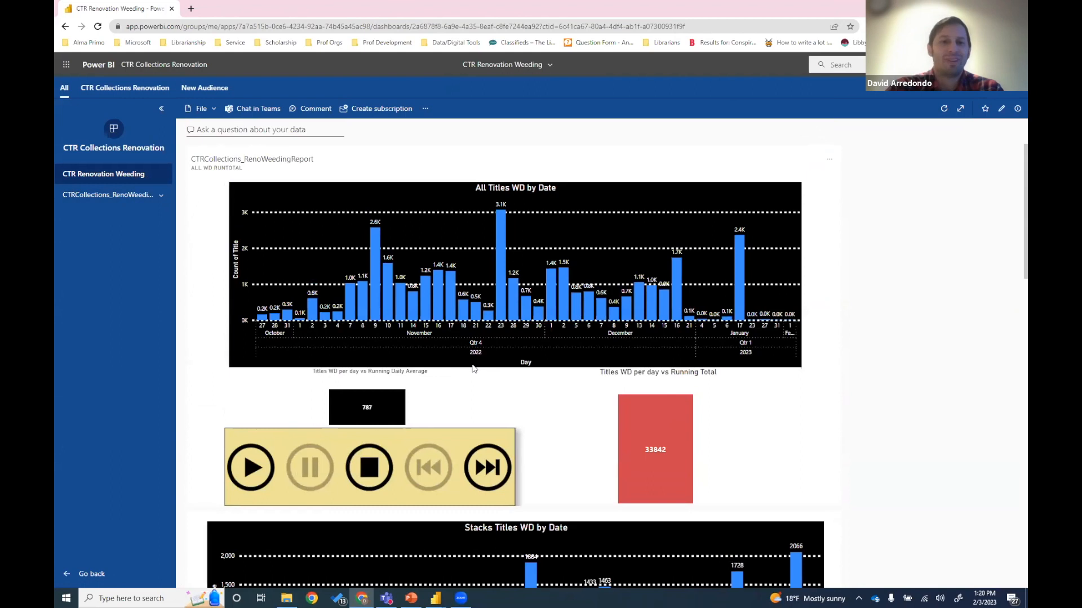
mouse_move(259, 405)
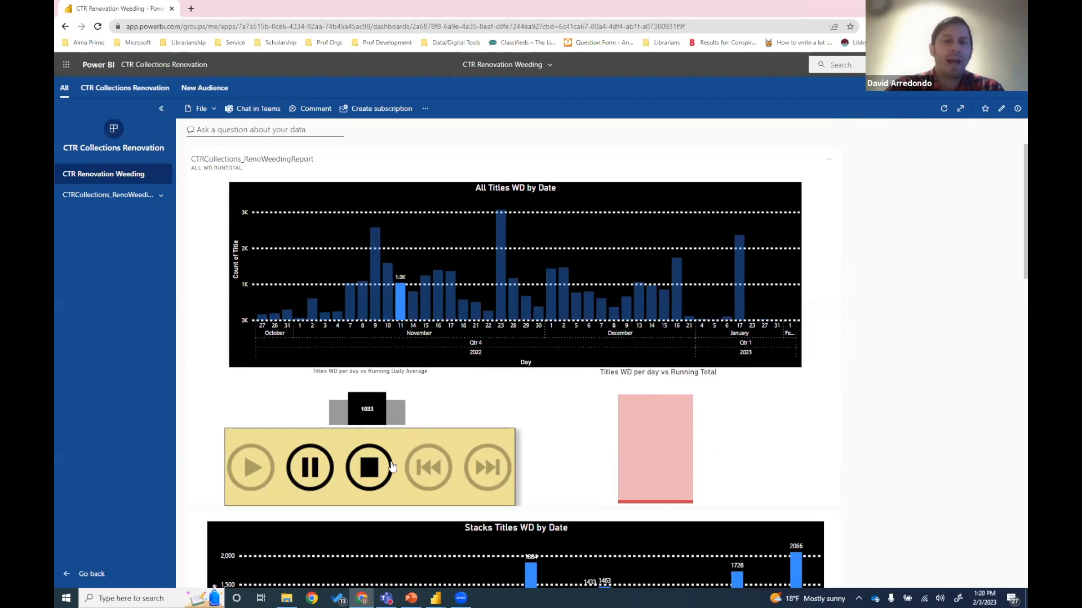
left_click(369, 468)
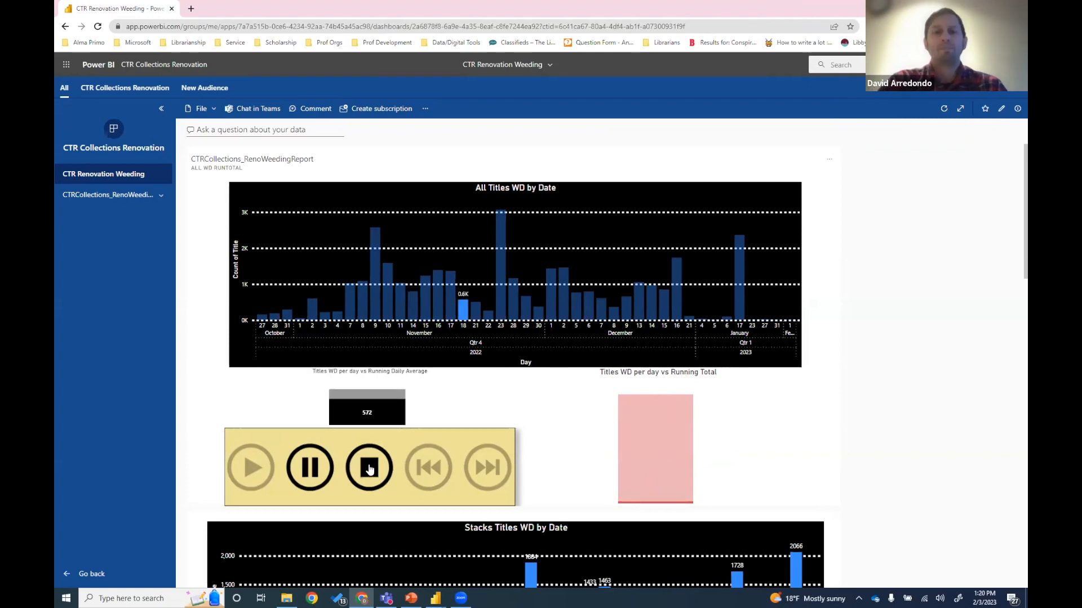
left_click(369, 467)
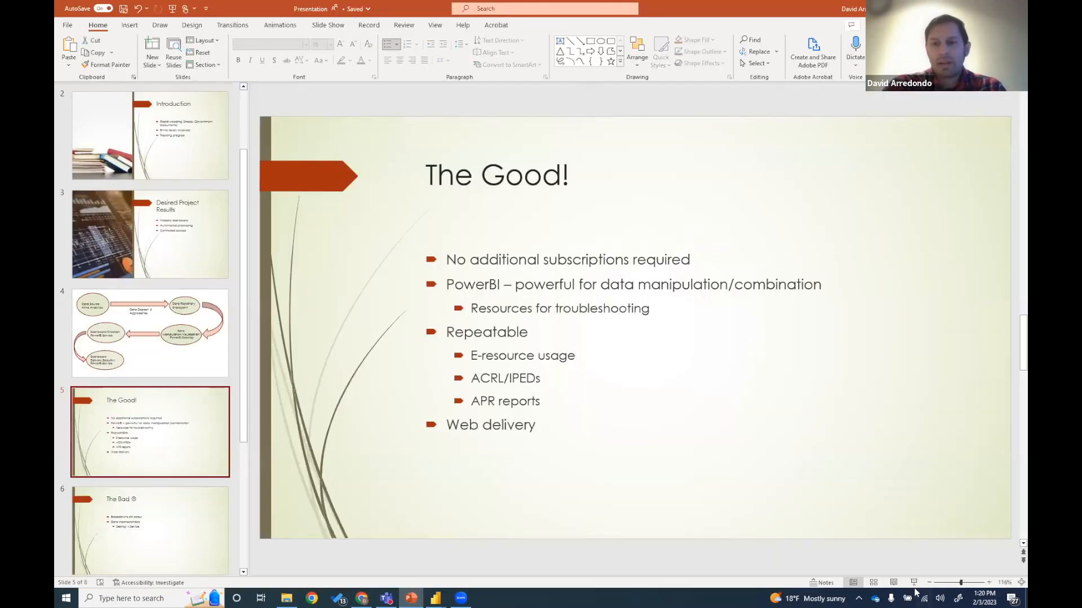
Start the slide show full screen from 'The Good!' slide.
left_click(914, 582)
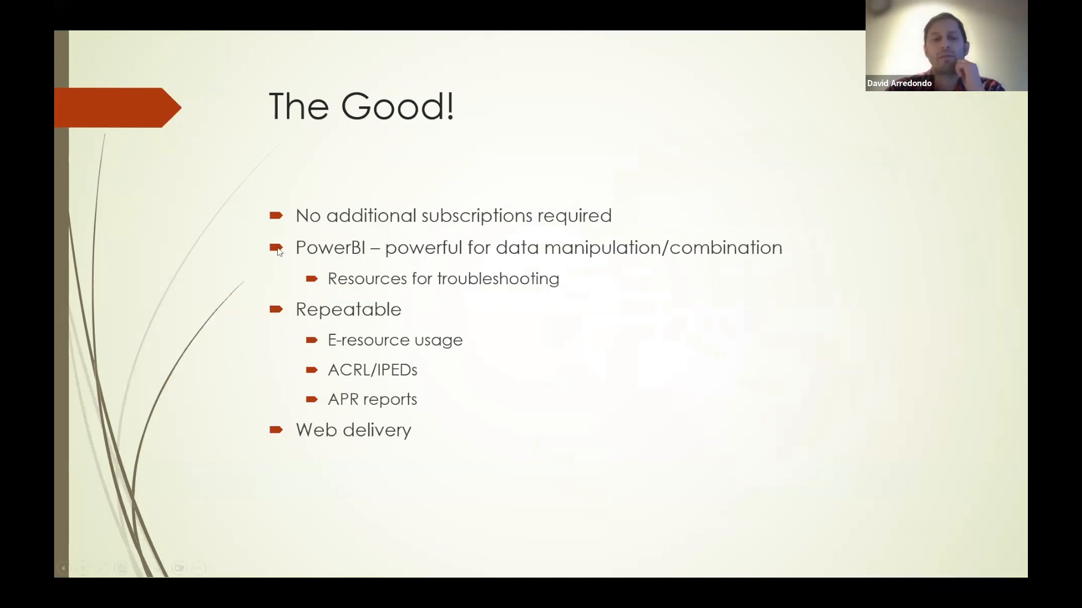
mouse_move(673, 344)
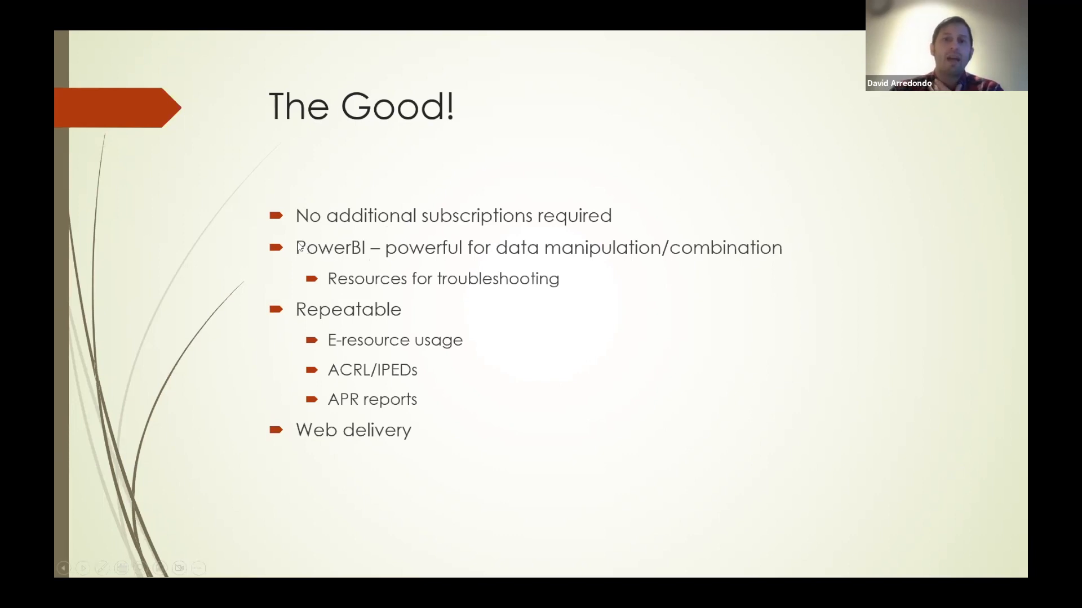
mouse_move(406, 257)
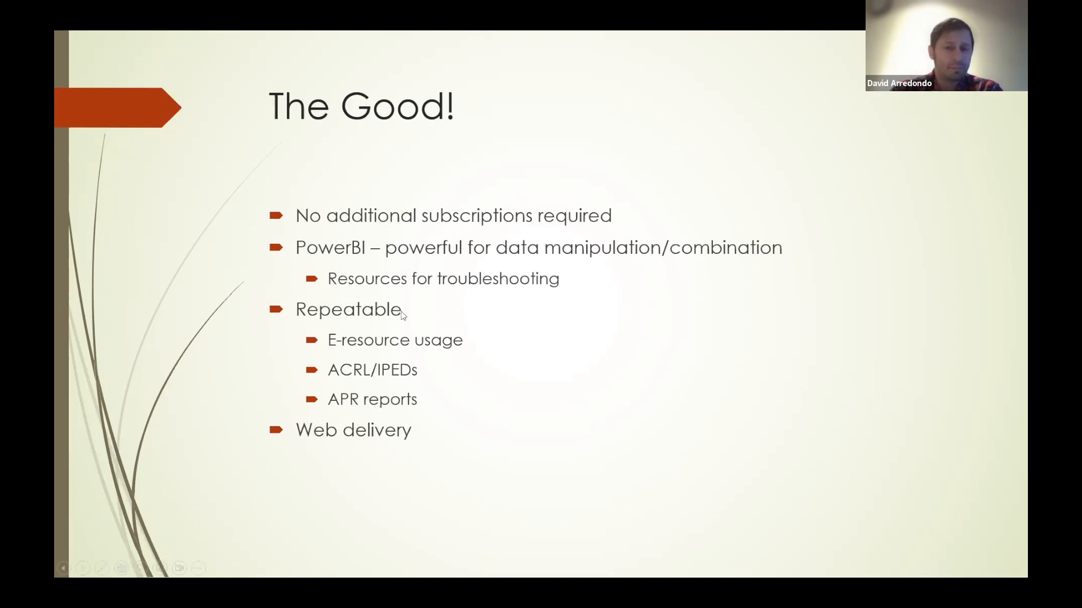
mouse_move(487, 307)
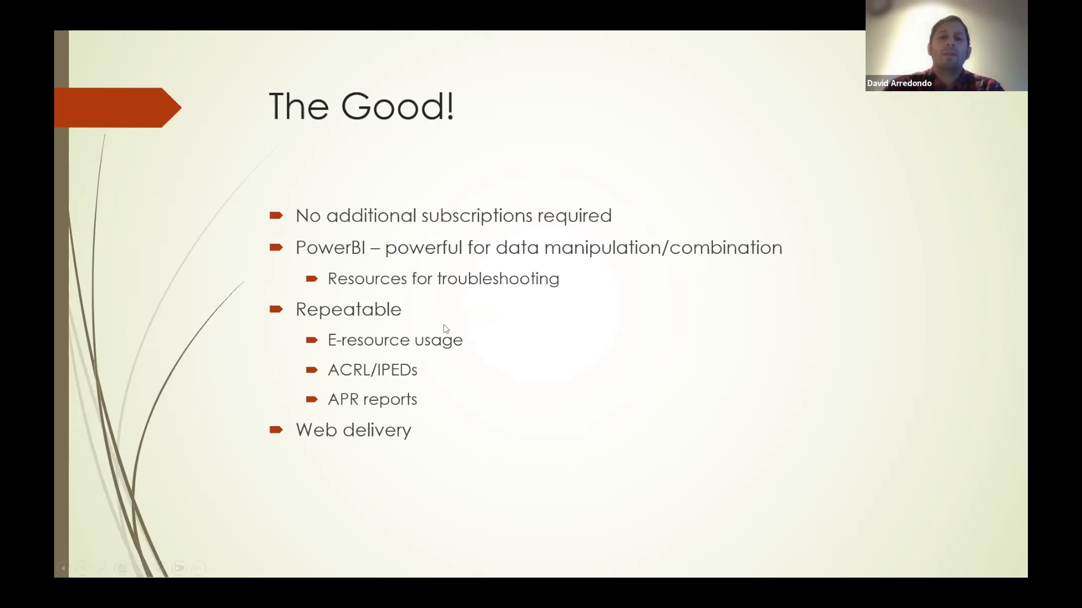
mouse_move(347, 352)
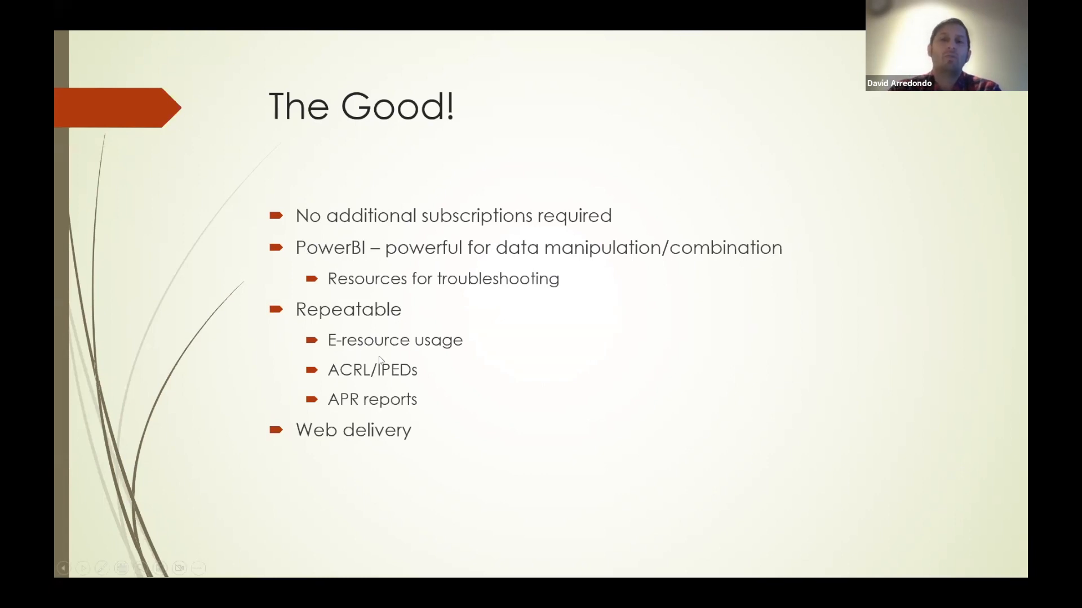
mouse_move(399, 361)
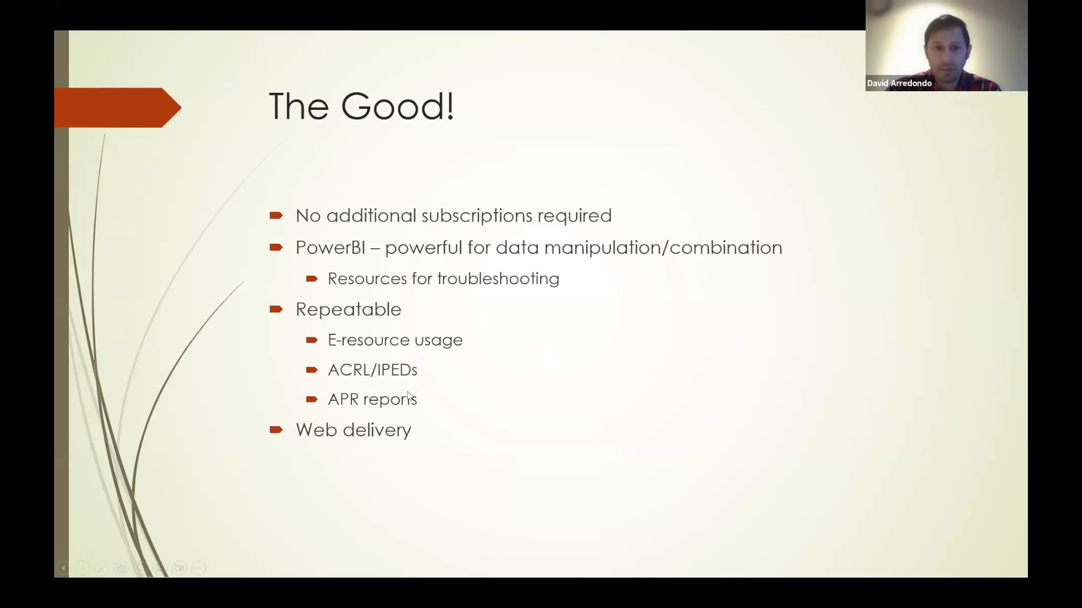
mouse_move(415, 446)
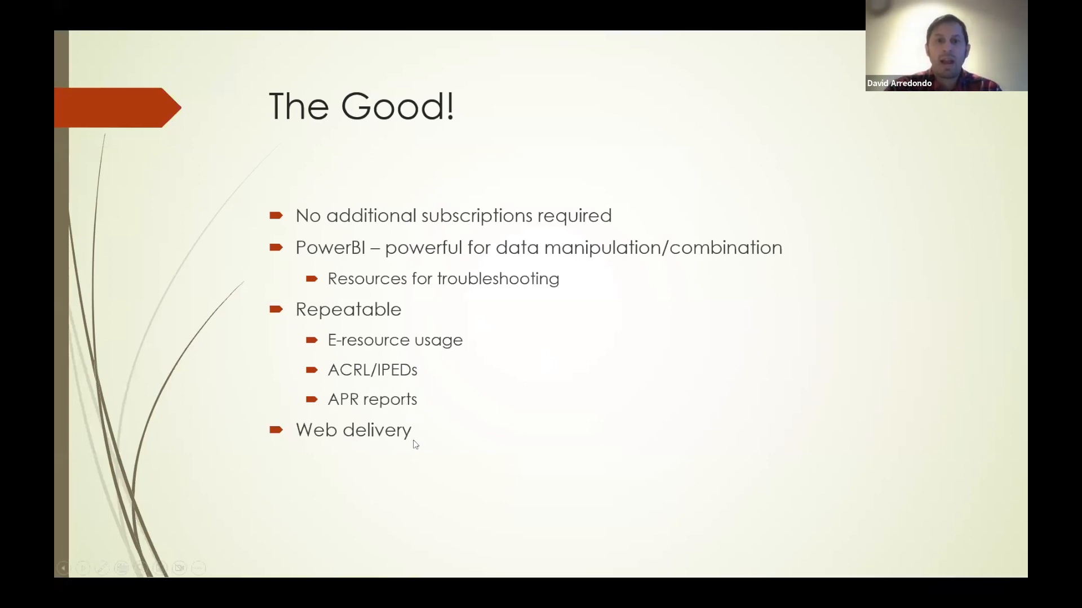
mouse_move(583, 363)
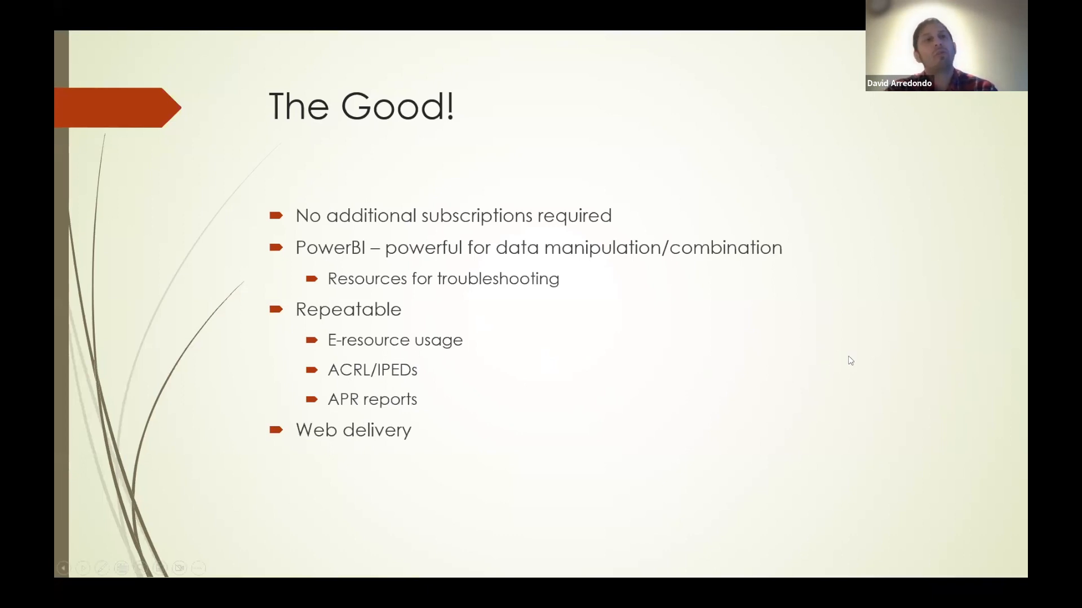
mouse_move(879, 340)
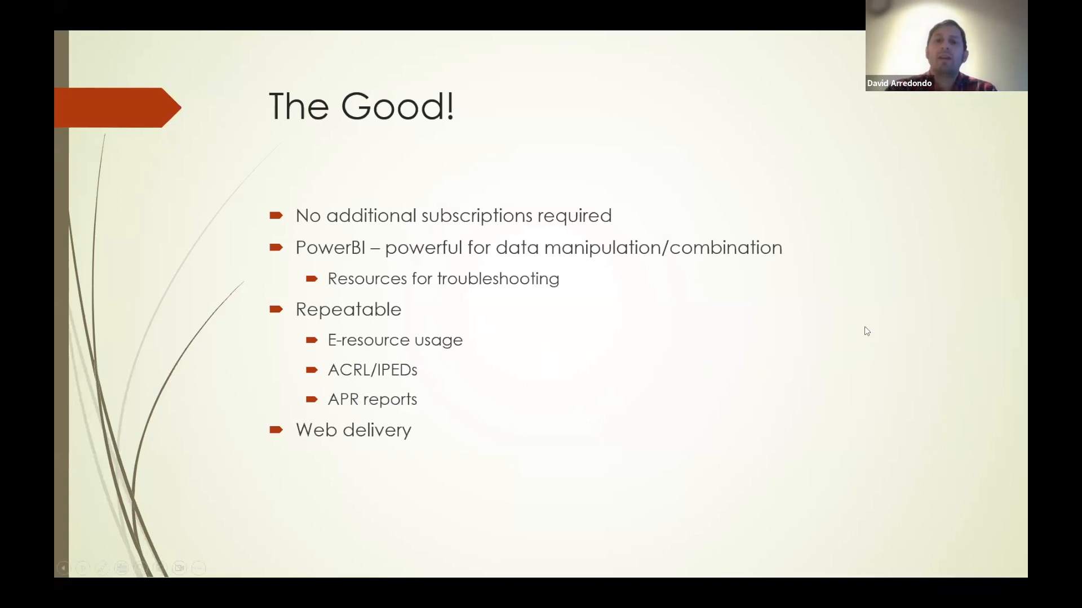
mouse_move(883, 350)
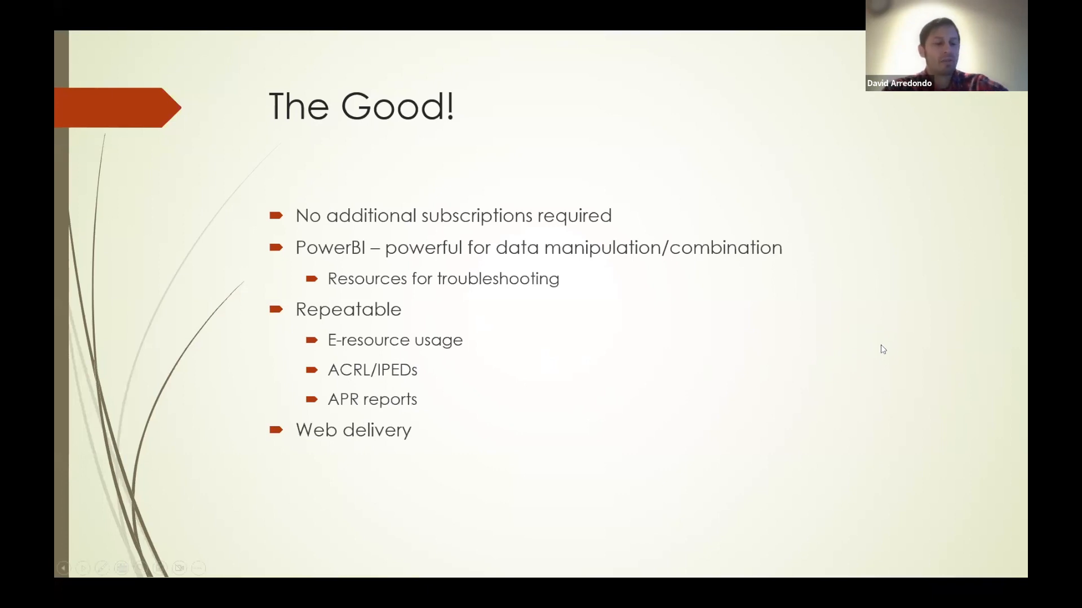
mouse_move(886, 311)
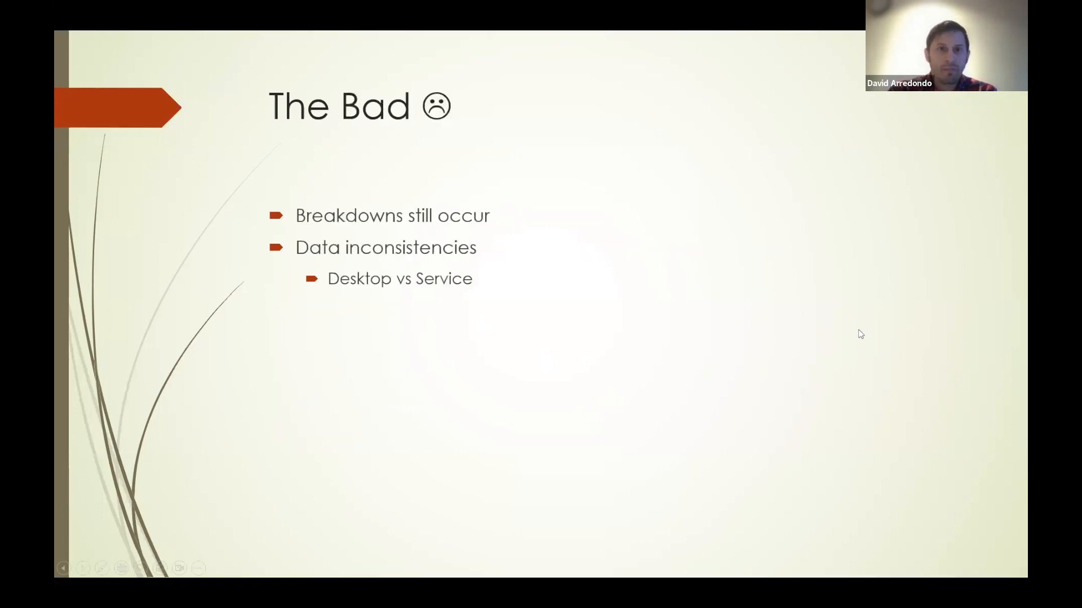
mouse_move(692, 272)
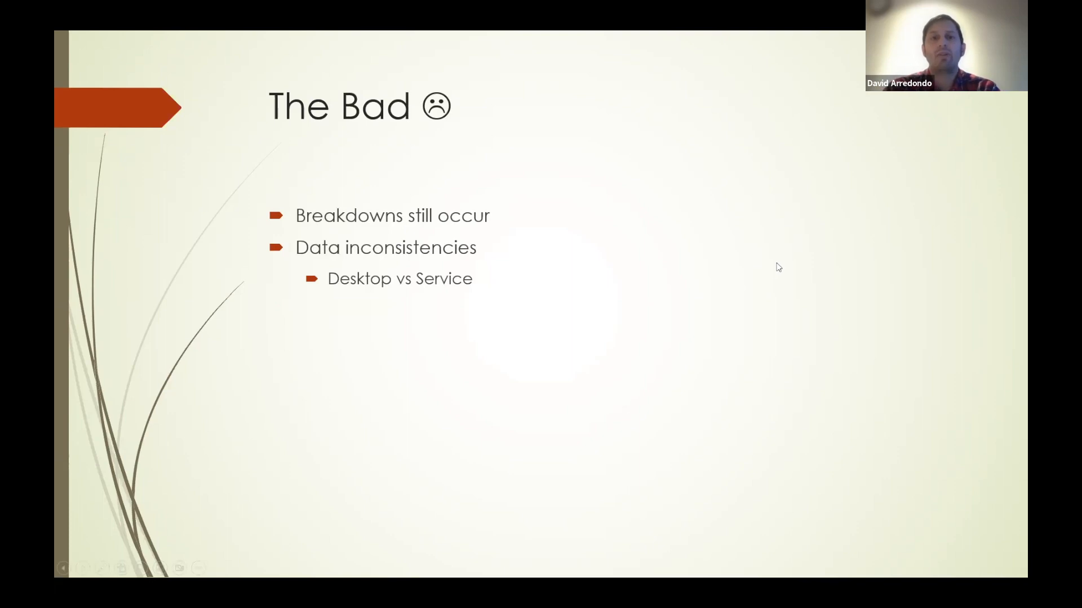
mouse_move(778, 262)
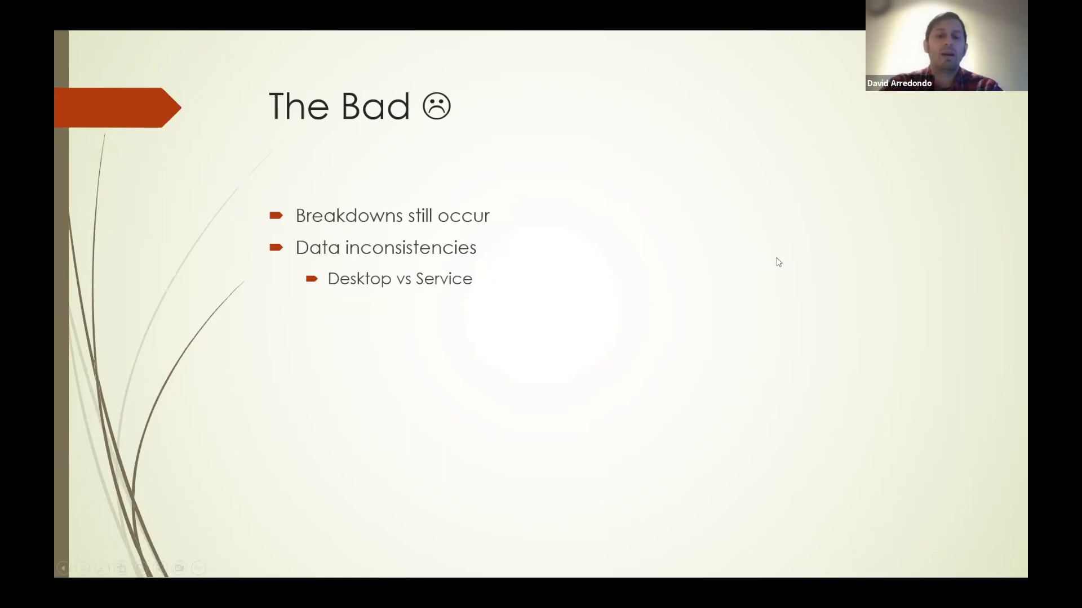
mouse_move(759, 265)
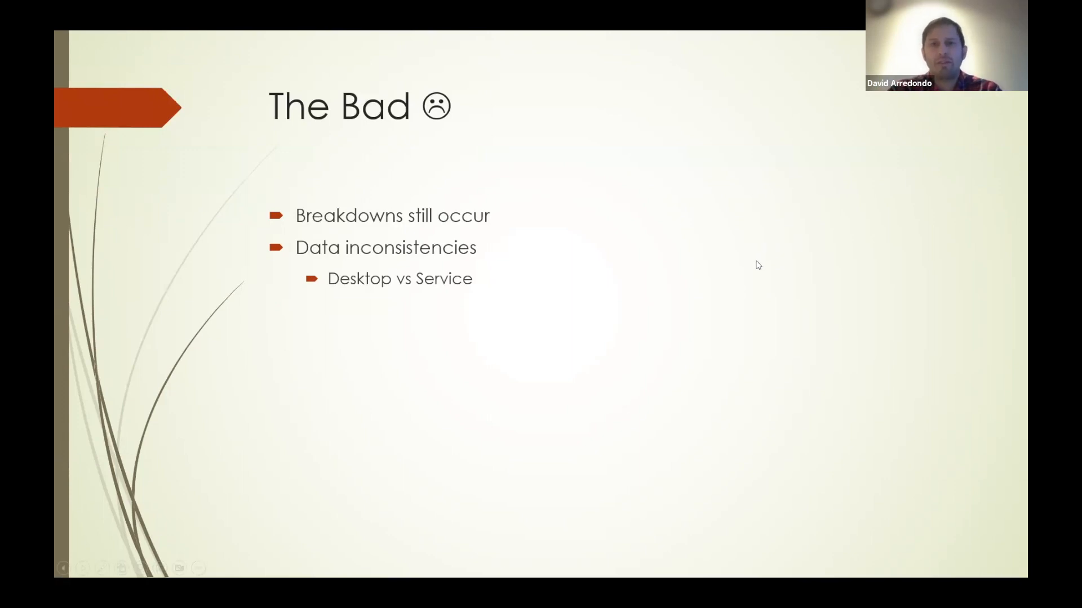
mouse_move(803, 299)
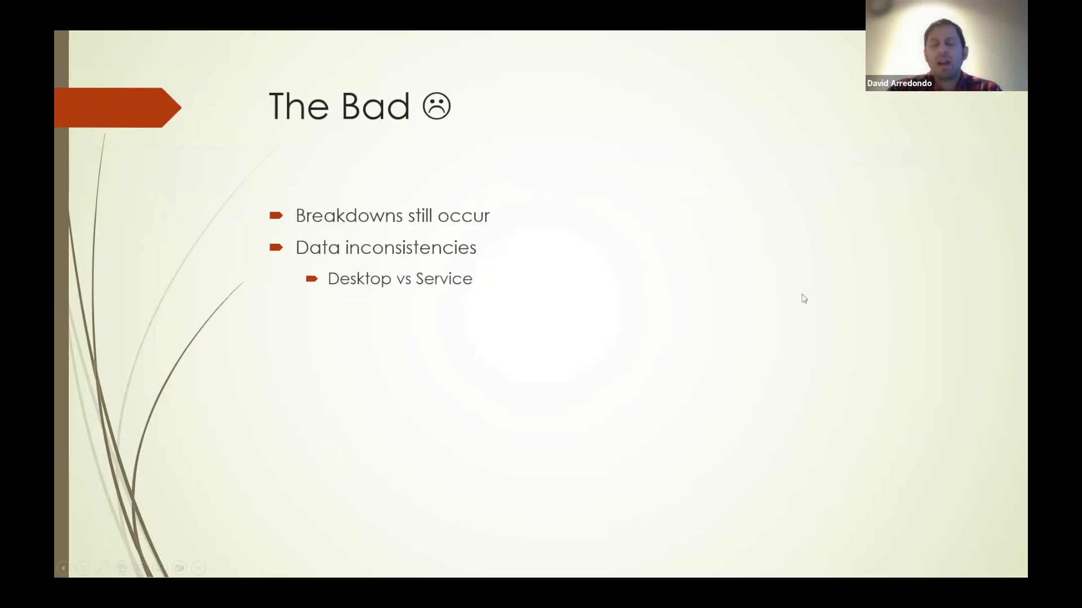
mouse_move(733, 288)
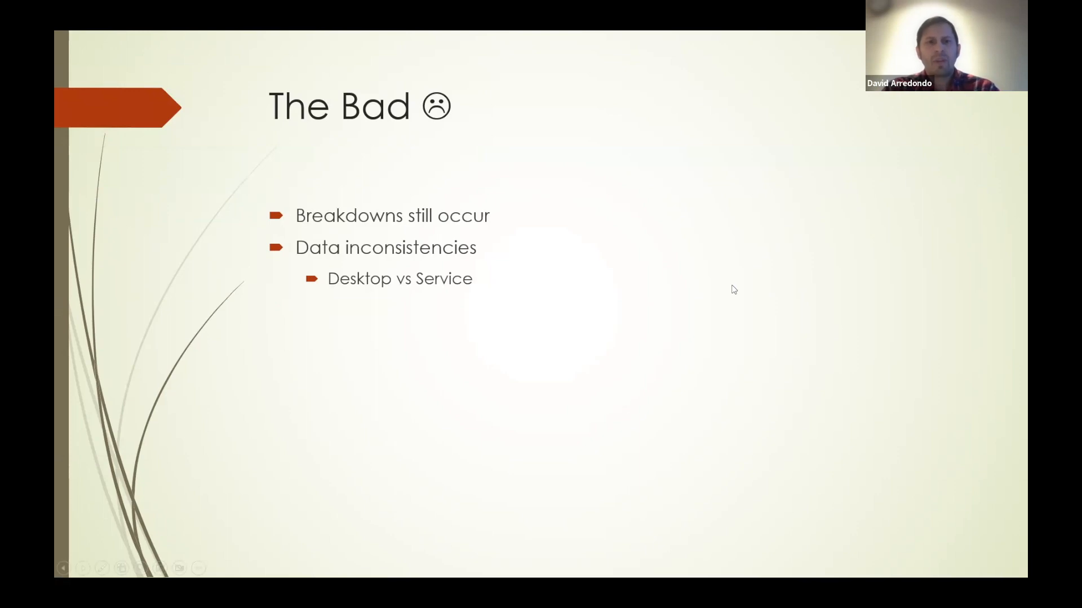
mouse_move(351, 255)
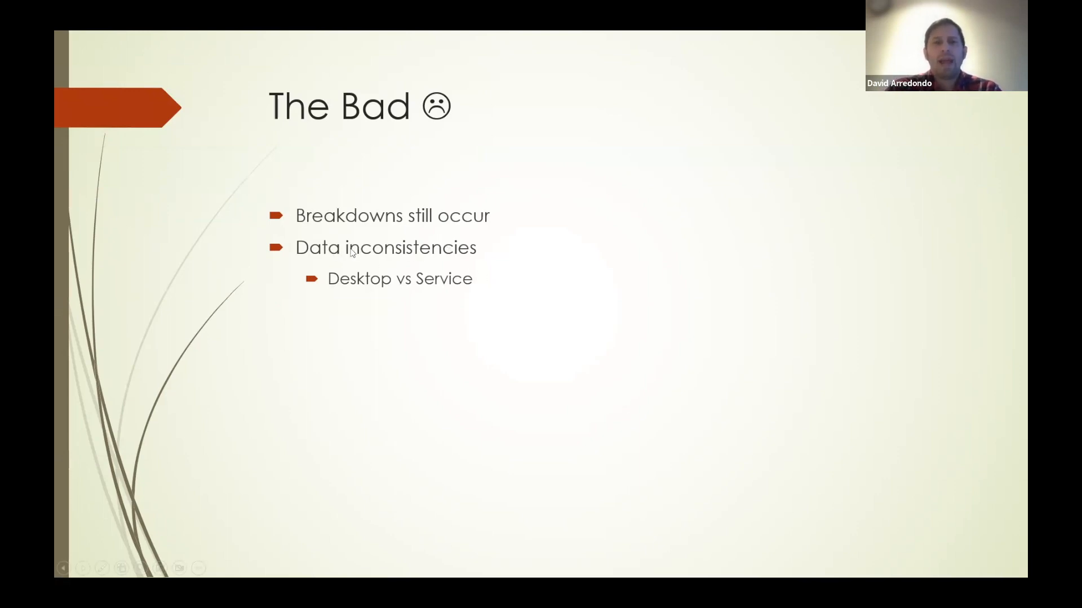
mouse_move(534, 271)
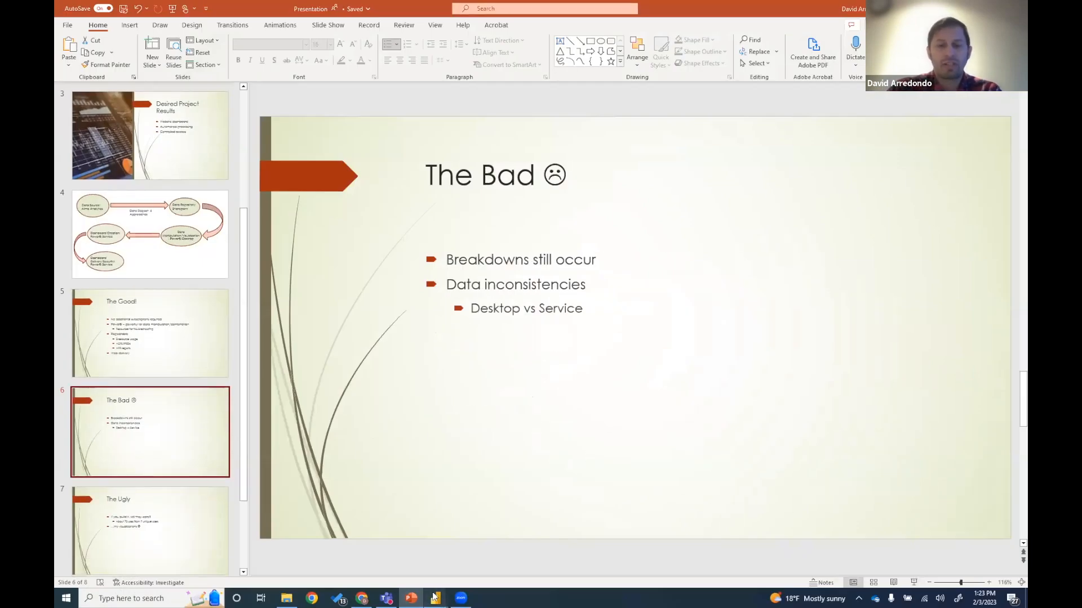
mouse_move(435, 597)
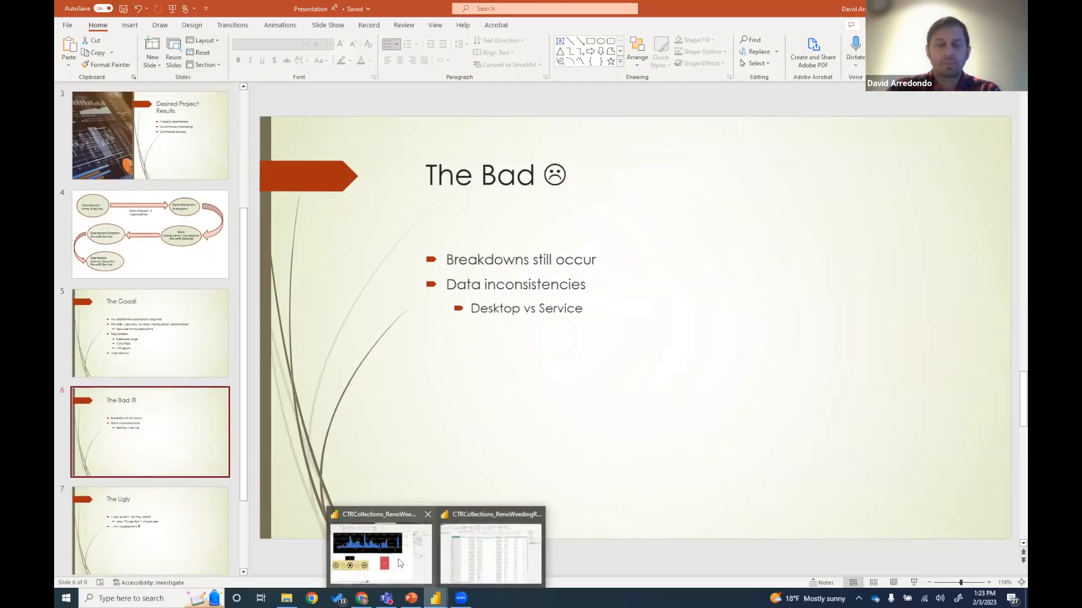
Show the CTRCollections_RenoWeedingReport's 68,578 running total in Power BI Desktop, then return to the published dashboard.
left_click(378, 552)
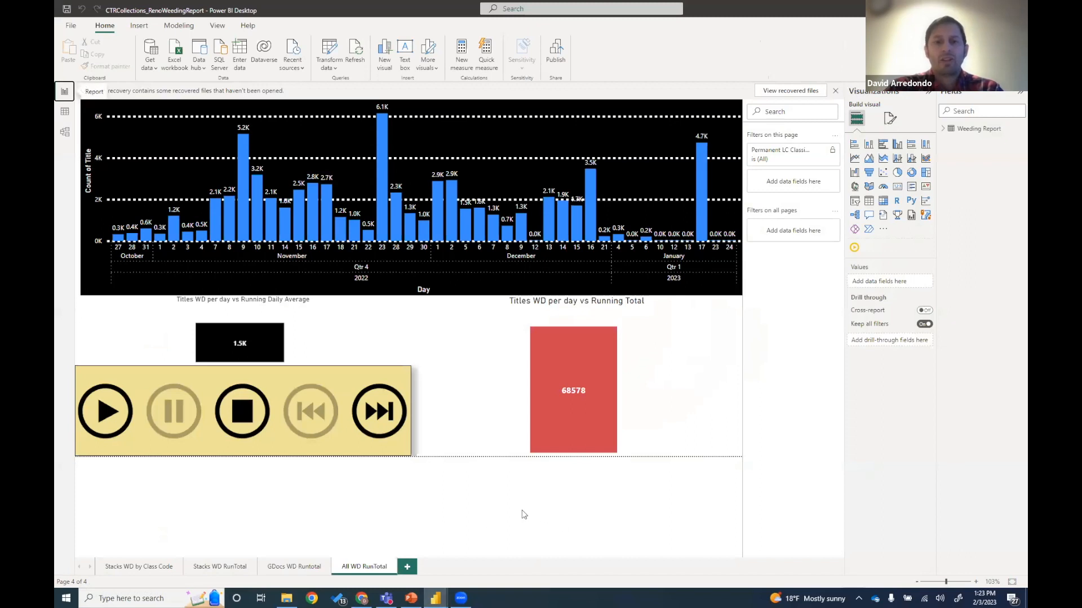
mouse_move(561, 494)
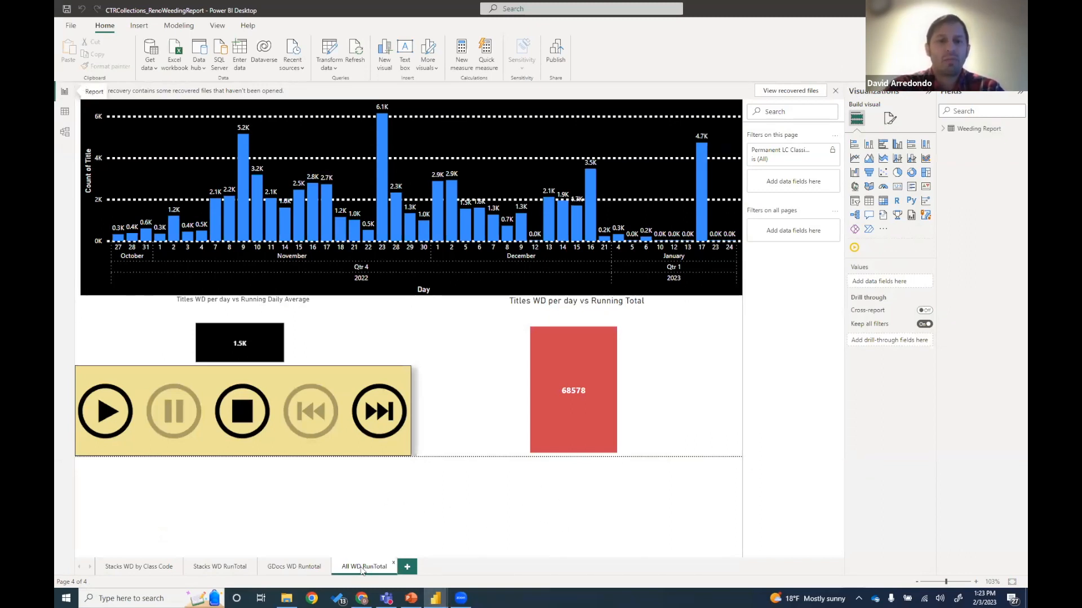
mouse_move(446, 337)
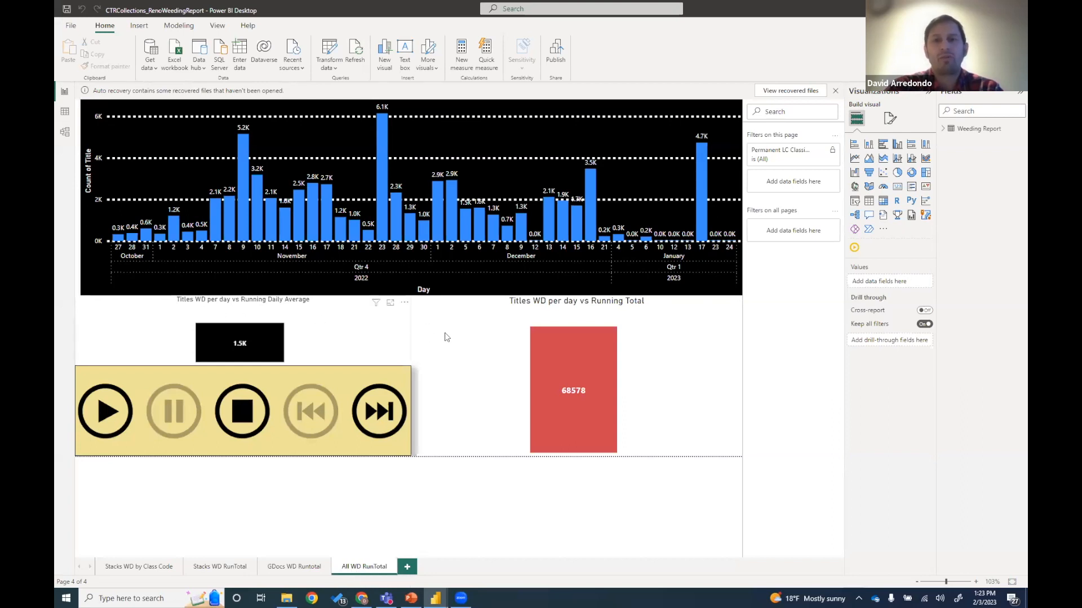
mouse_move(561, 384)
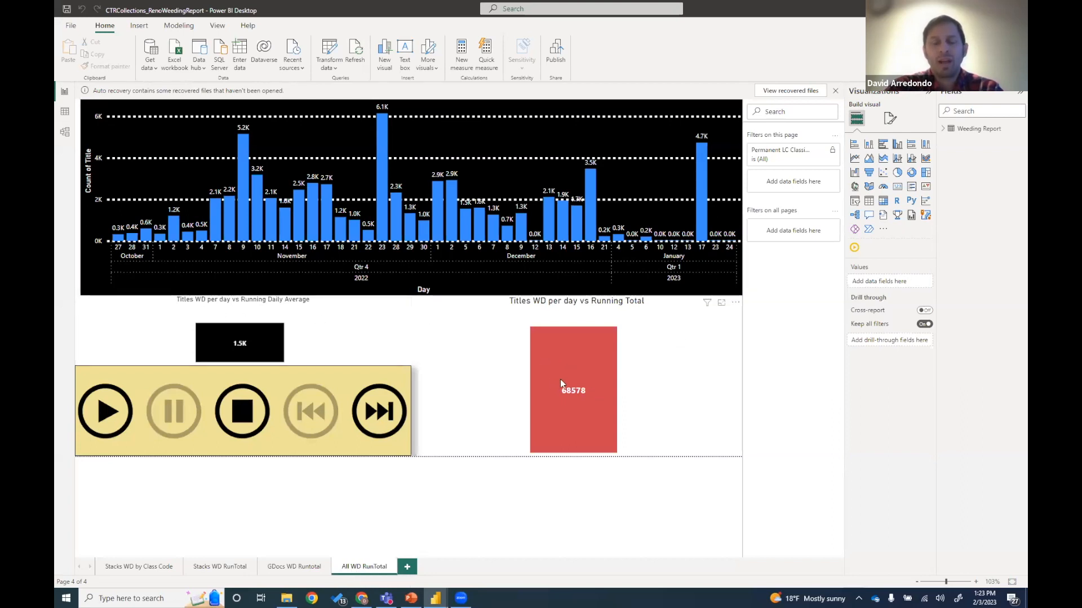
mouse_move(559, 402)
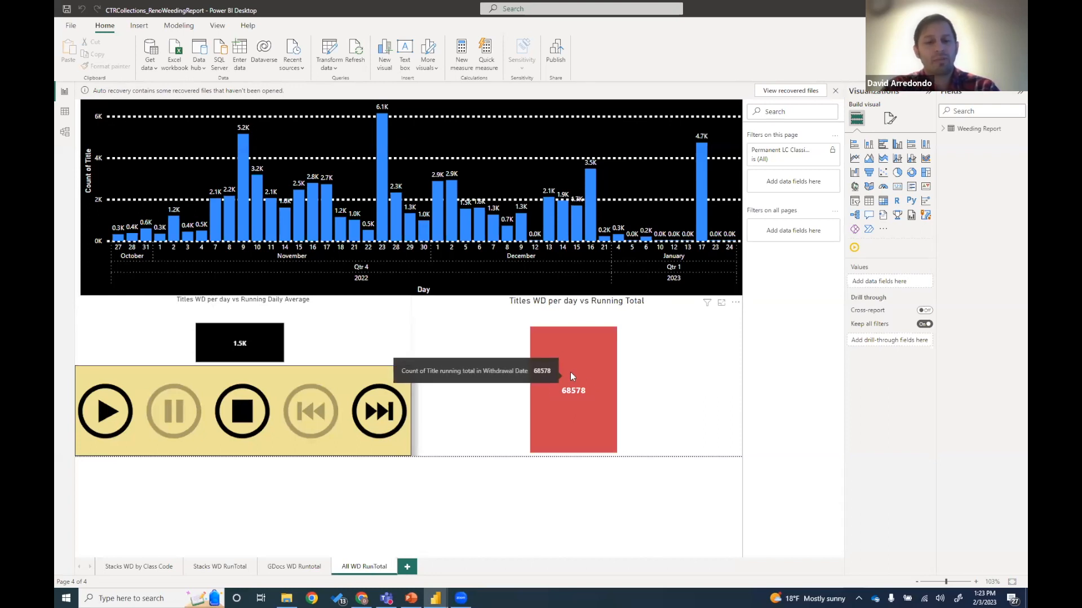
key("alt+tab")
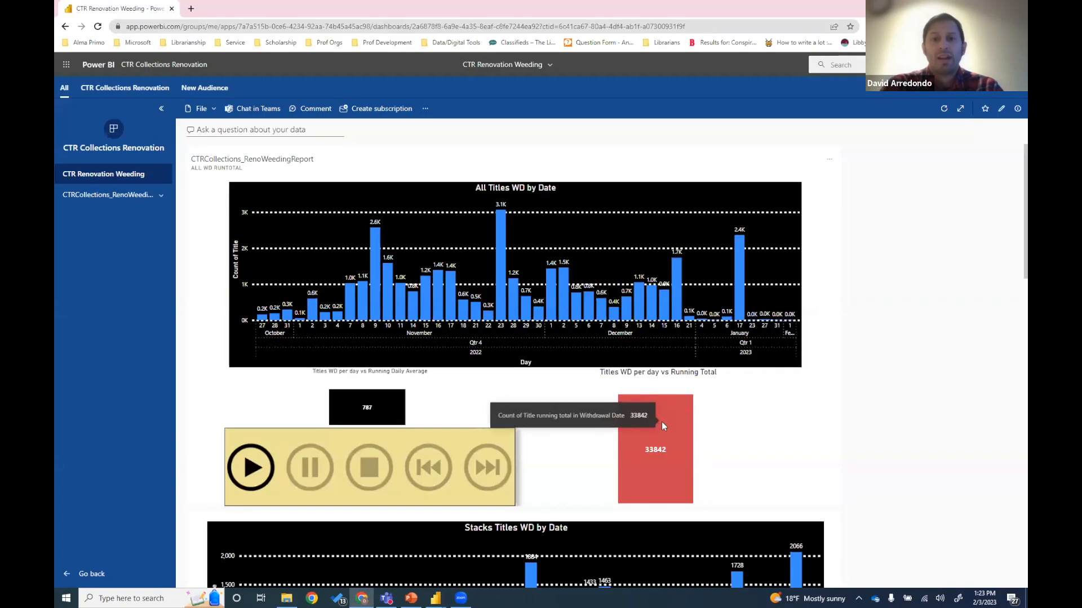
mouse_move(656, 485)
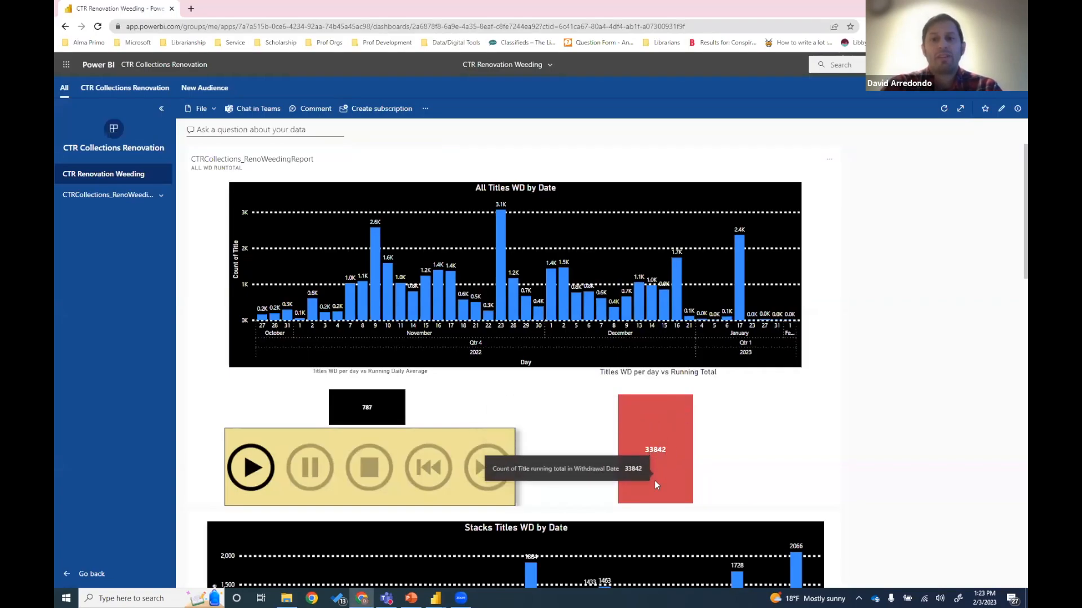
mouse_move(662, 489)
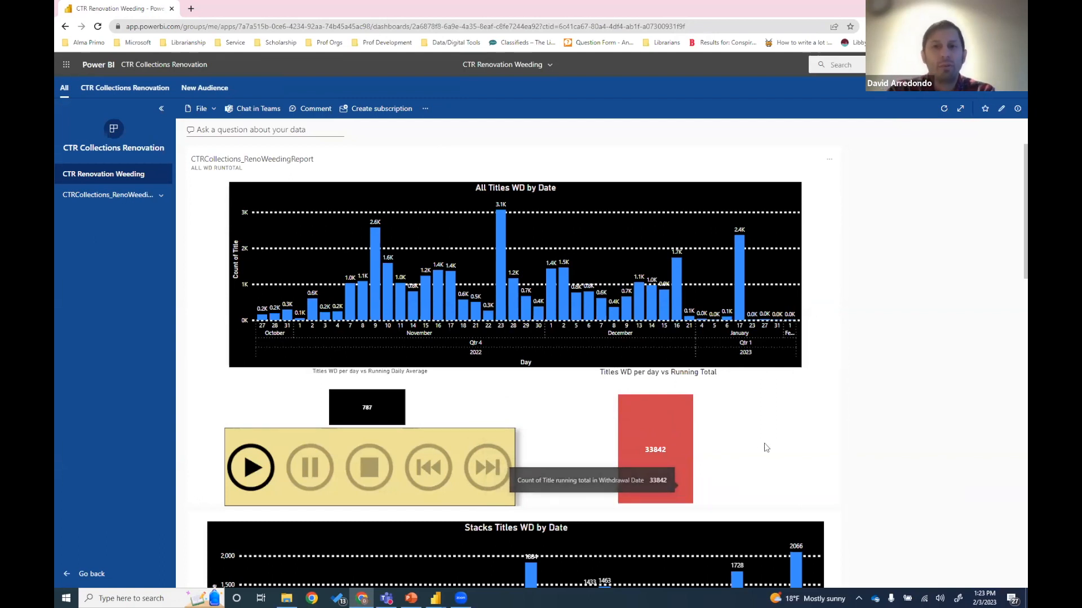
mouse_move(780, 440)
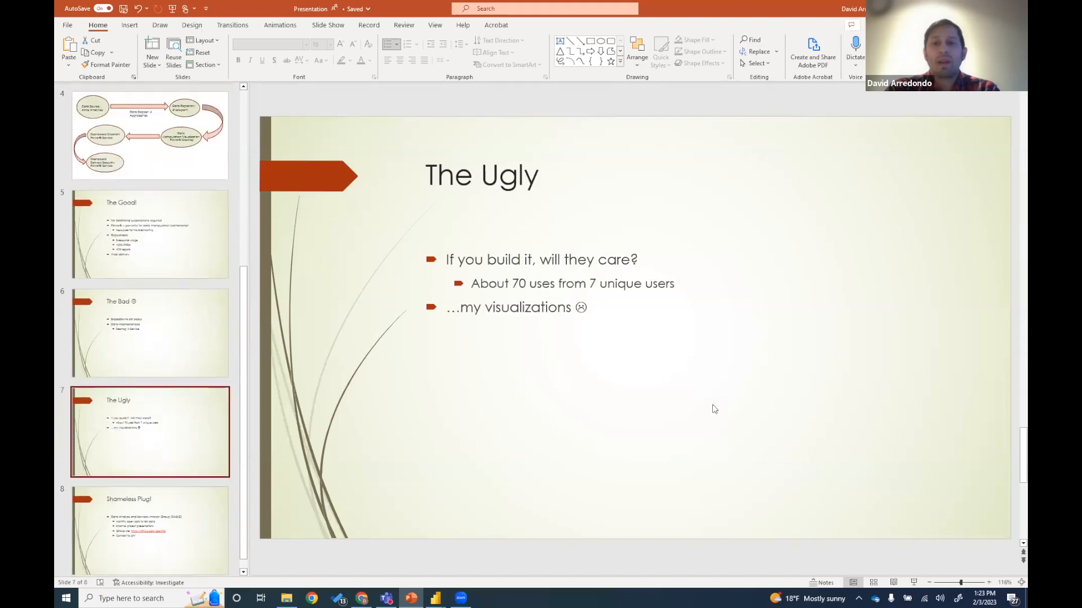
mouse_move(877, 389)
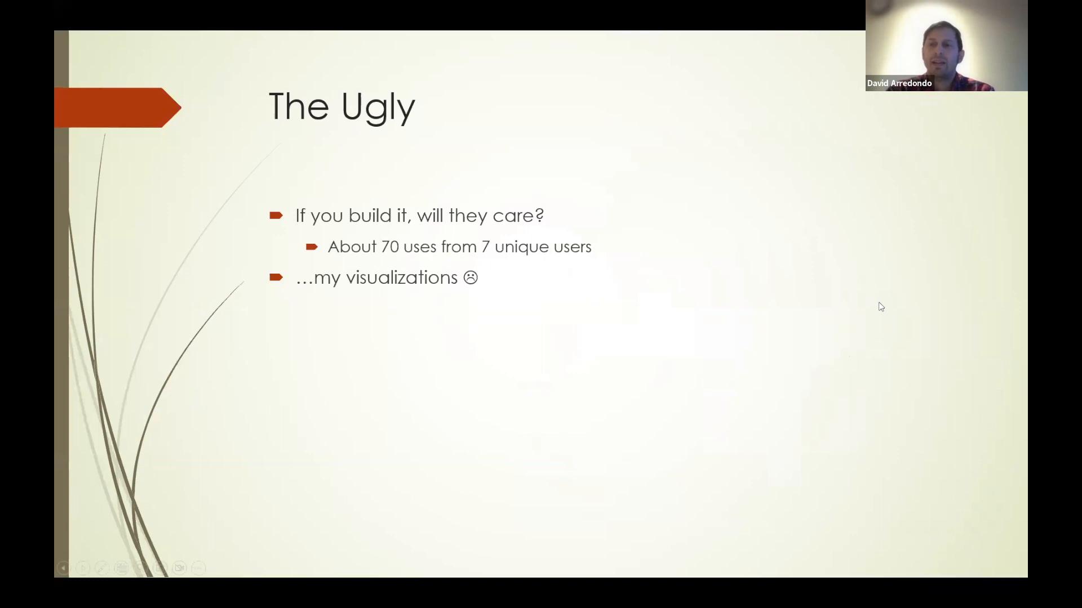
mouse_move(903, 274)
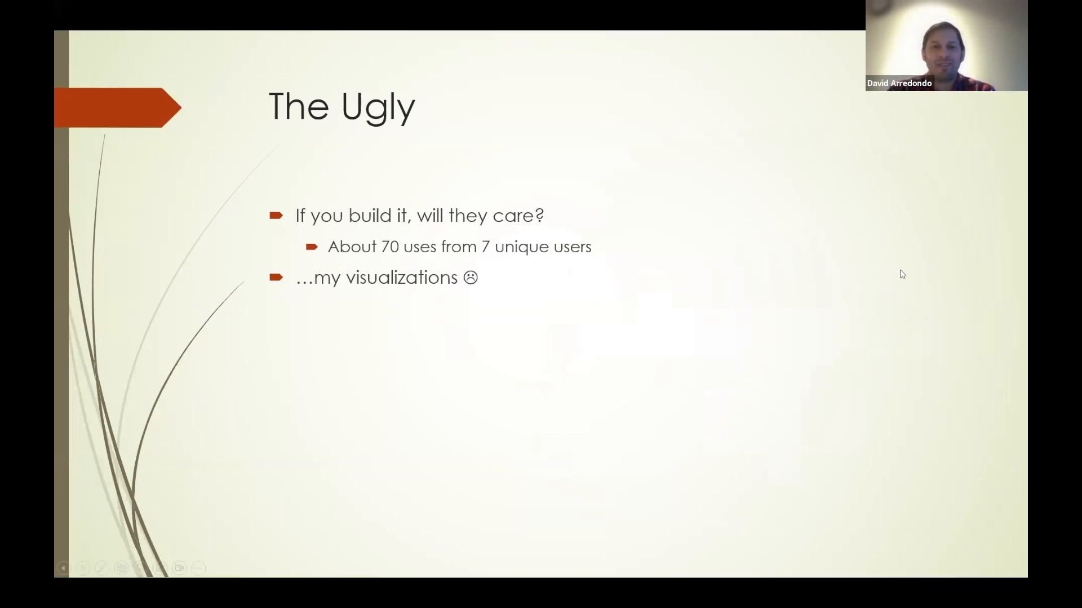
mouse_move(868, 349)
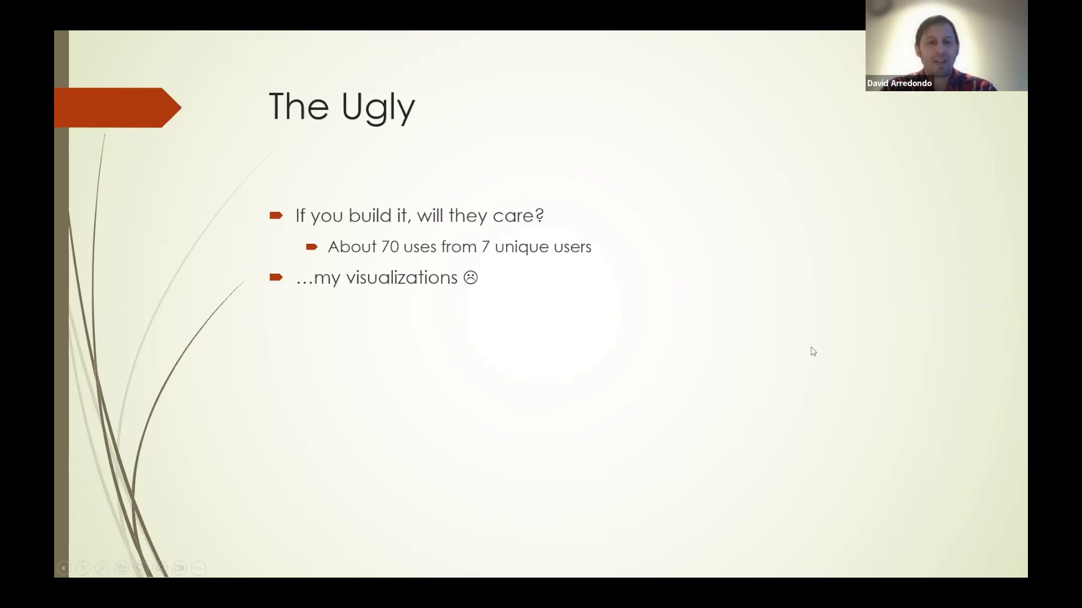
mouse_move(681, 308)
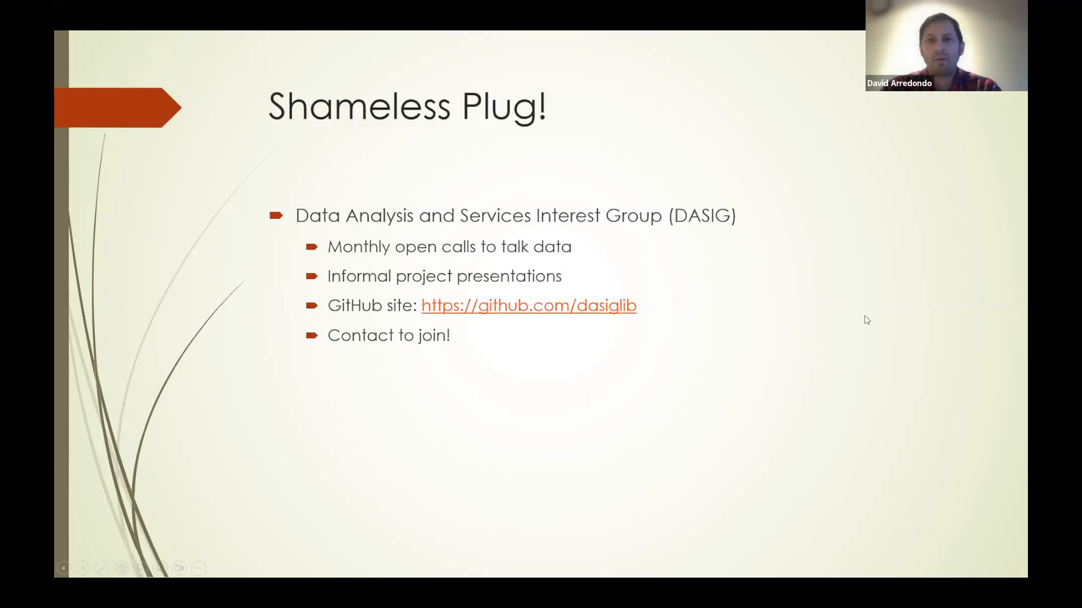
mouse_move(737, 138)
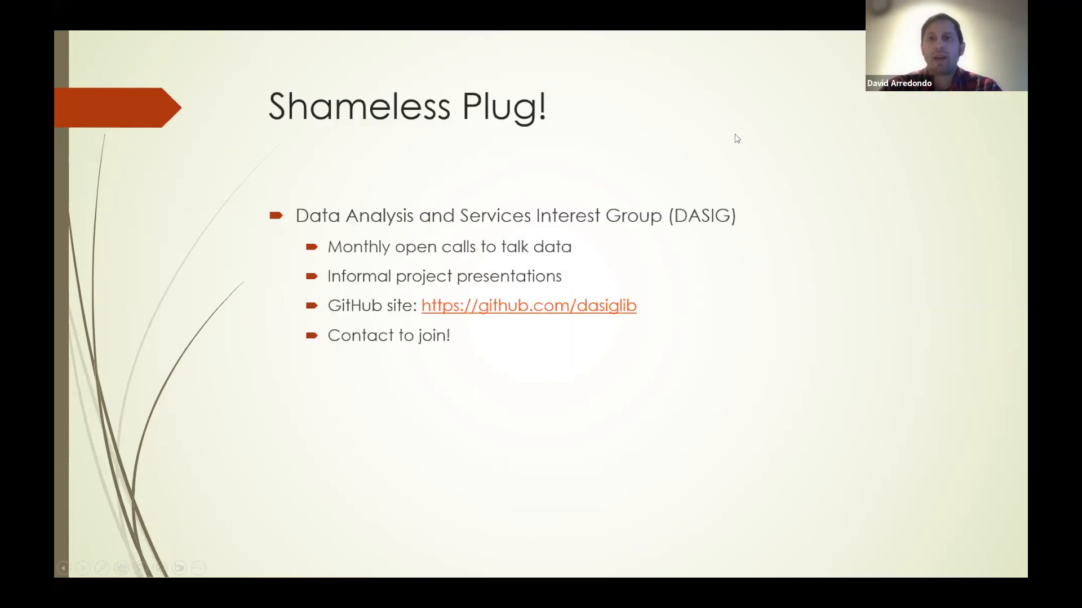
mouse_move(795, 174)
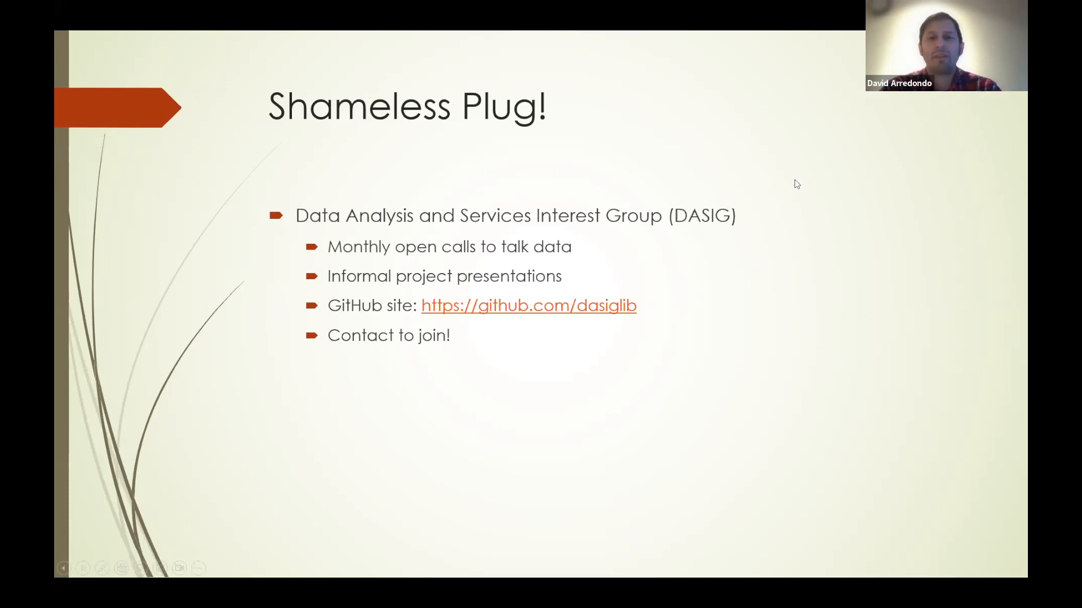
mouse_move(806, 124)
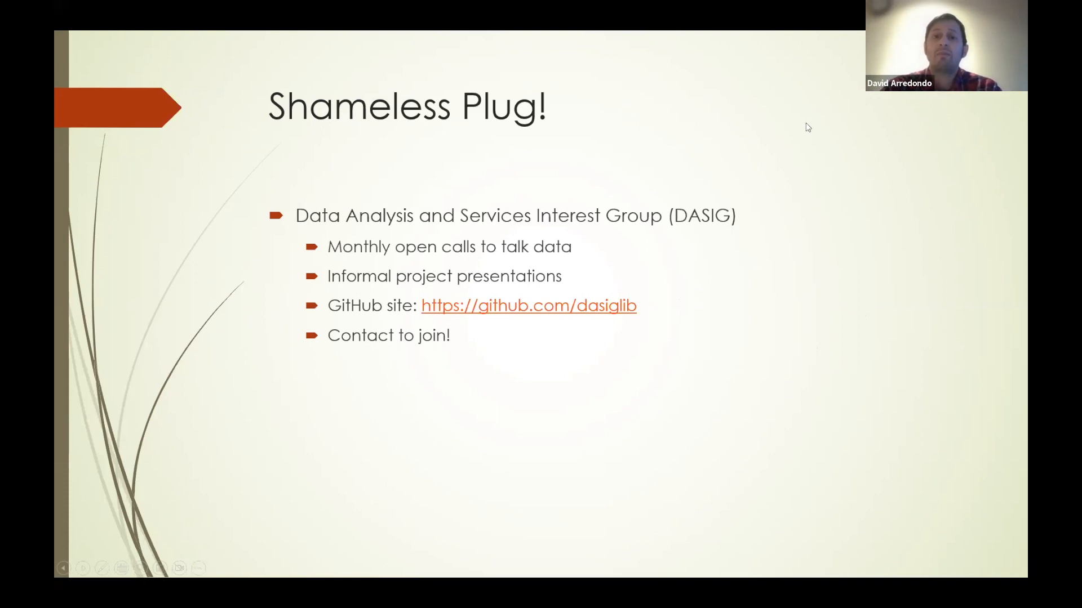
mouse_move(796, 99)
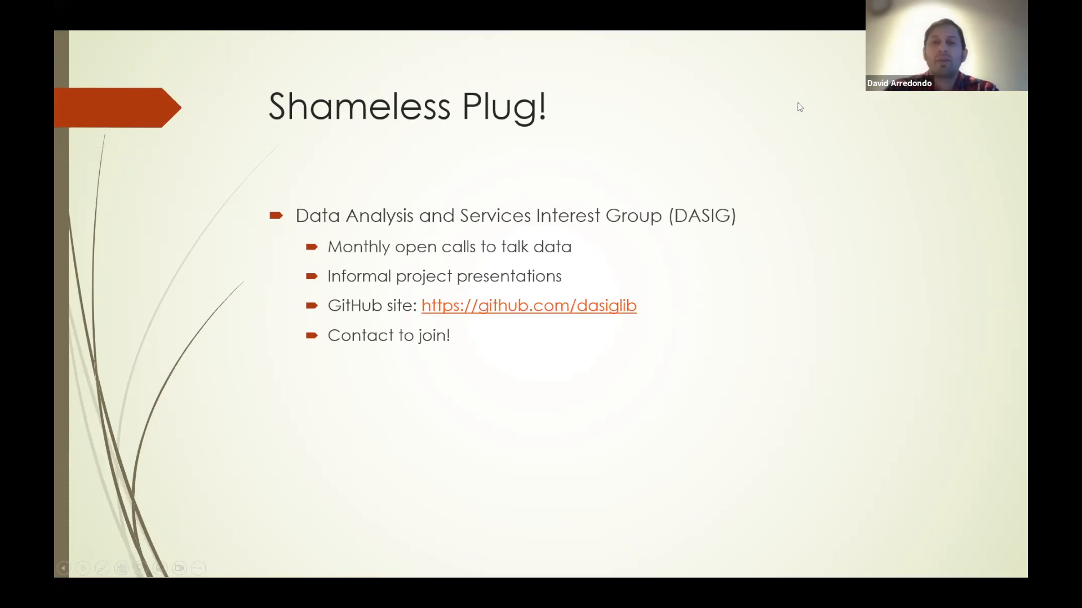
mouse_move(792, 122)
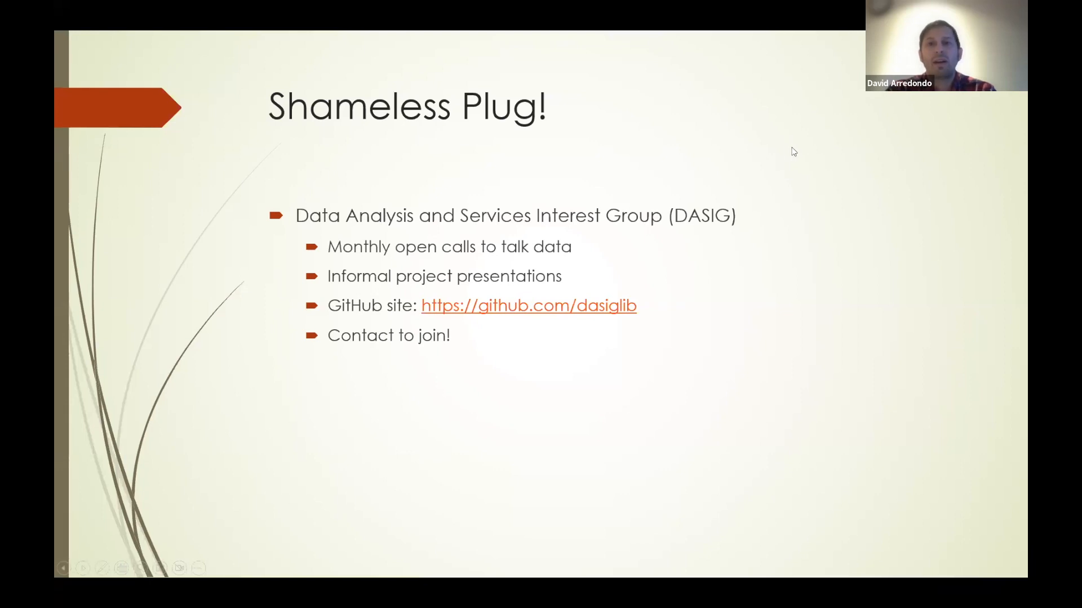
mouse_move(770, 129)
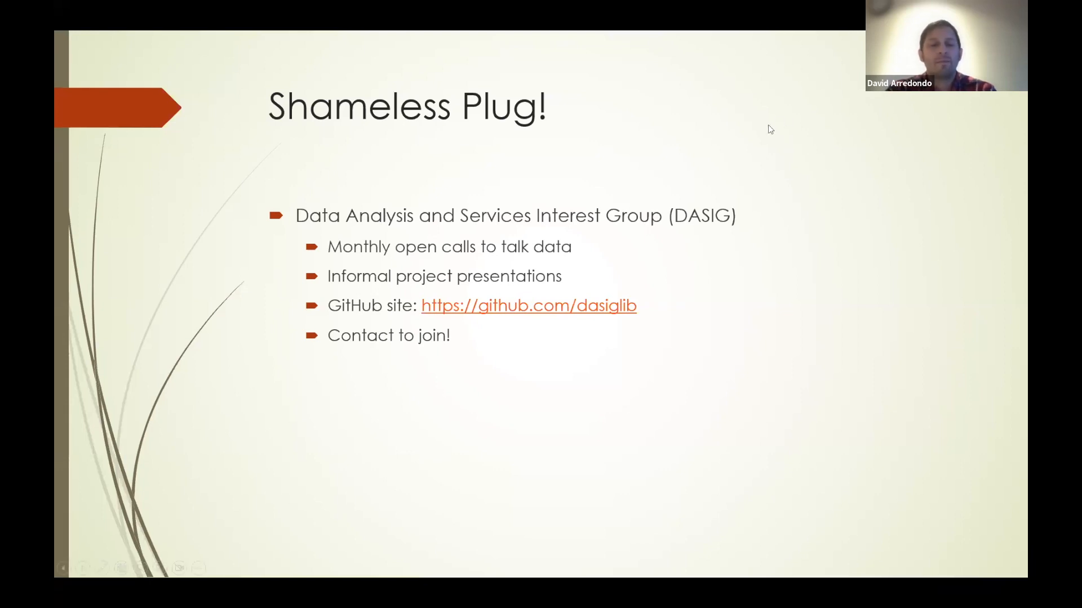
mouse_move(767, 45)
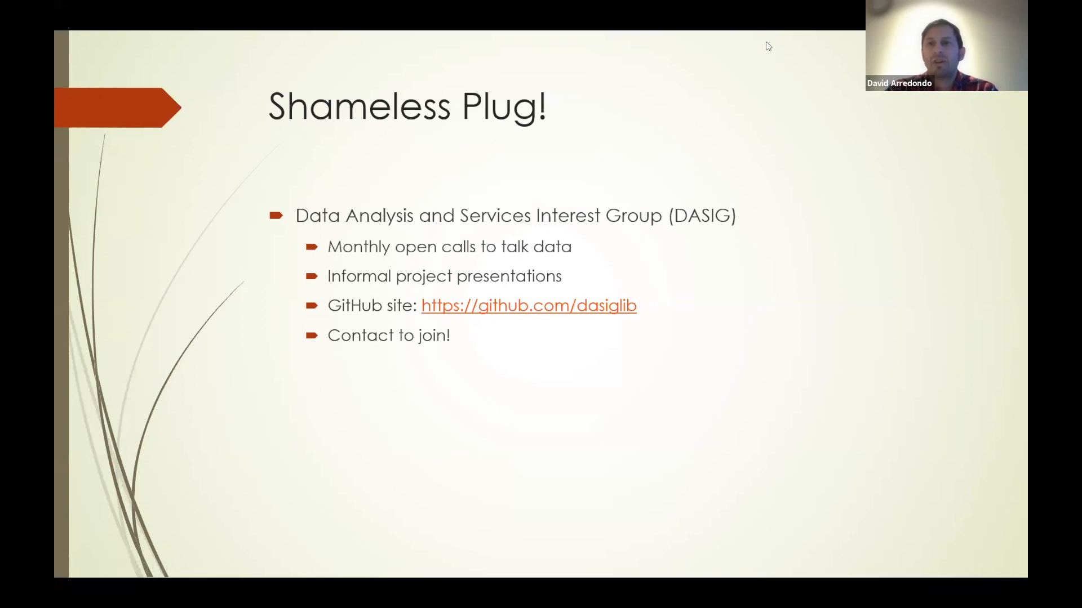